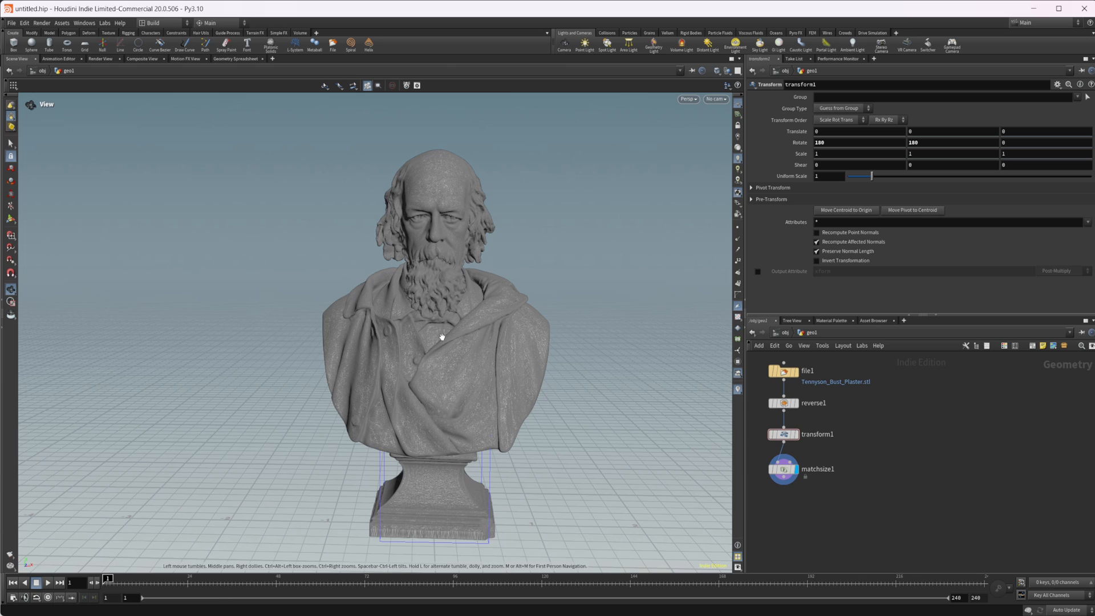
mouse_move(460, 391)
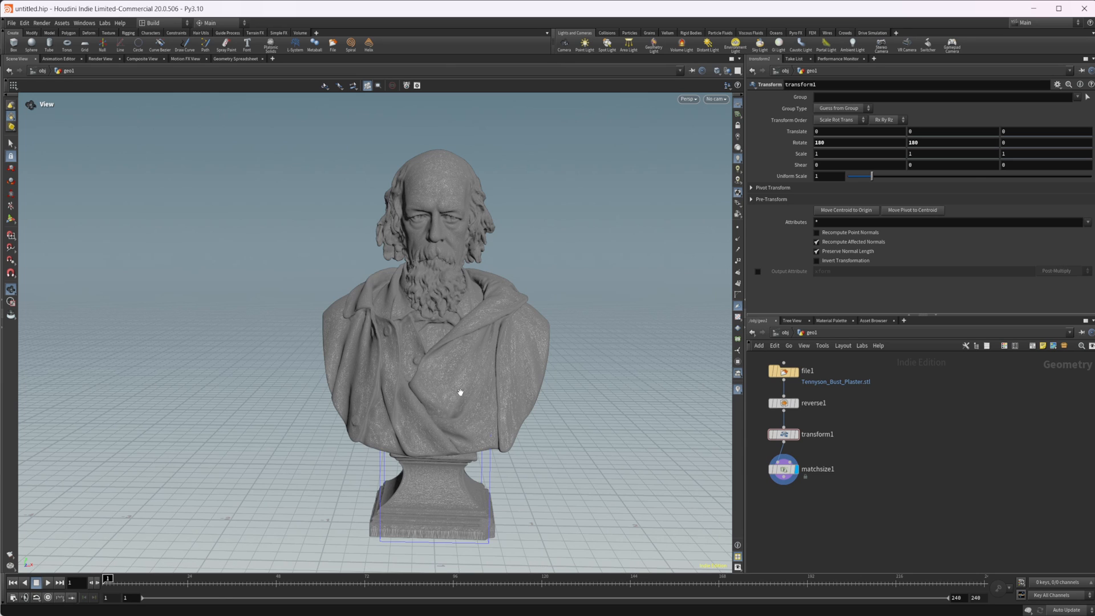
mouse_move(470, 390)
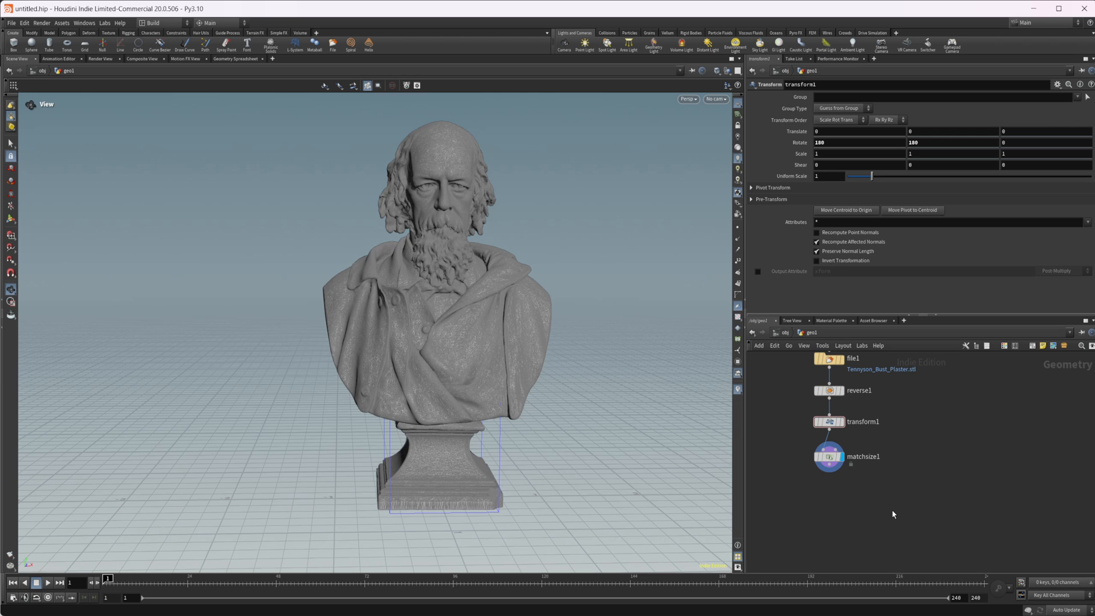
mouse_move(873, 512)
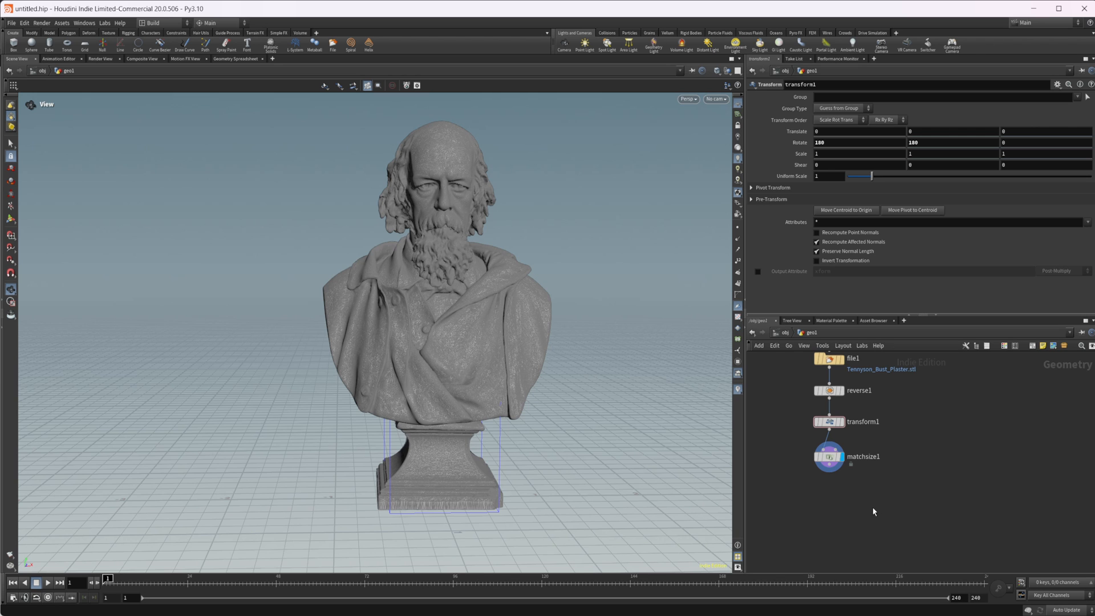
mouse_move(848, 534)
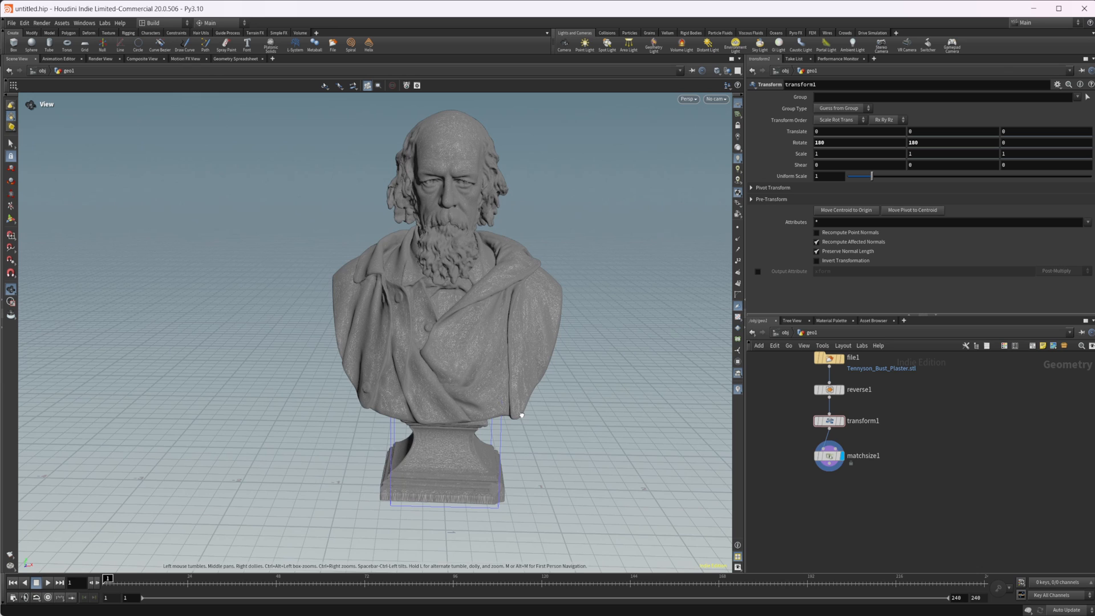
mouse_move(865, 510)
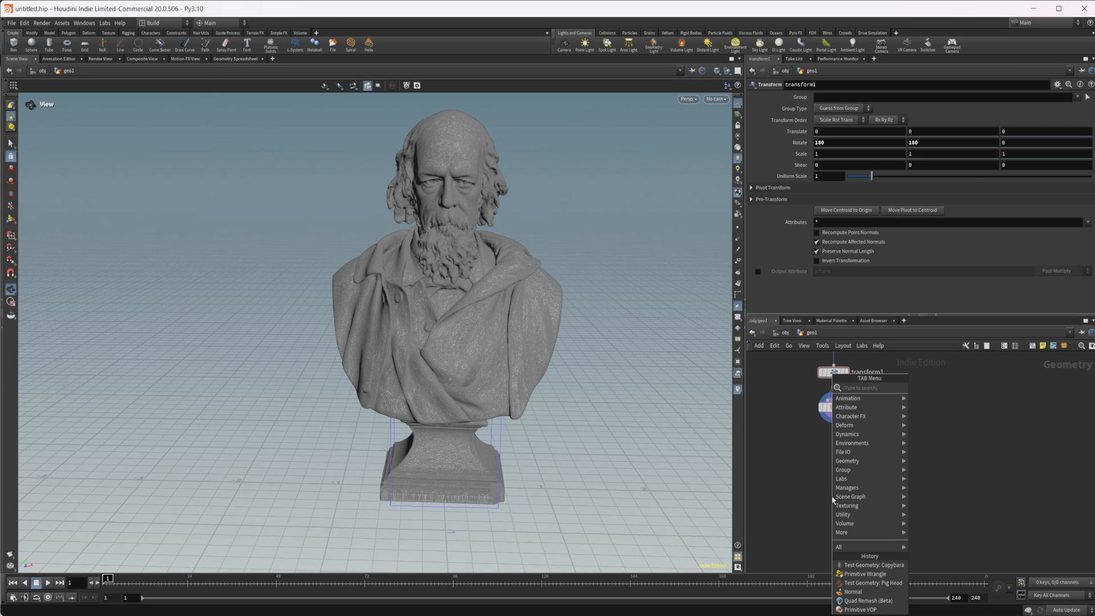
Place Quad Remesh (Beta) after matchsize1 with Target Quad Count 100000
text(reme)
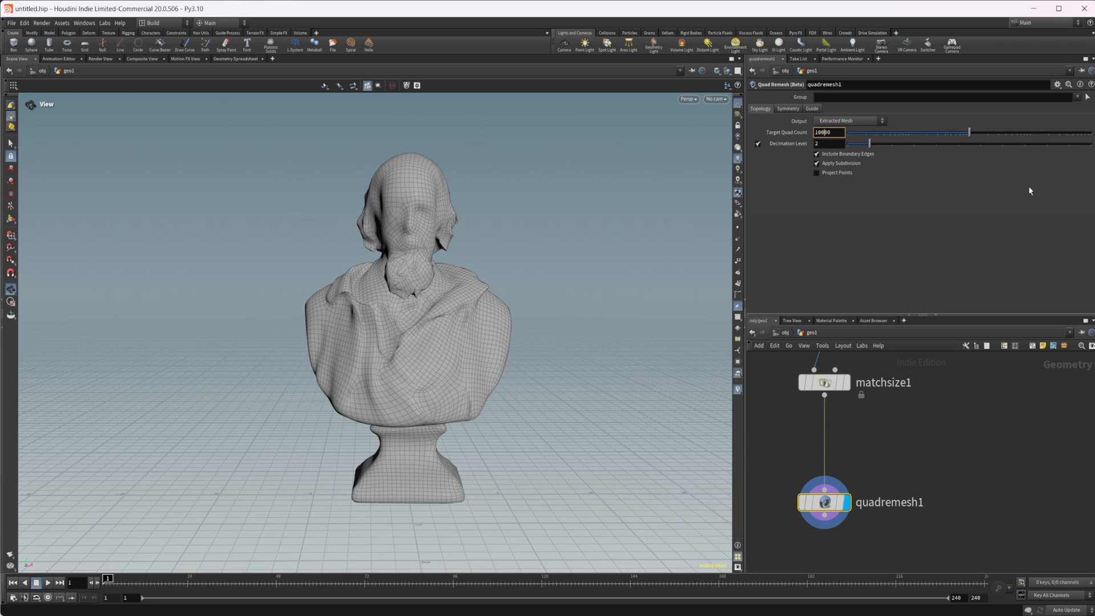
text(100000)
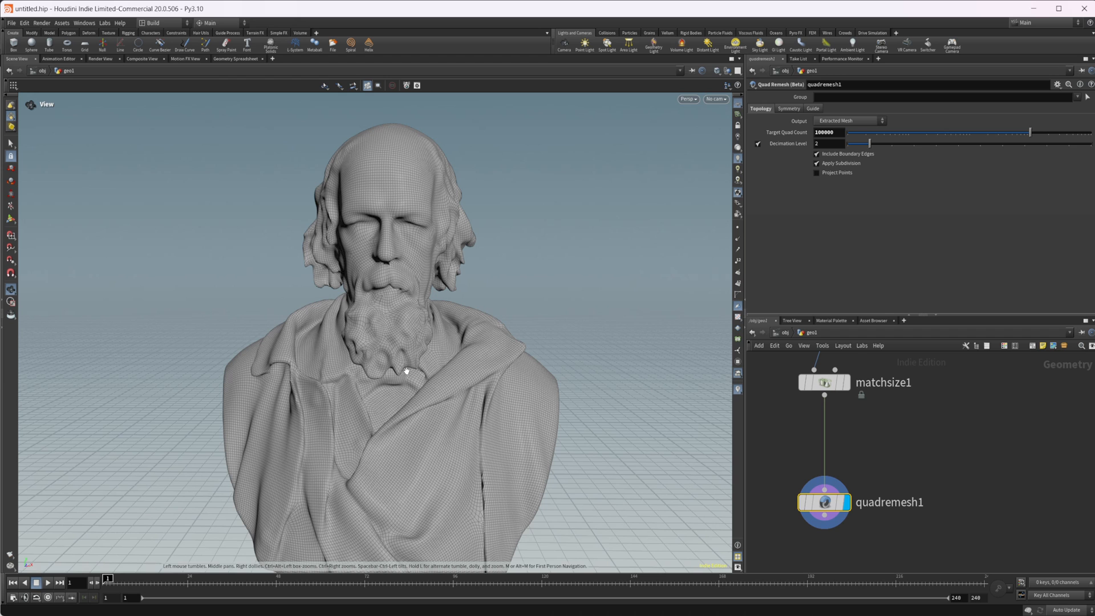
mouse_move(510, 390)
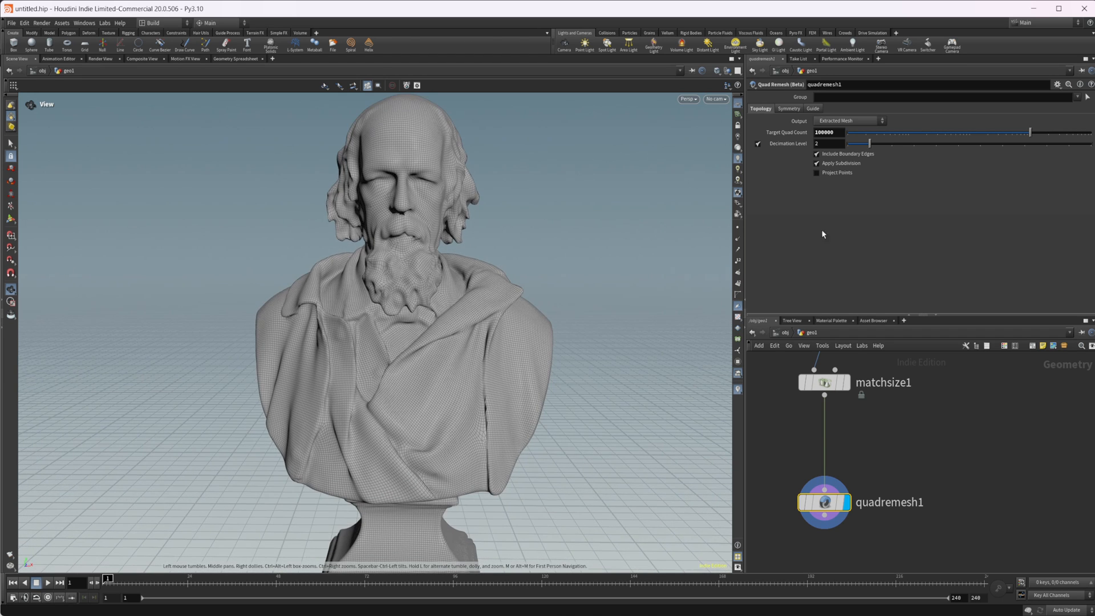
Append a Normal SOP after quadremesh1 with vertex normals at 60-degree cusp angle
click(829, 132)
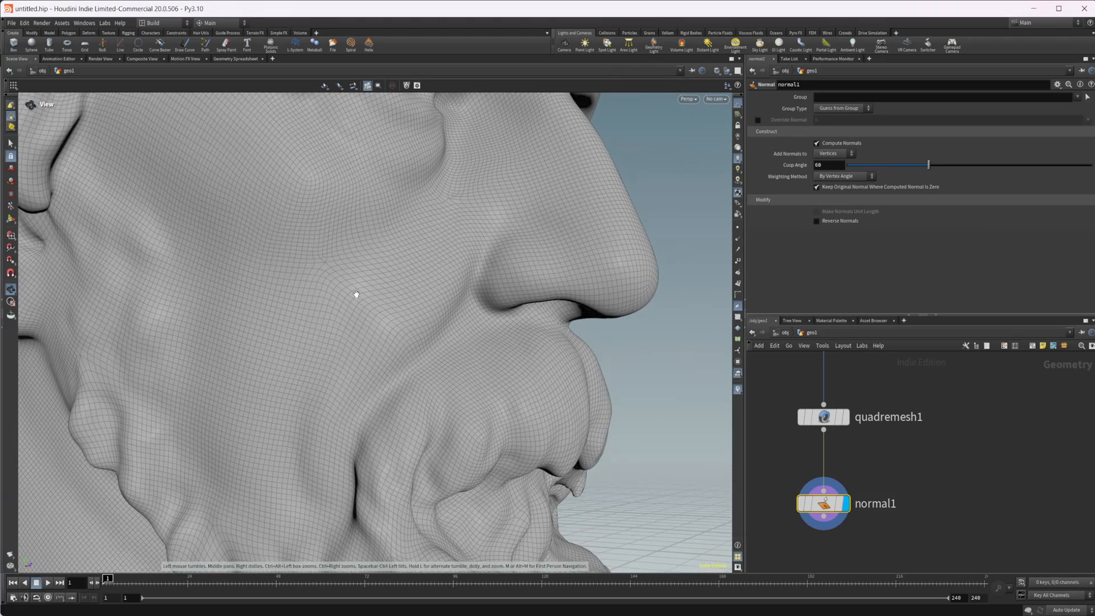
mouse_move(336, 272)
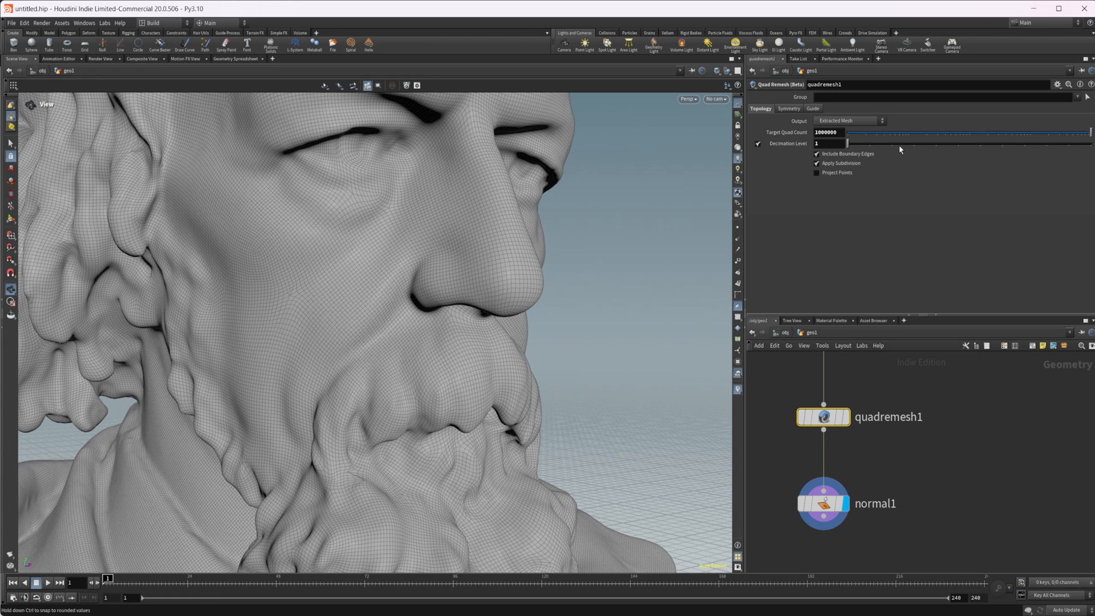
Set quadremesh1 to 1000000 target quads with Decimation Level 3
drag(849, 144, 892, 144)
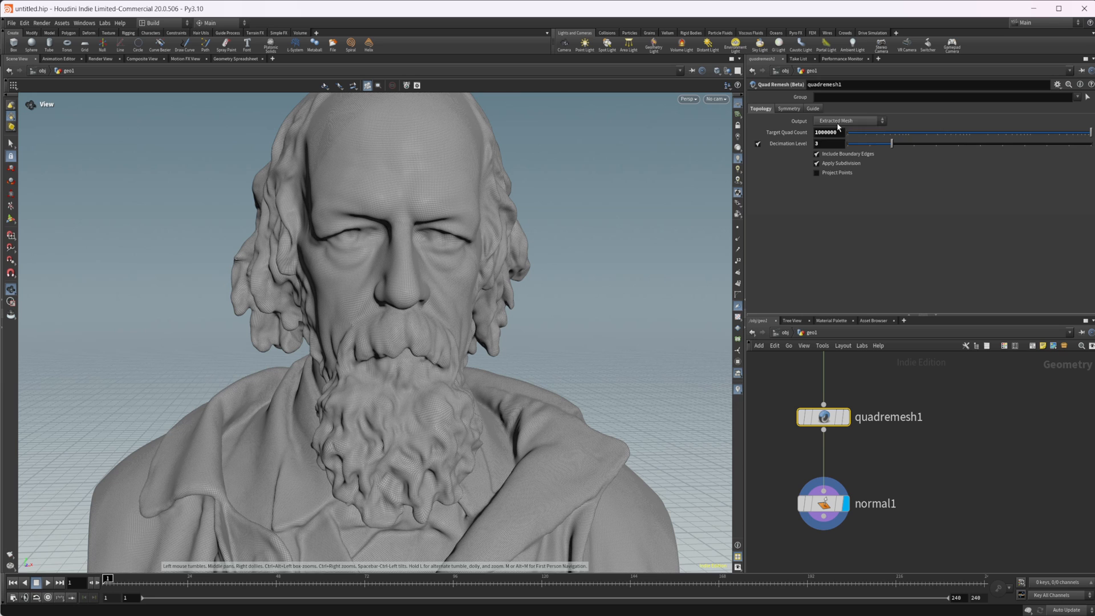
Preview Global Parameterization output on the bust, then restore Output to Extracted Mesh
click(849, 120)
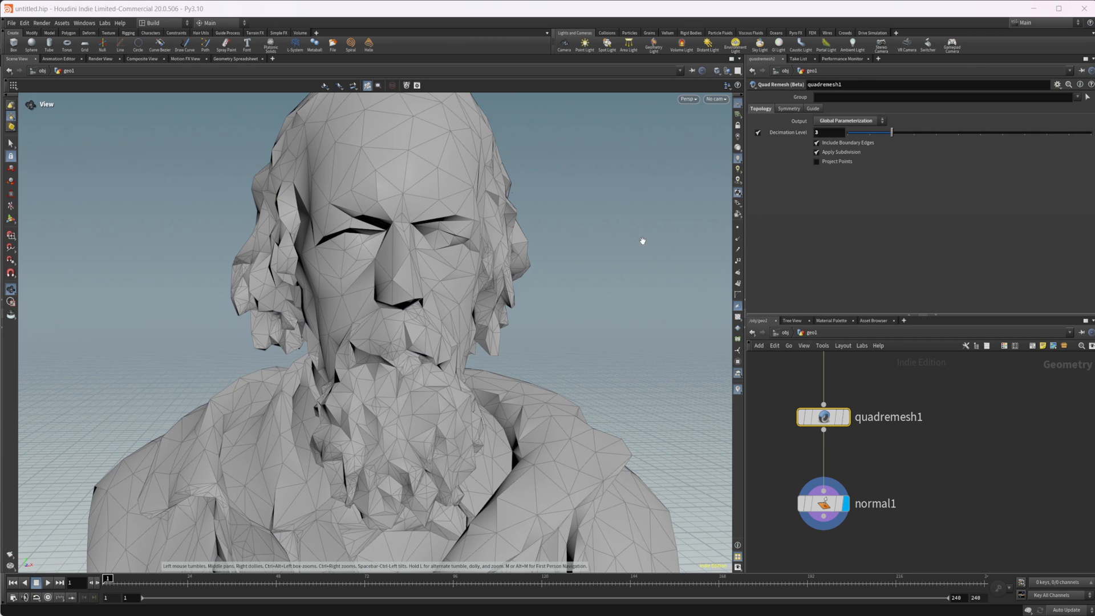
mouse_move(506, 464)
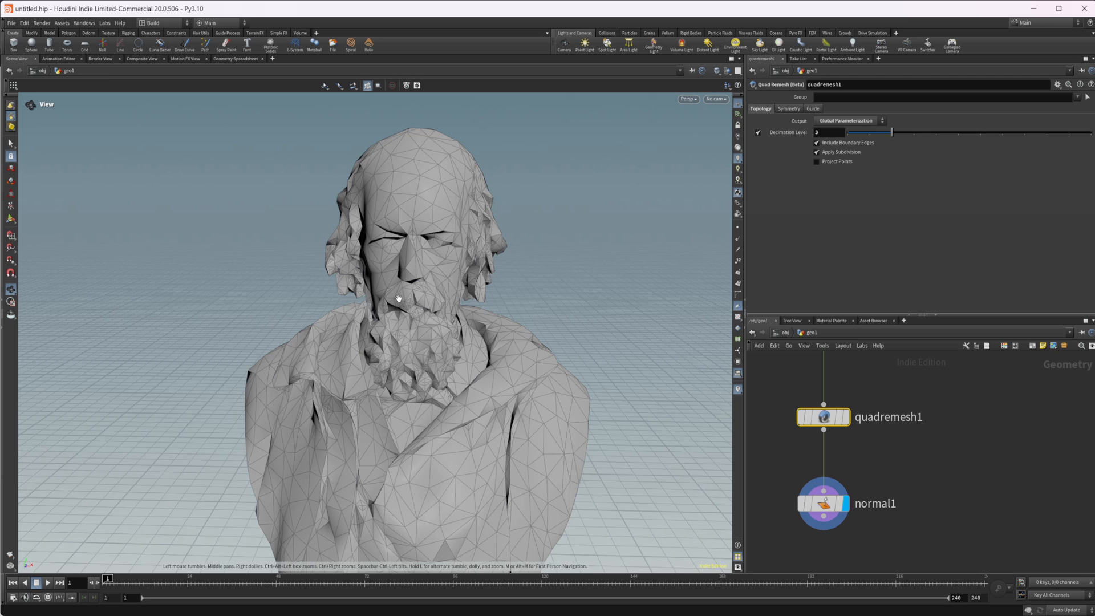
mouse_move(604, 306)
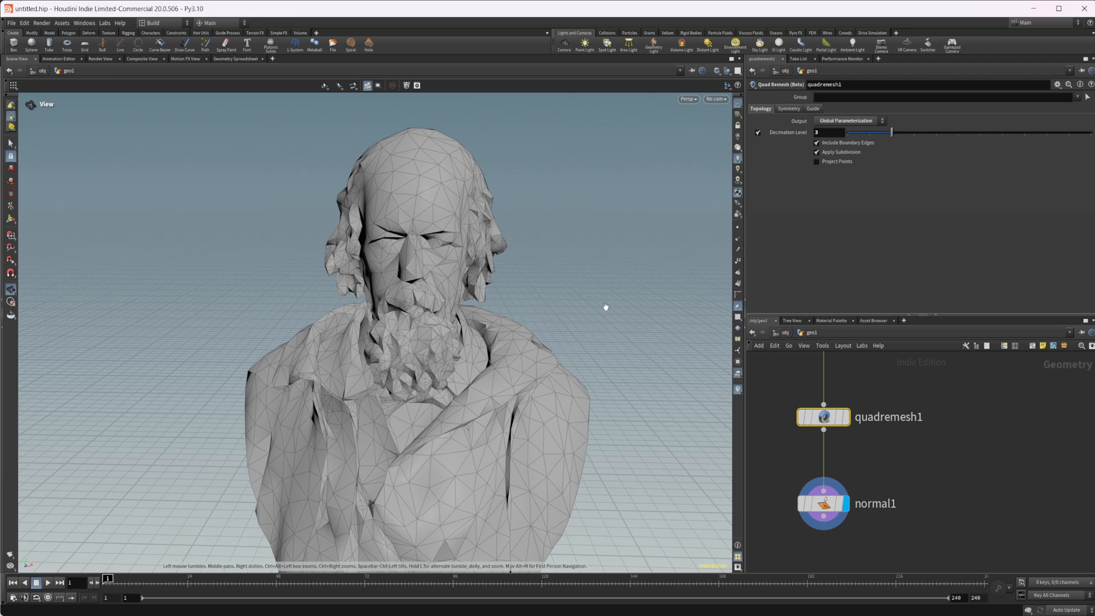
mouse_move(433, 262)
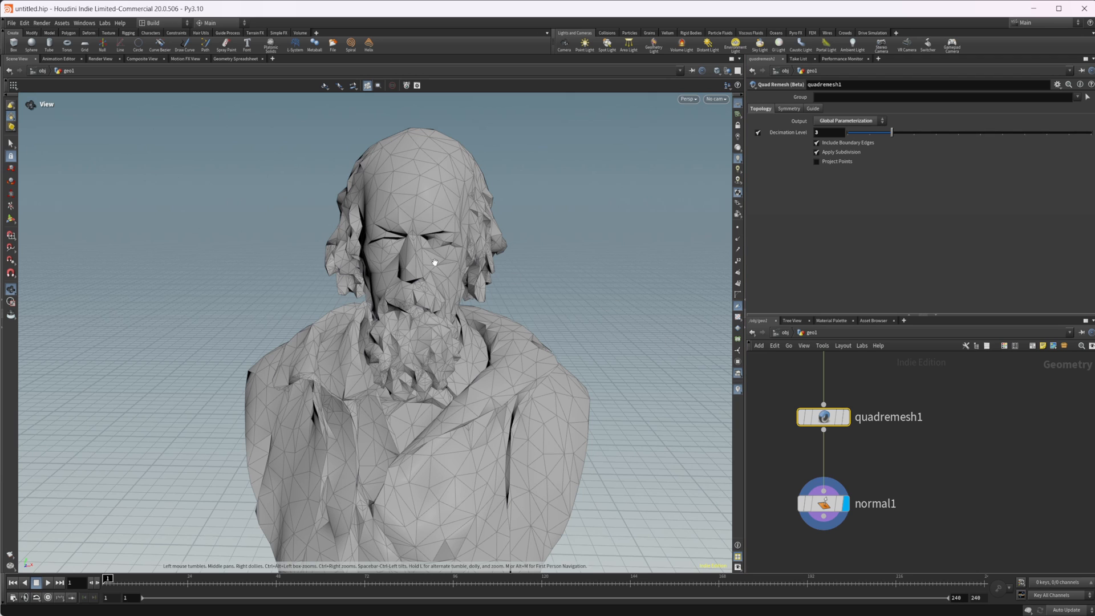
mouse_move(464, 390)
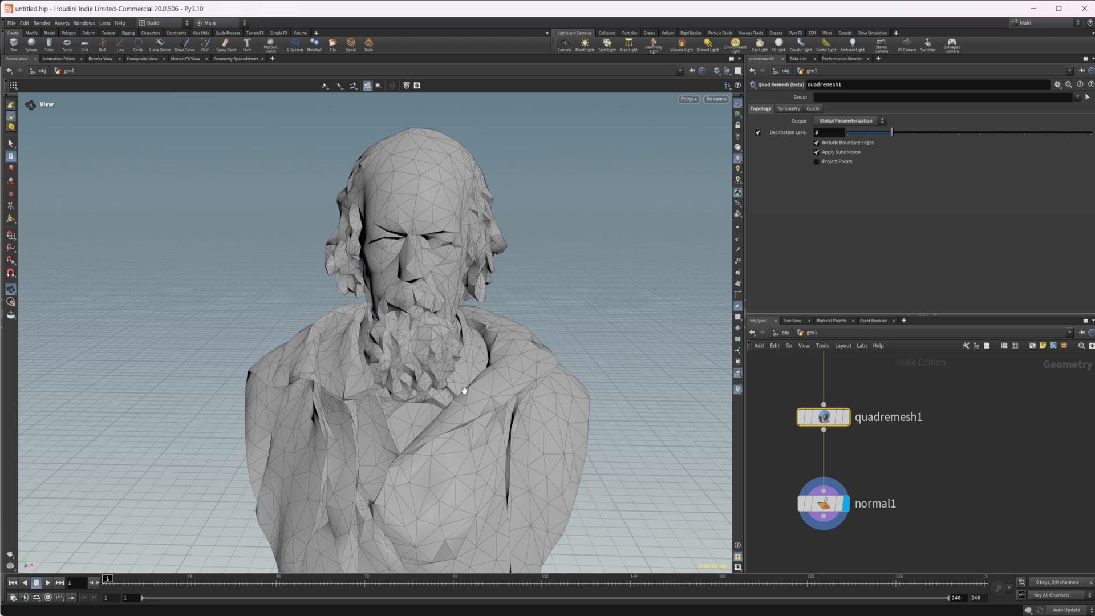
mouse_move(726, 301)
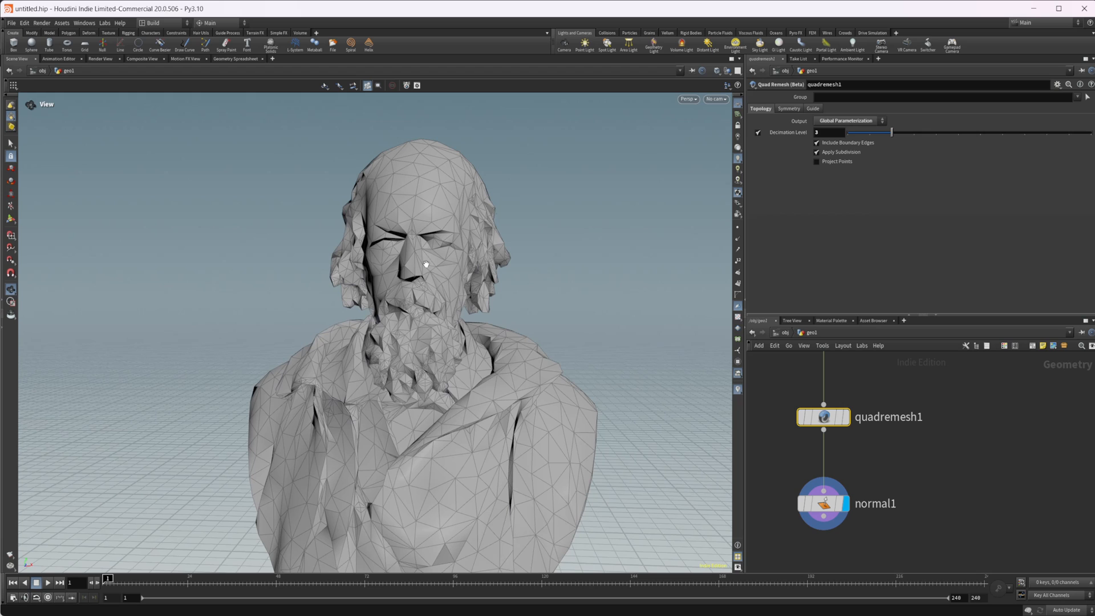
mouse_move(504, 275)
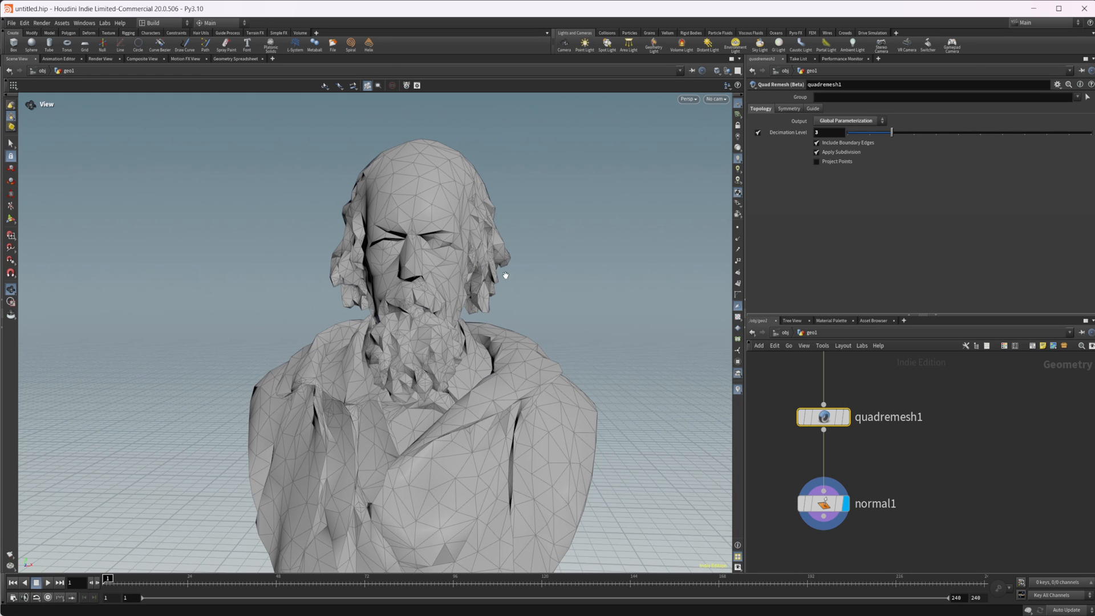
click(846, 120)
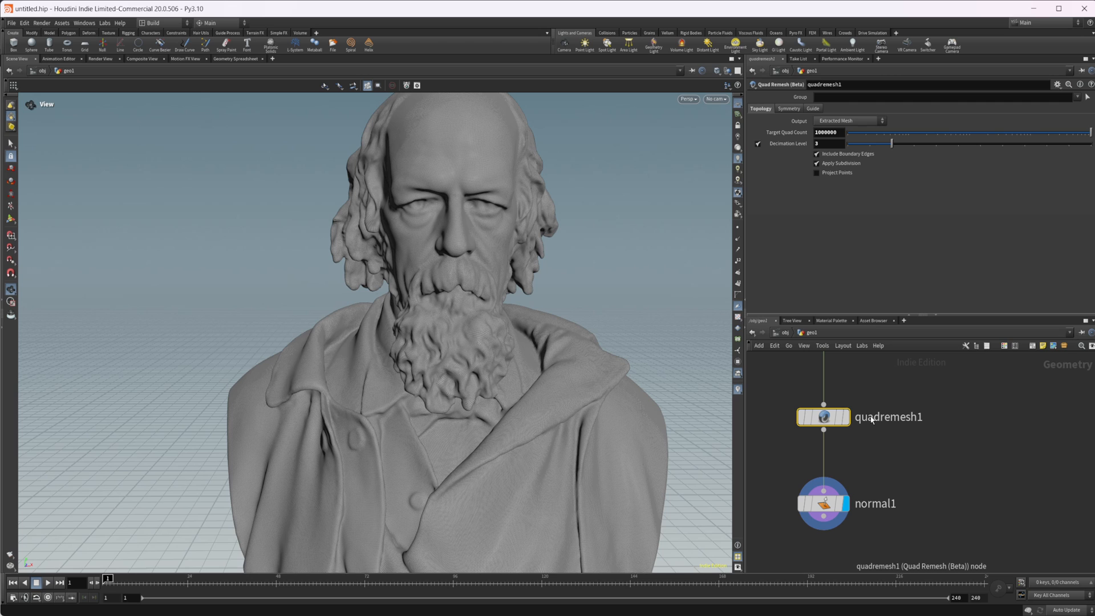
mouse_move(608, 273)
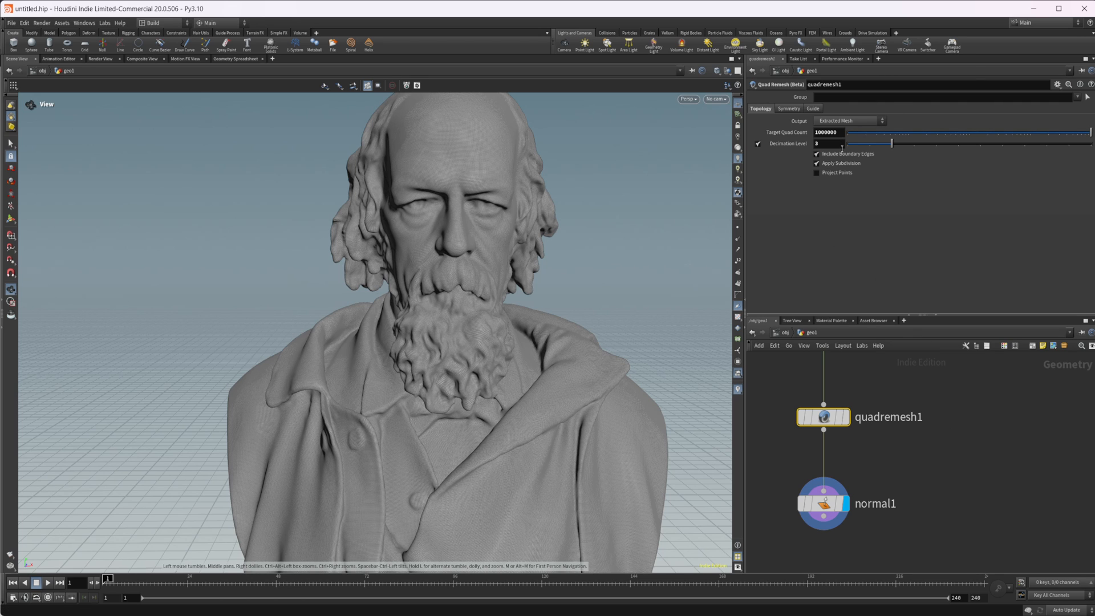
mouse_move(751, 179)
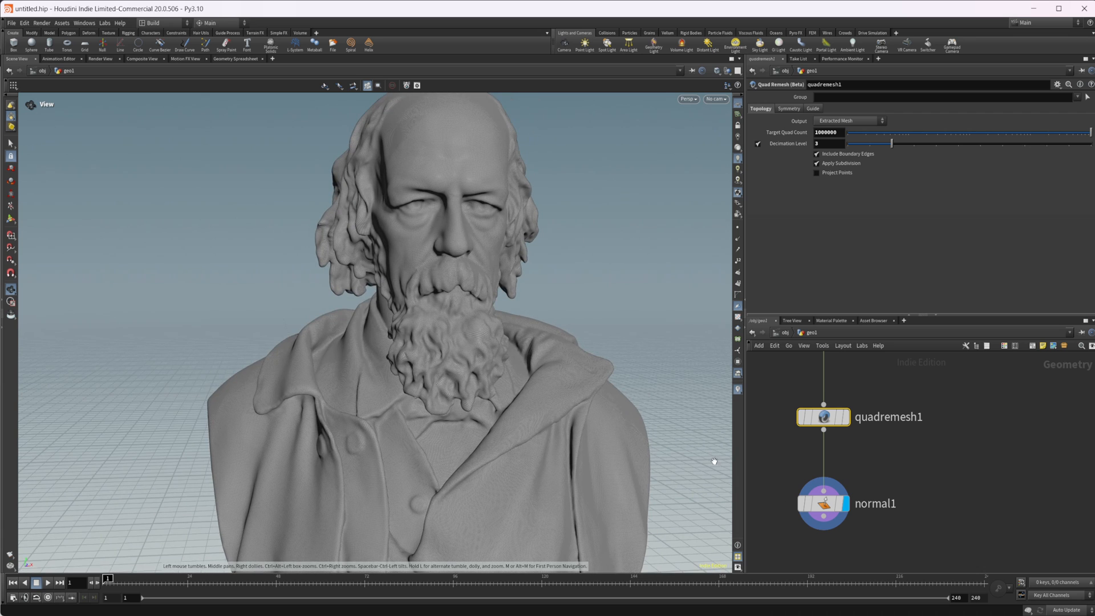
Wire a Hard-difficulty Test Geometry: Pig Head into quadremesh1 and display the result
key(tab)
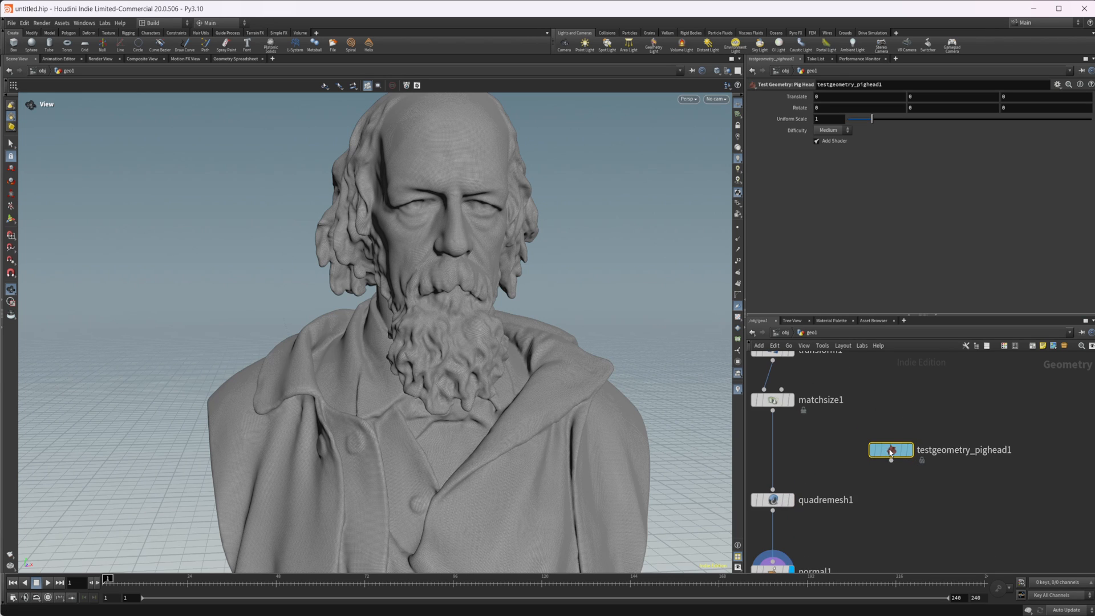
drag(891, 450, 763, 490)
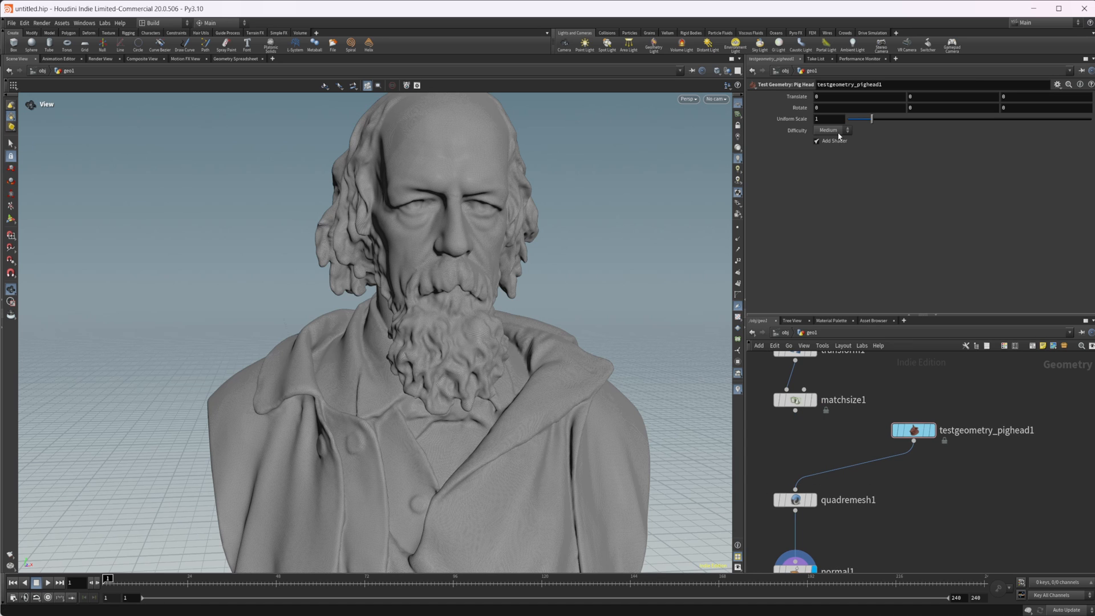
click(832, 130)
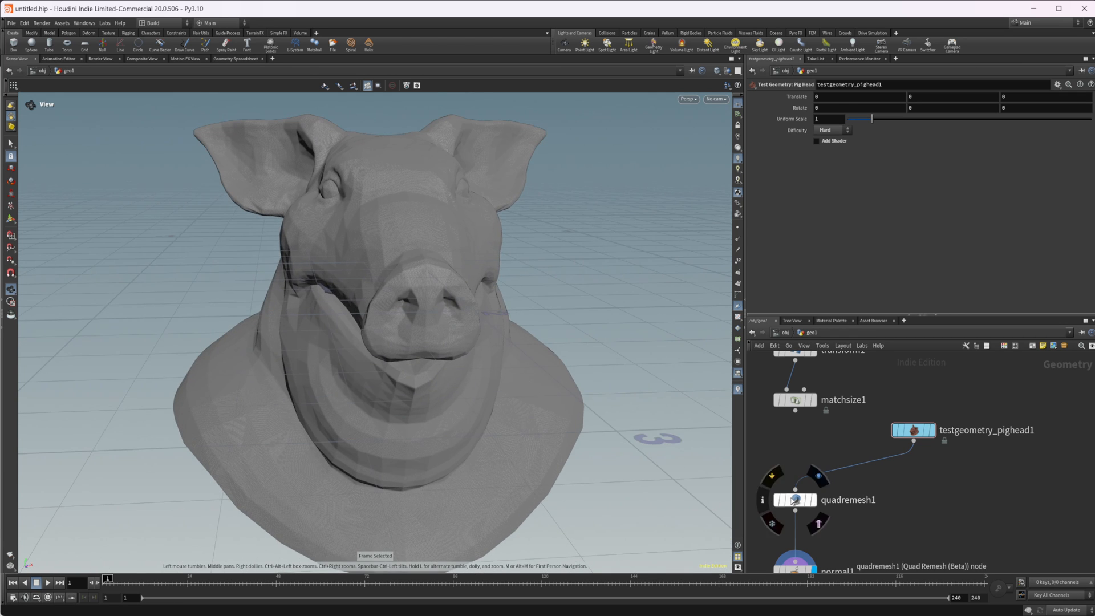
click(794, 500)
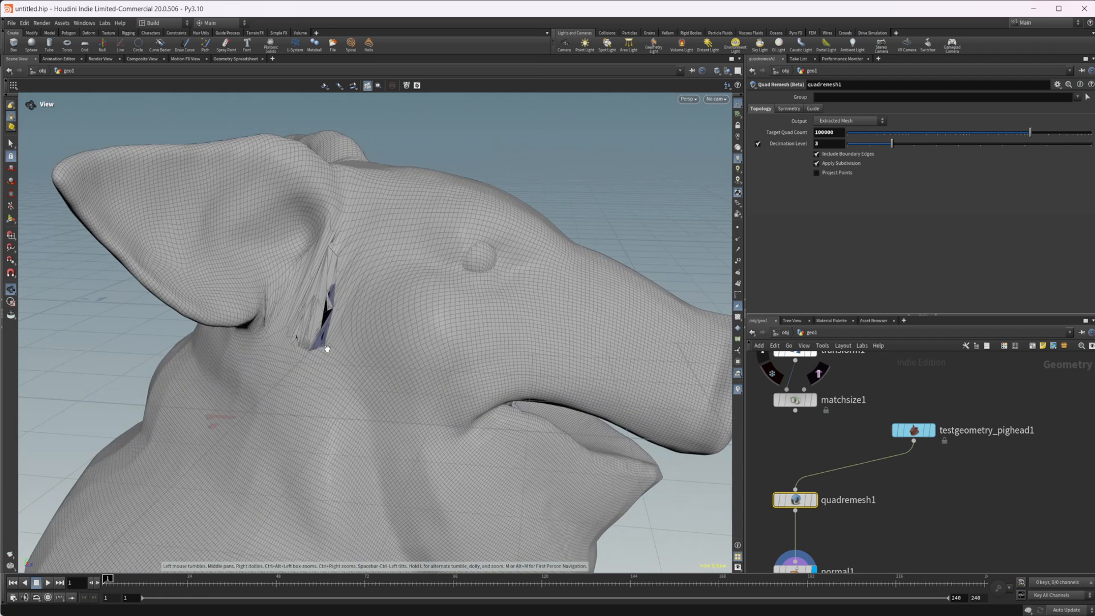
Inspect the ear artefact and lower quadremesh1's Target Quad Count for a coarser layout
drag(891, 144, 871, 144)
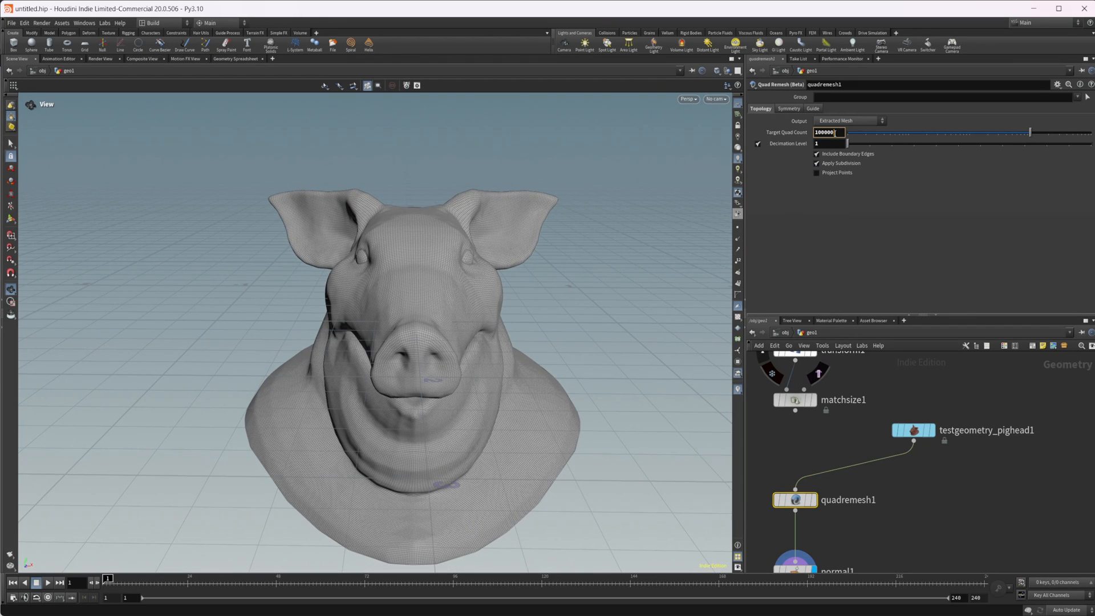
text(10000)
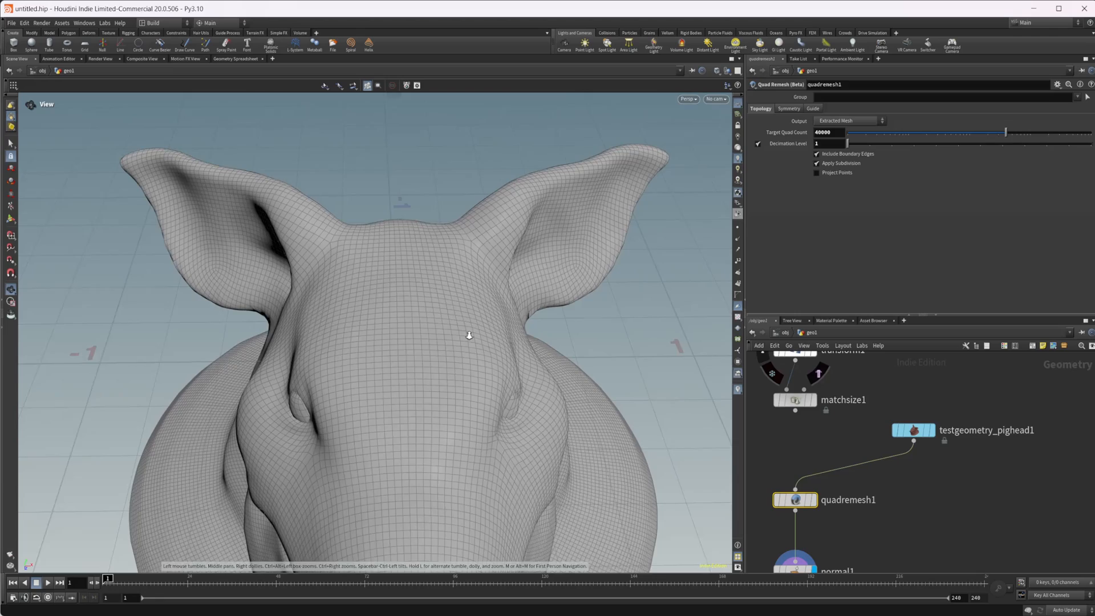
Bring up quadremesh1's Topology settings showing 40000 target quads and decimation 3
click(788, 109)
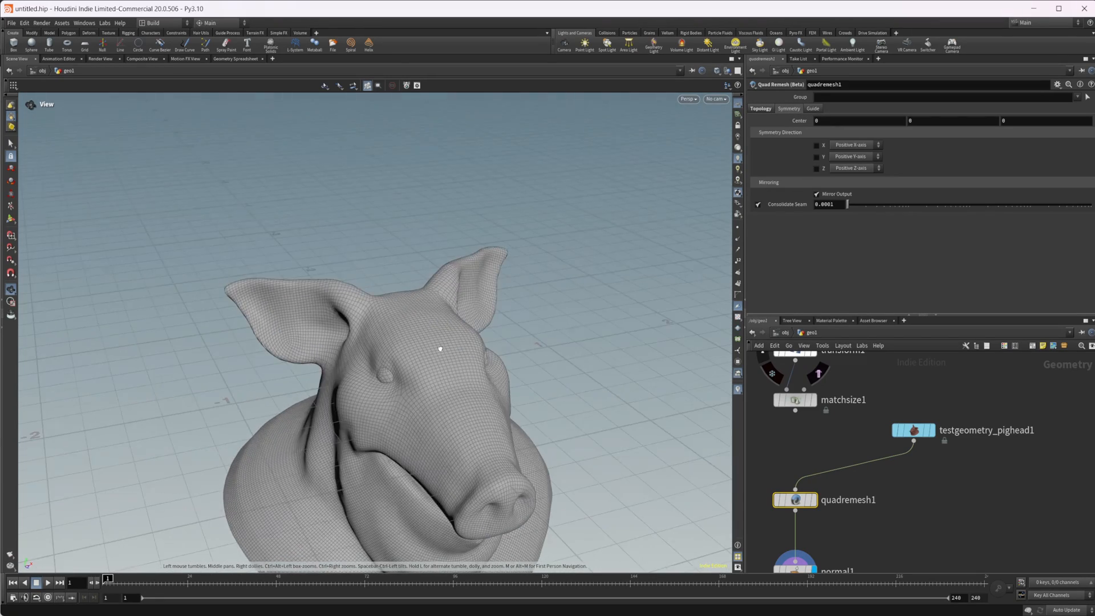
drag(441, 349, 377, 375)
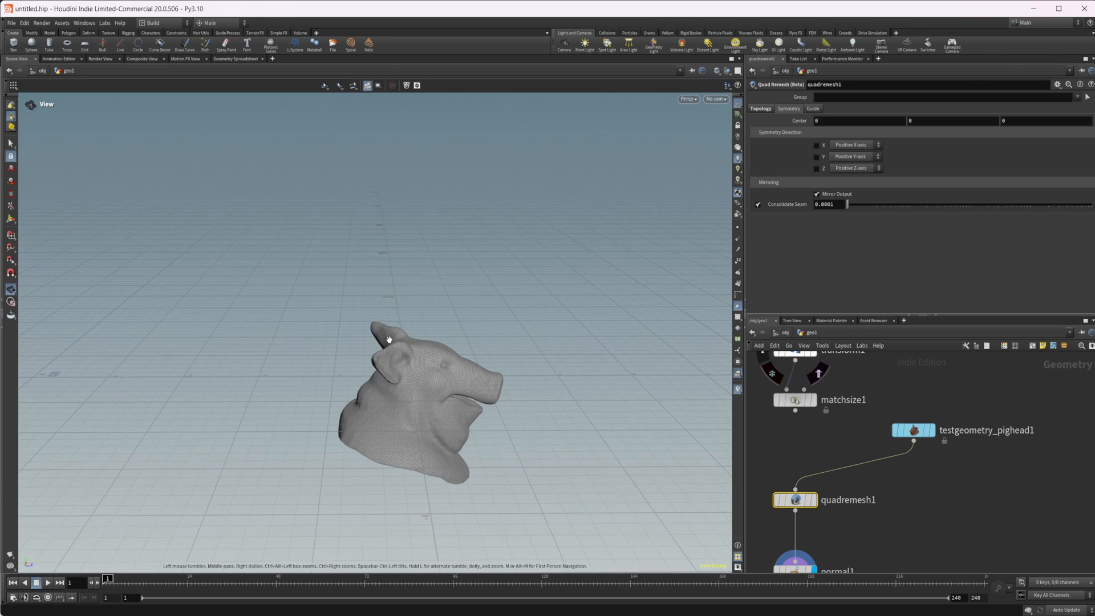
drag(388, 340, 447, 382)
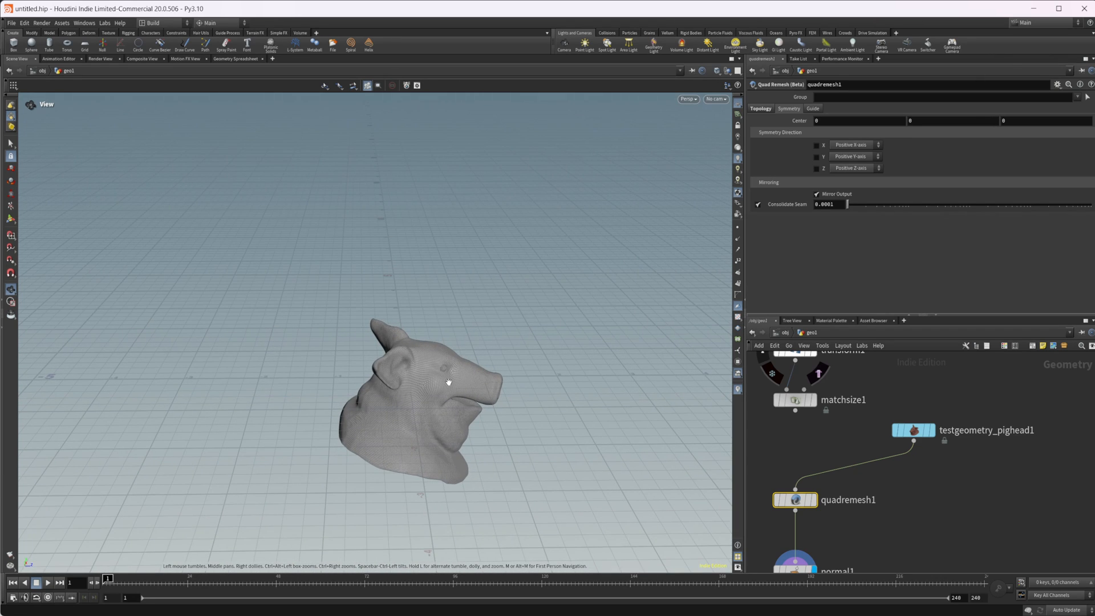
click(815, 169)
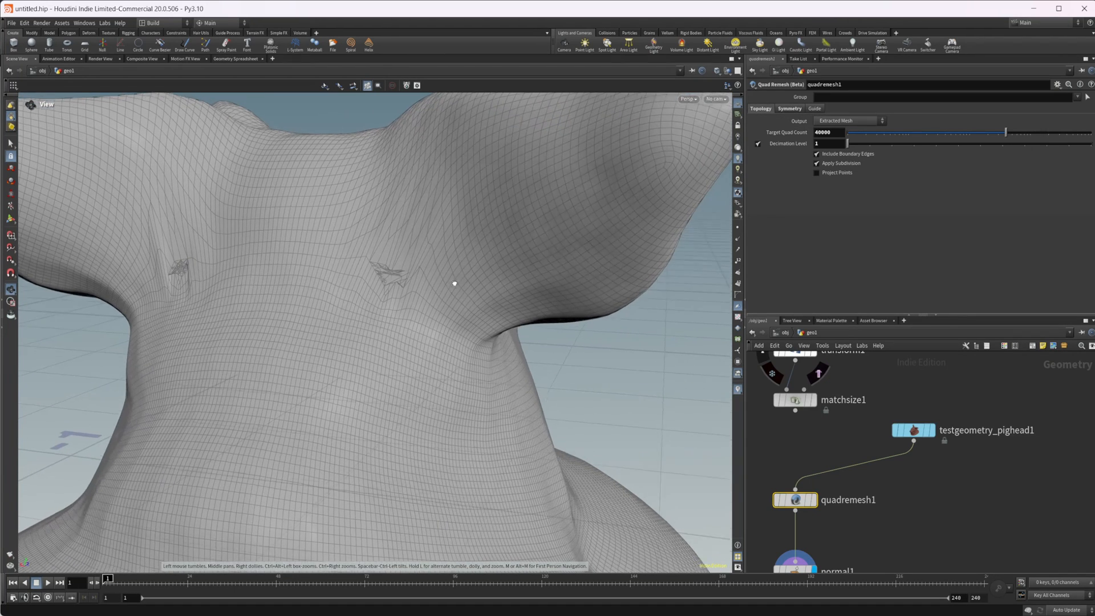
Raise quadremesh1's Decimation Level from 3 to 5 to clear the neck's tangled patches
drag(846, 144, 891, 143)
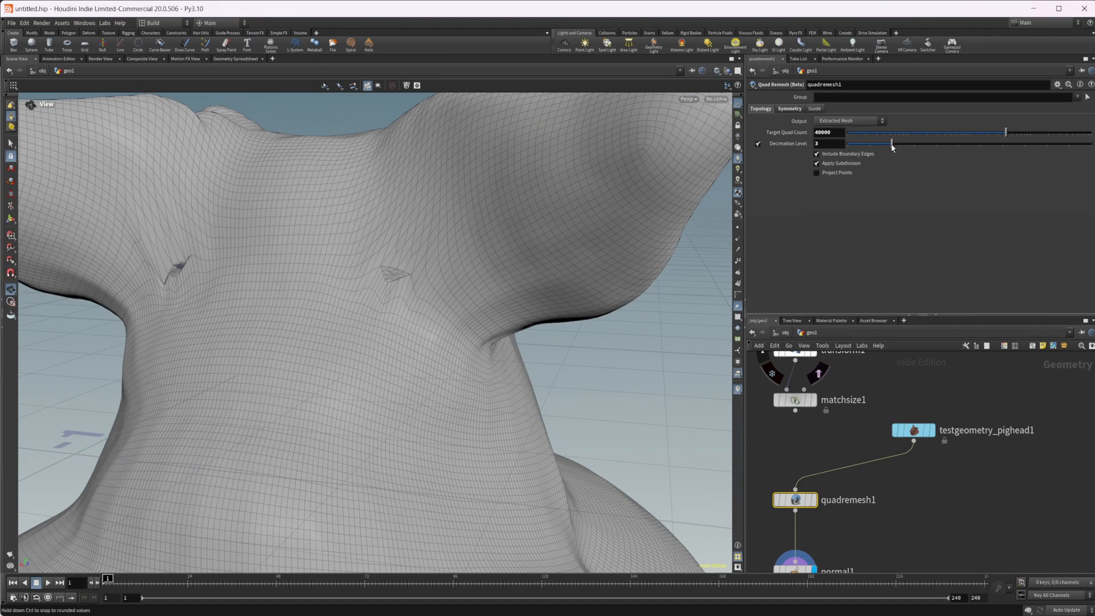
drag(892, 144, 934, 144)
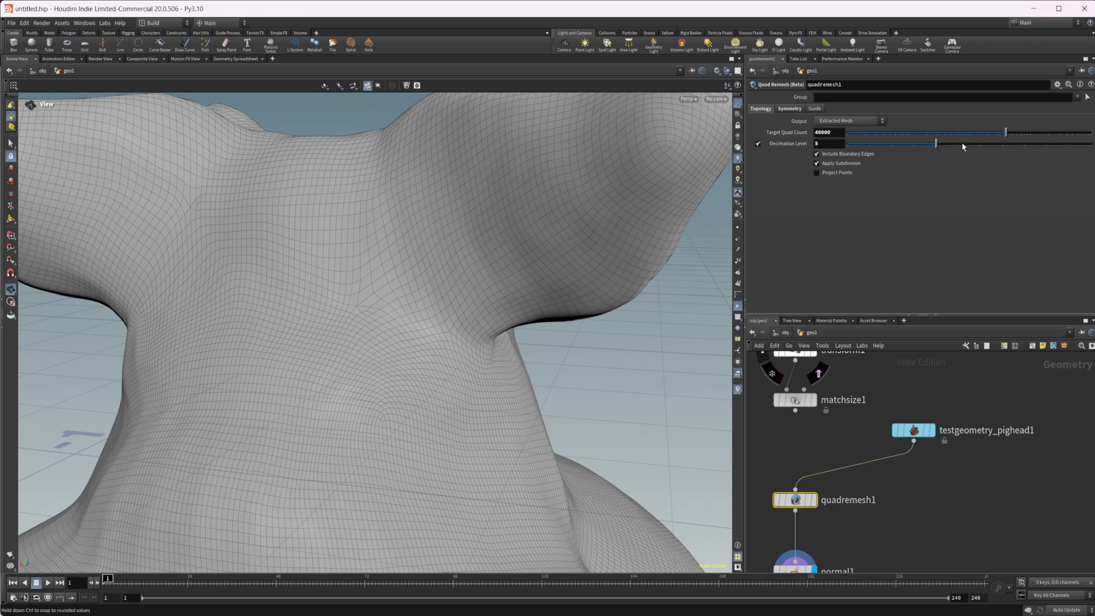
drag(915, 143, 977, 144)
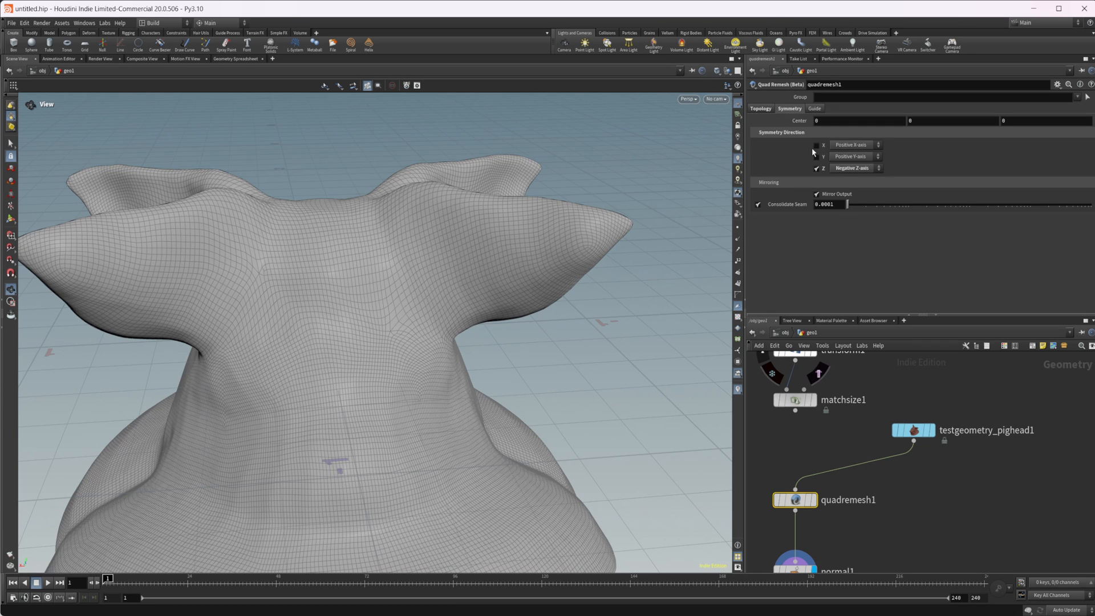
Enable X and Z symmetry on quadremesh1 and inspect the mirrored pig head from several angles
click(815, 144)
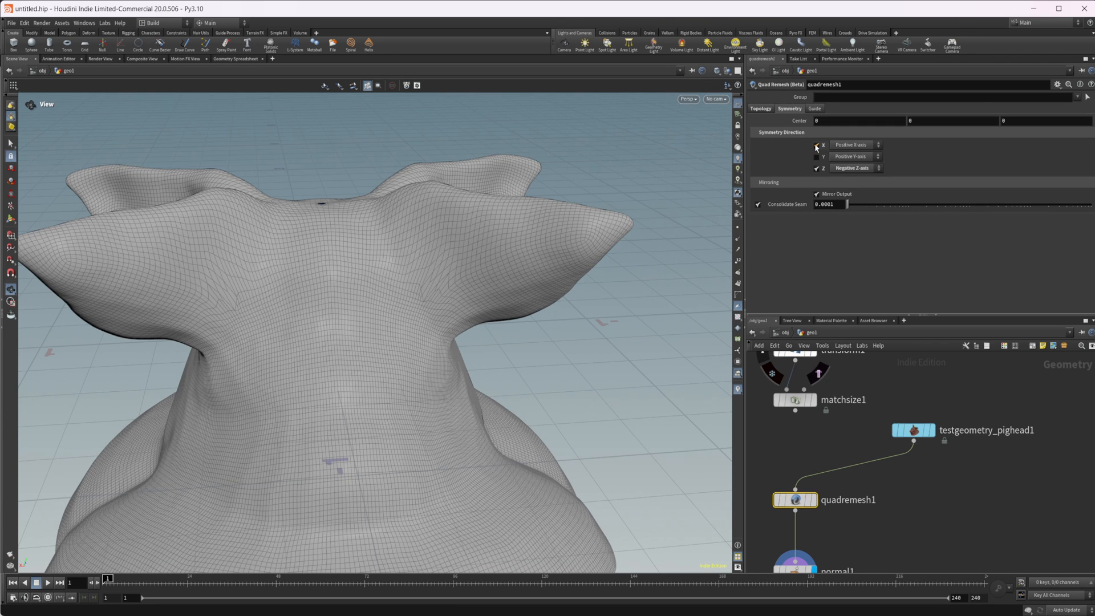
click(816, 145)
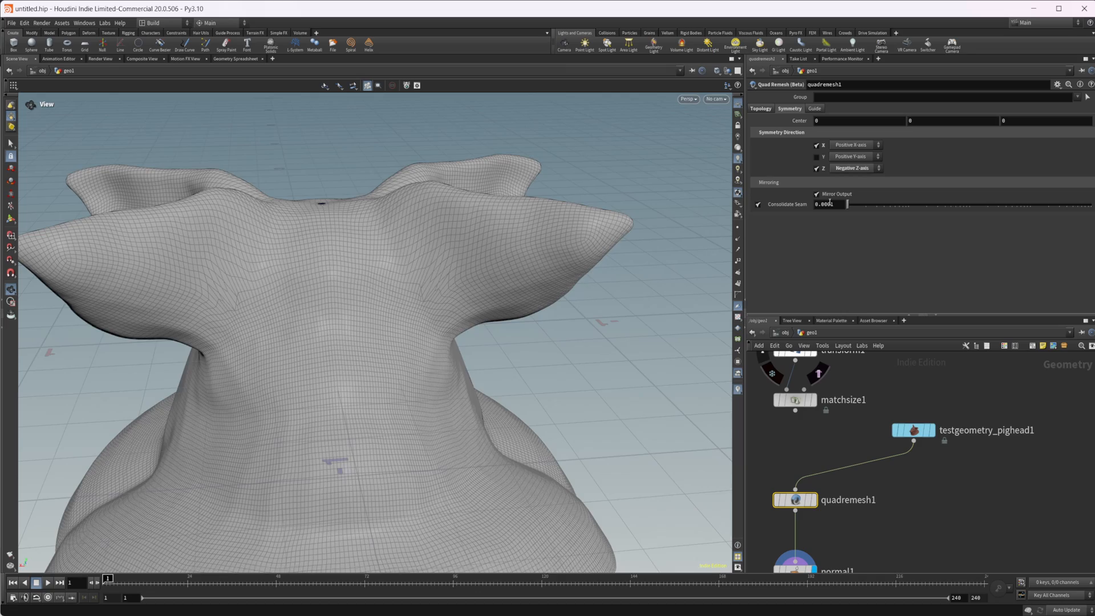
drag(349, 280, 349, 175)
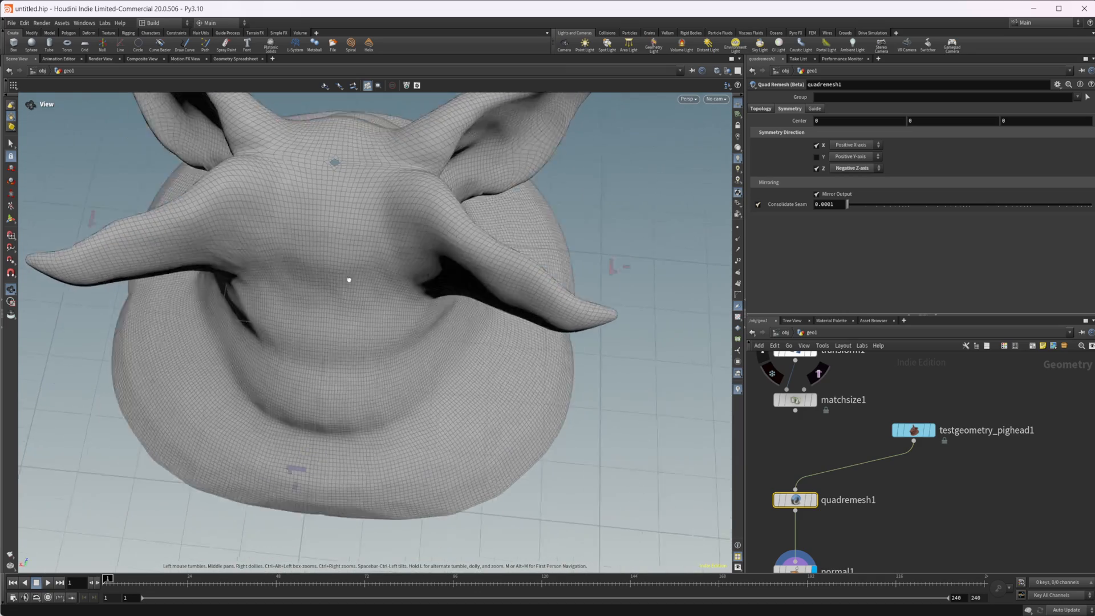
drag(349, 280, 418, 332)
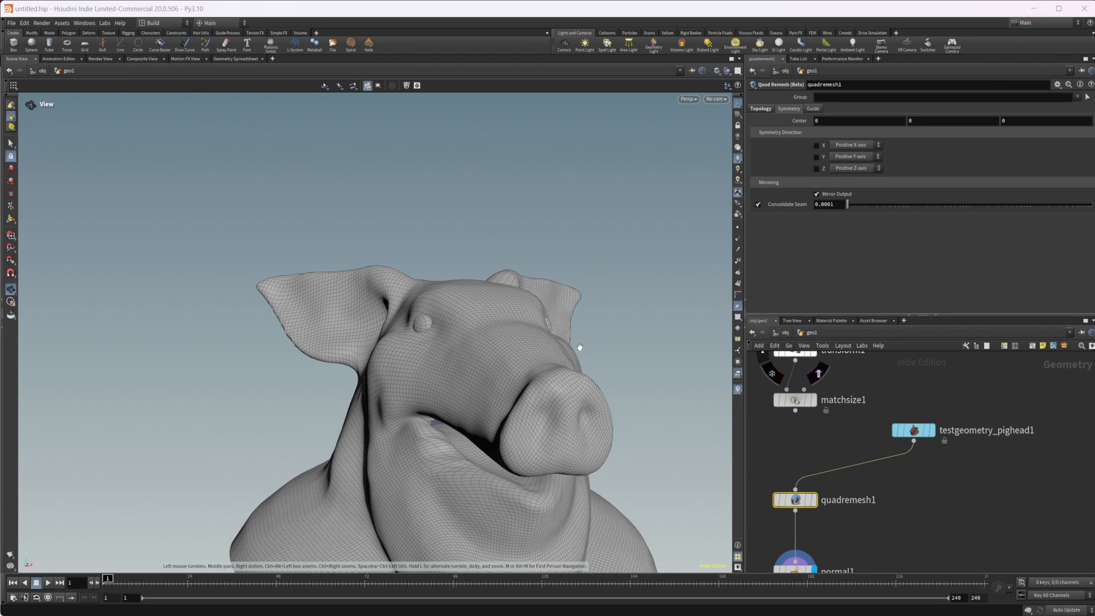
drag(580, 347, 444, 353)
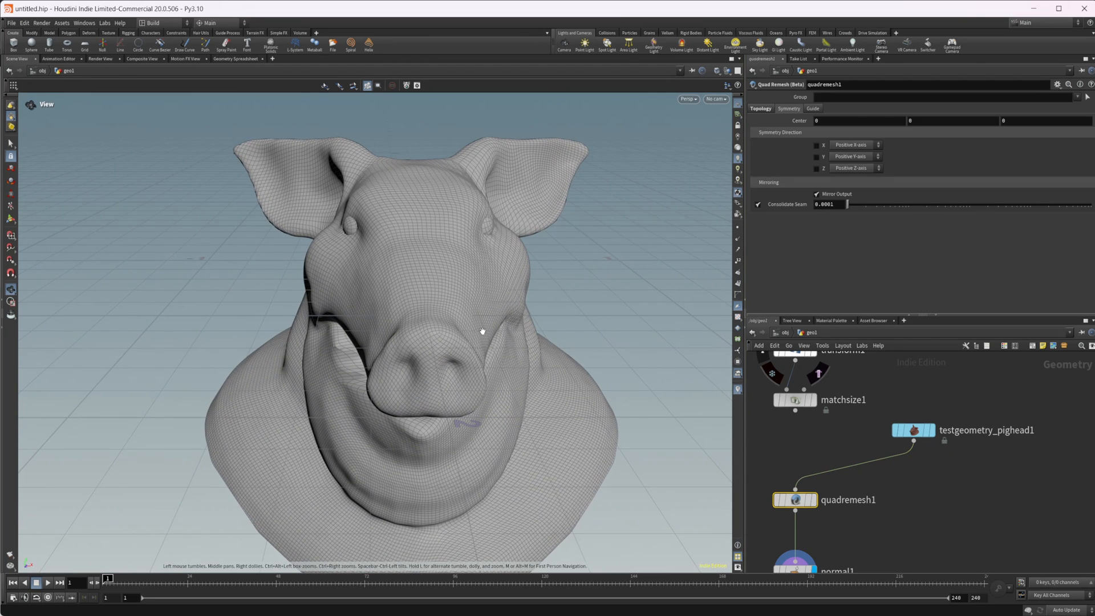
mouse_move(773, 119)
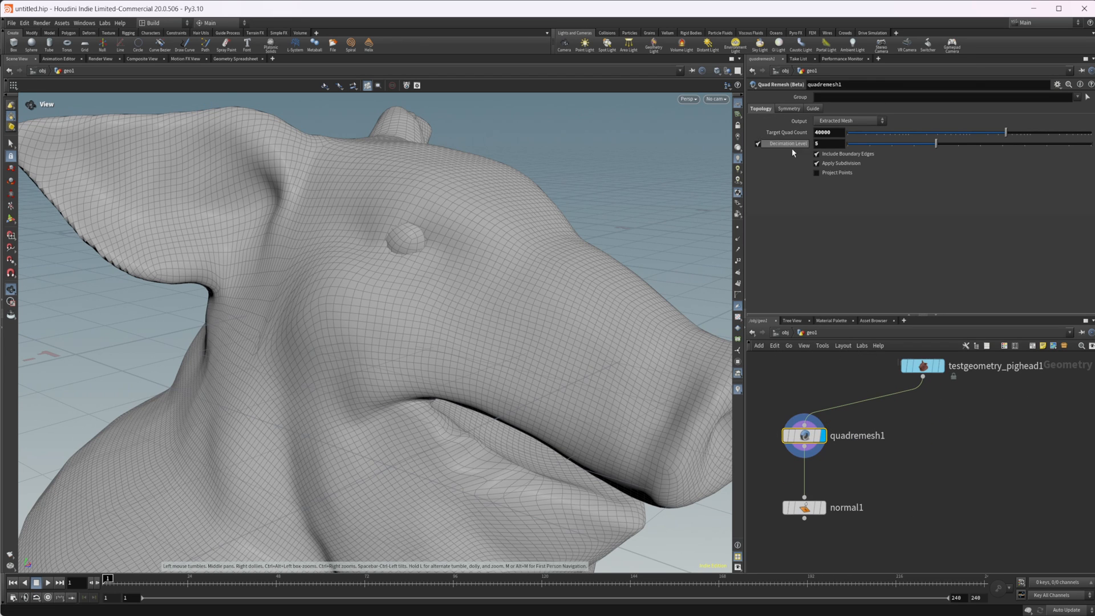
Enable Project Points and set Target Quad Count to 100000 on the pig head remesh
click(817, 172)
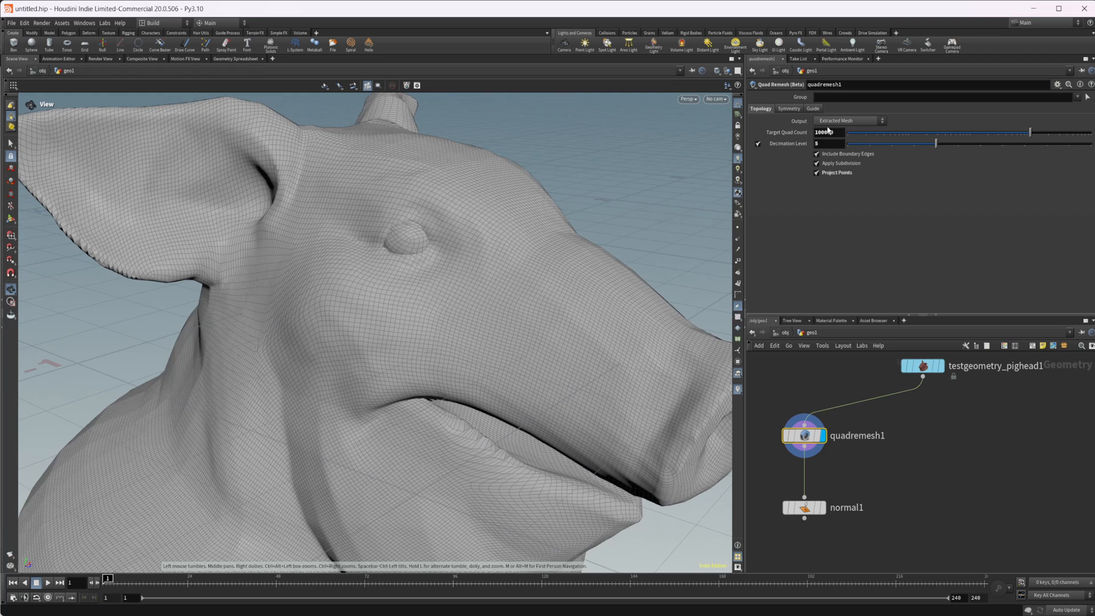
click(829, 132)
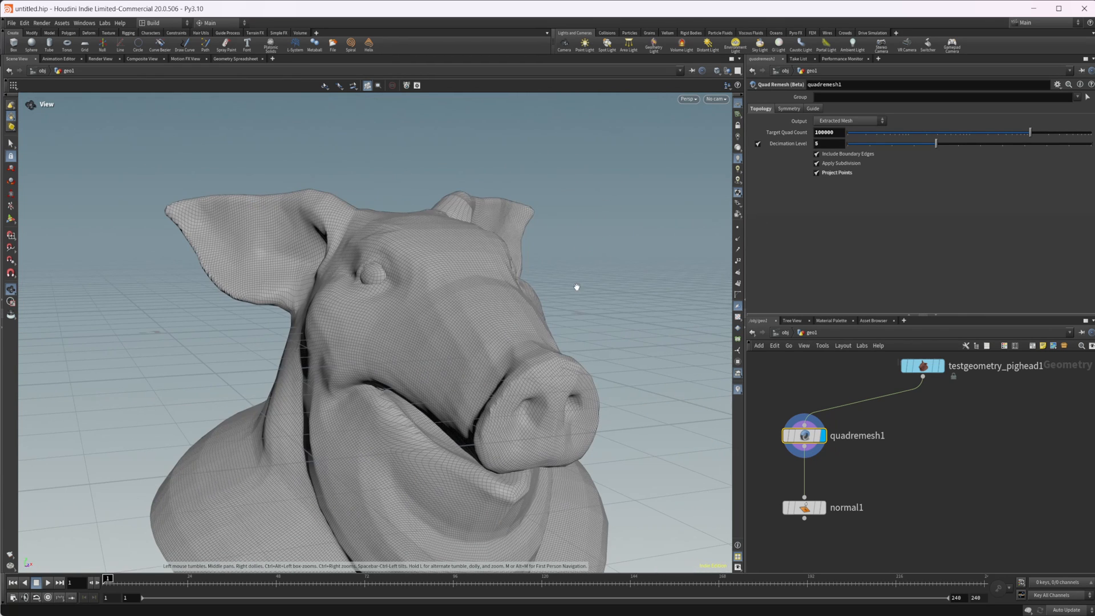
click(816, 172)
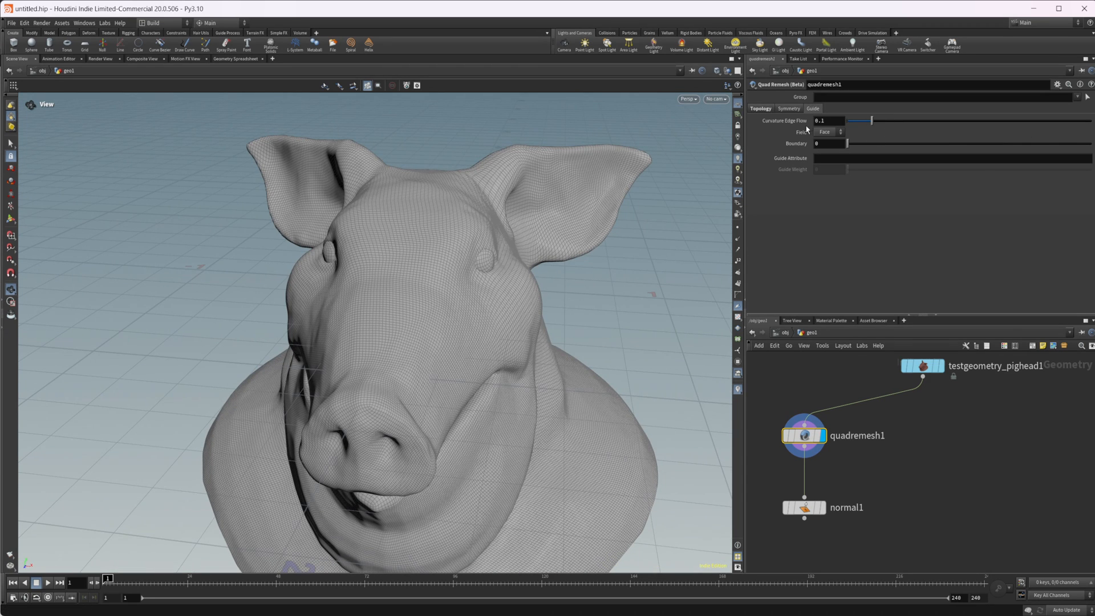
Push Curvature Edge Flow up from 0.1 to about 0.36, then back toward 0.1
drag(869, 120, 994, 120)
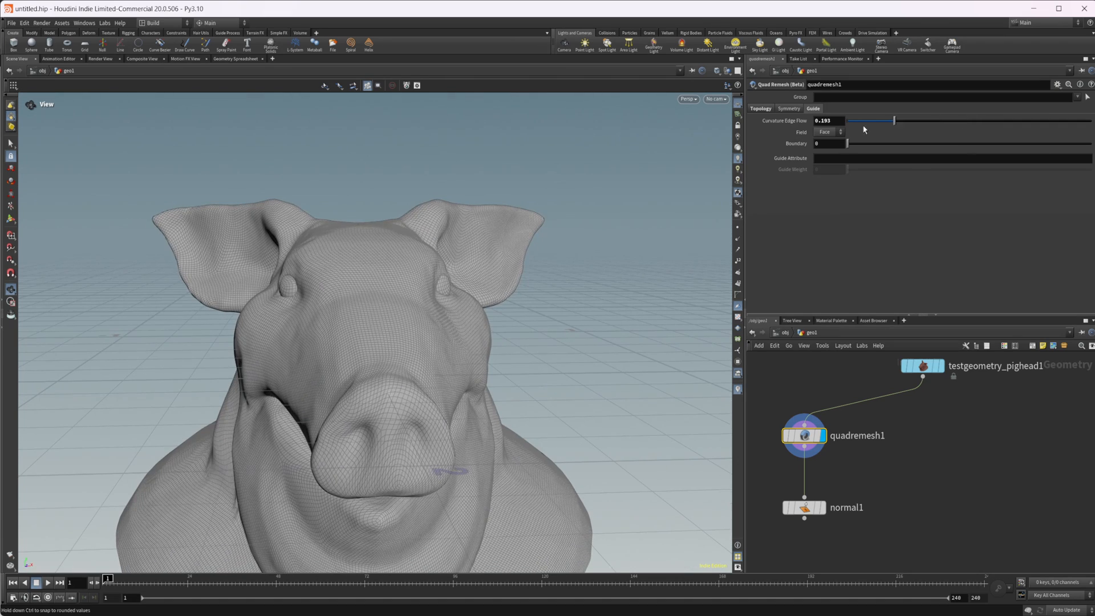
drag(894, 121, 901, 121)
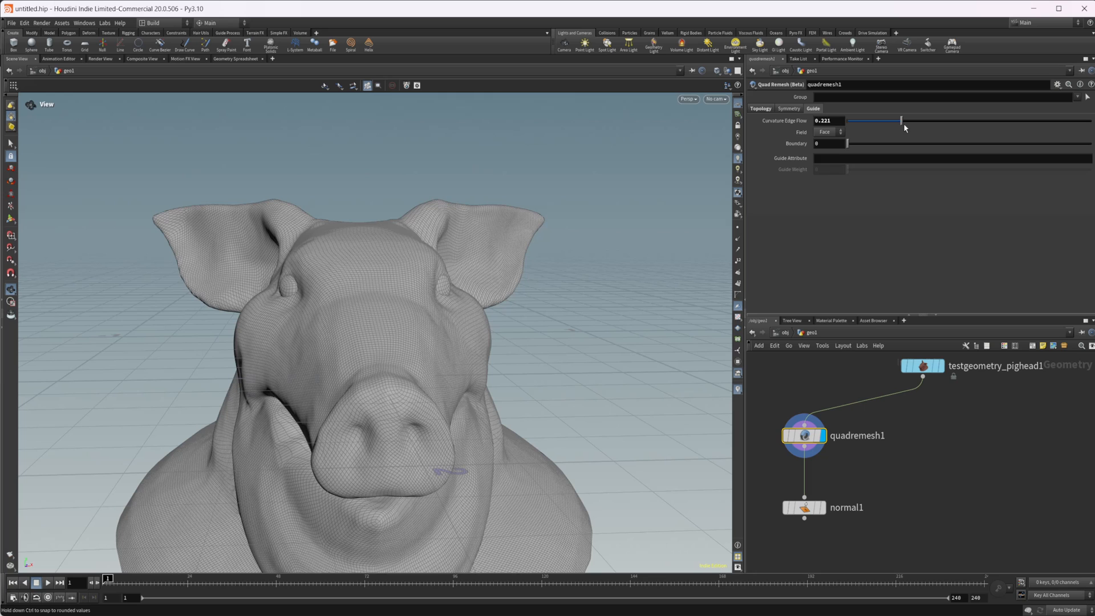
drag(901, 121, 936, 121)
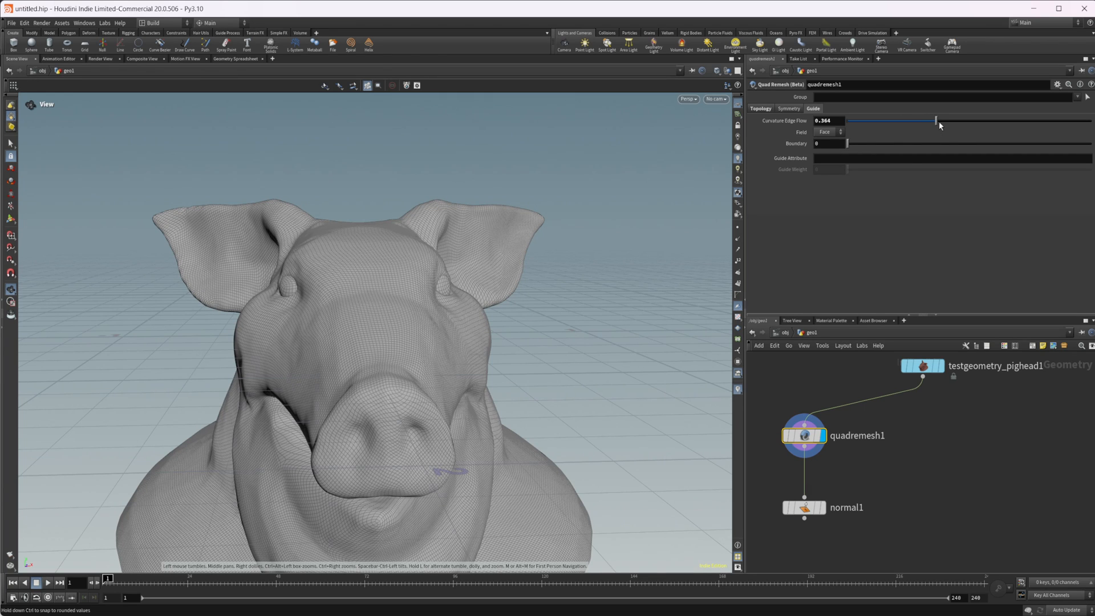
drag(935, 121, 869, 121)
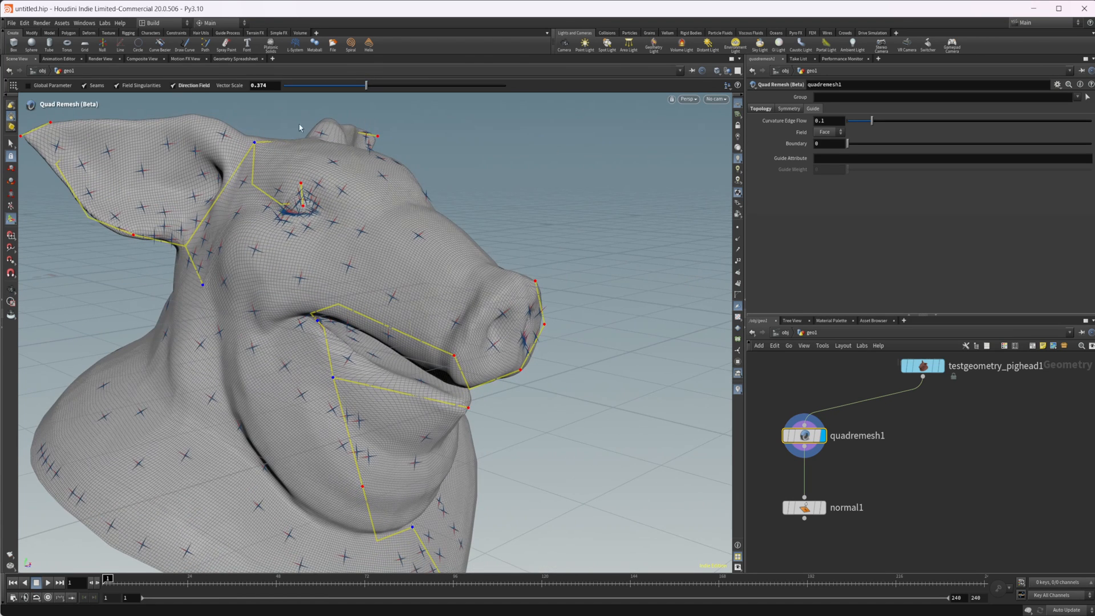
Orbit the pig head to inspect the overlaid guide curves and direction field
drag(365, 85, 300, 85)
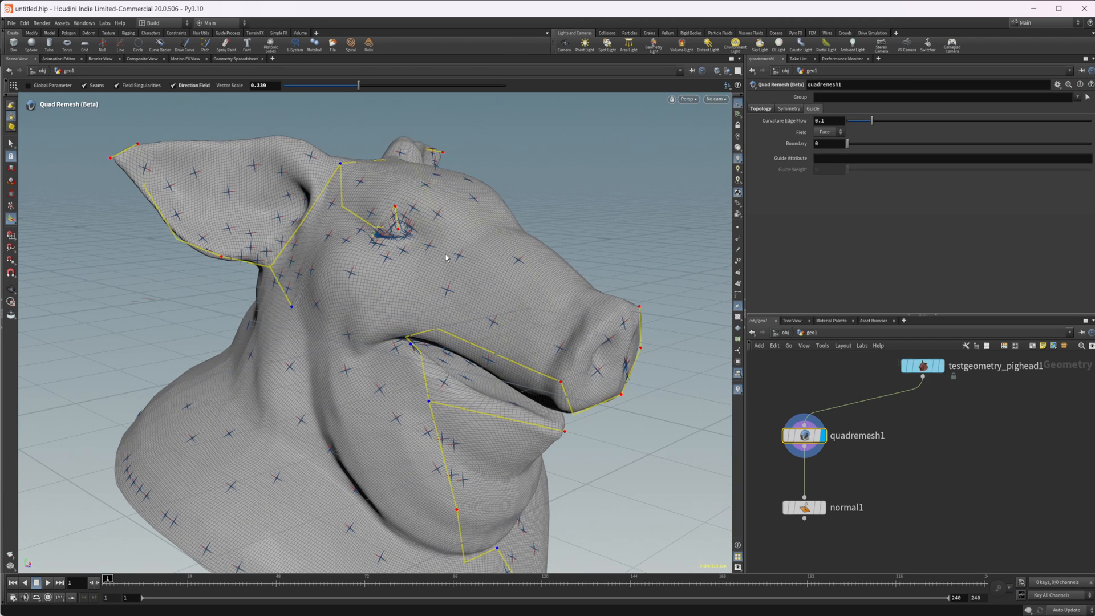
mouse_move(365, 430)
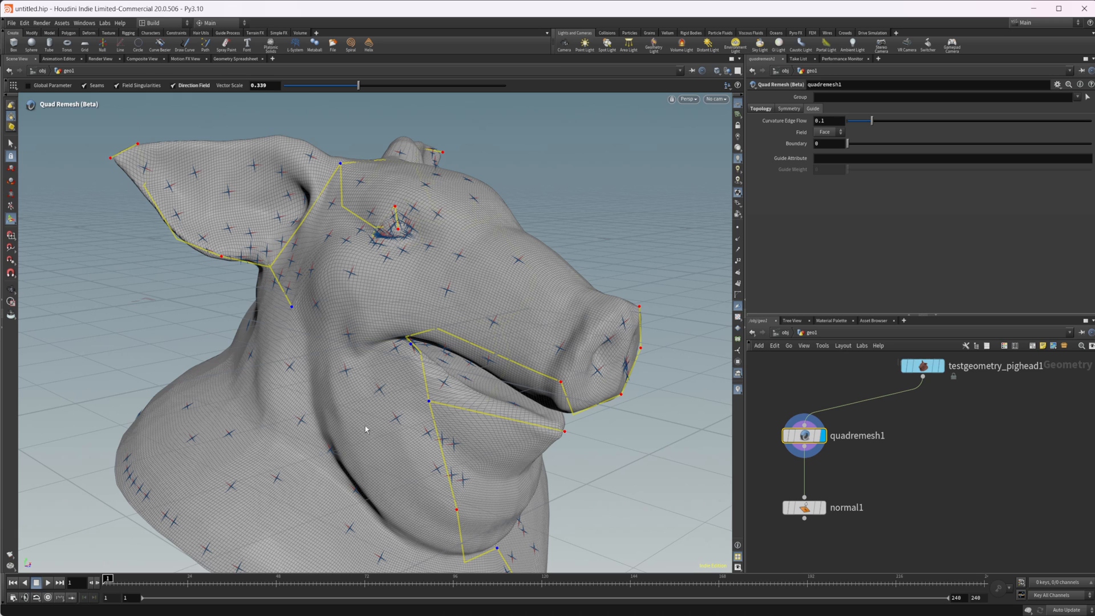
mouse_move(214, 138)
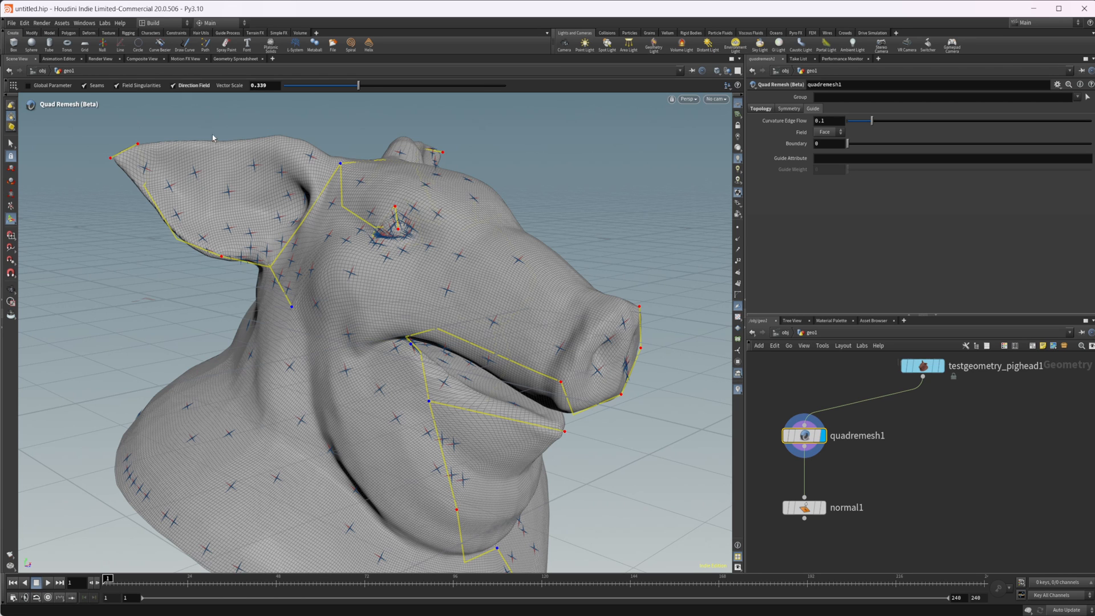
mouse_move(337, 192)
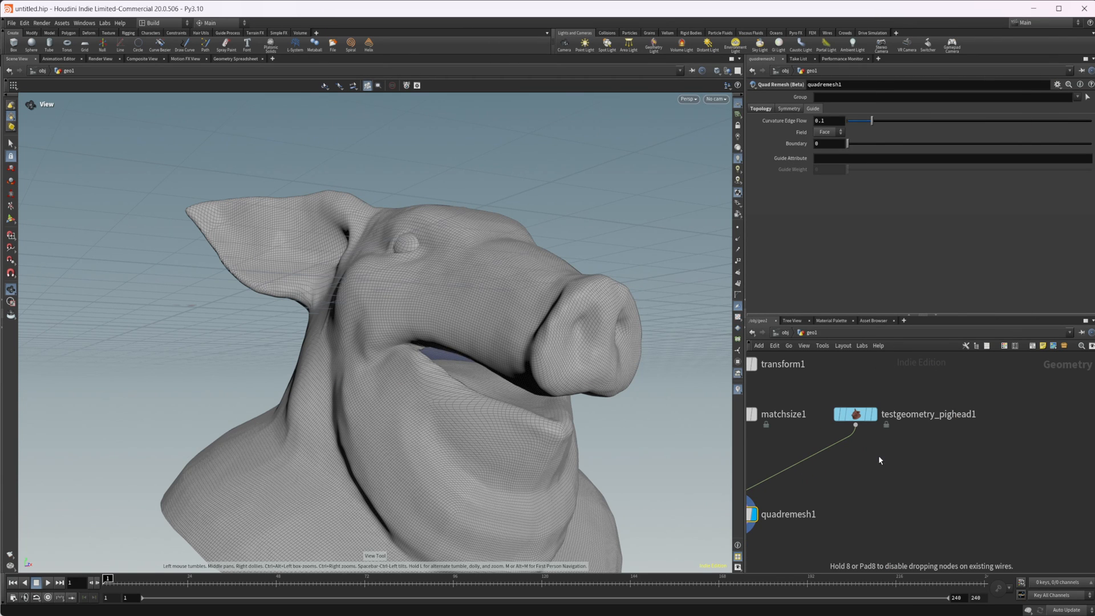
Add a primitive wrangle above quadremesh1 writing v@guide = set(0,0,0);
click(878, 456)
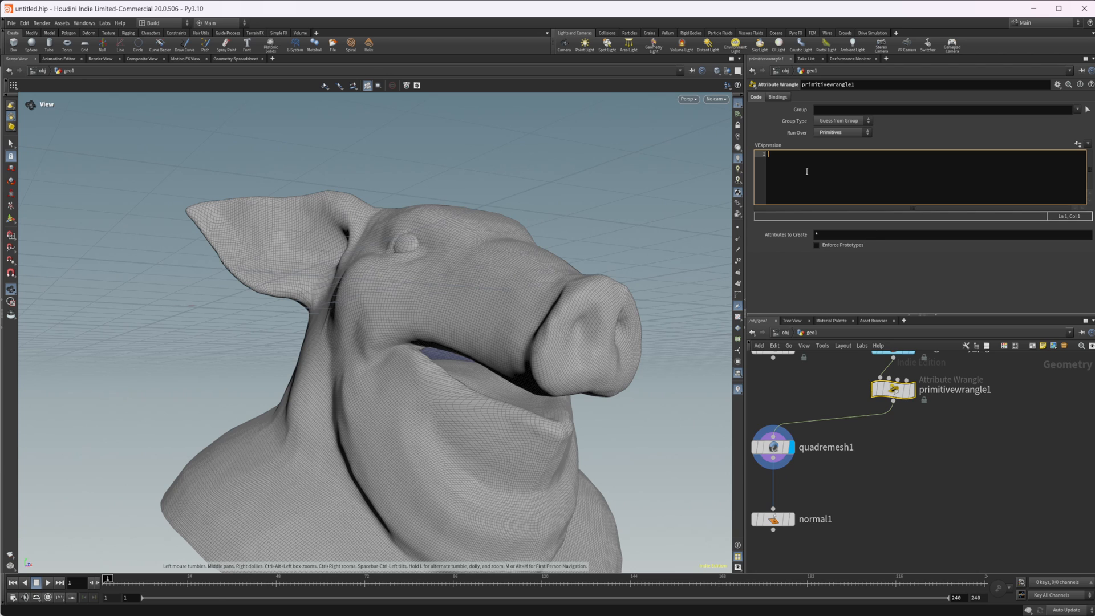
text(v@guide = s)
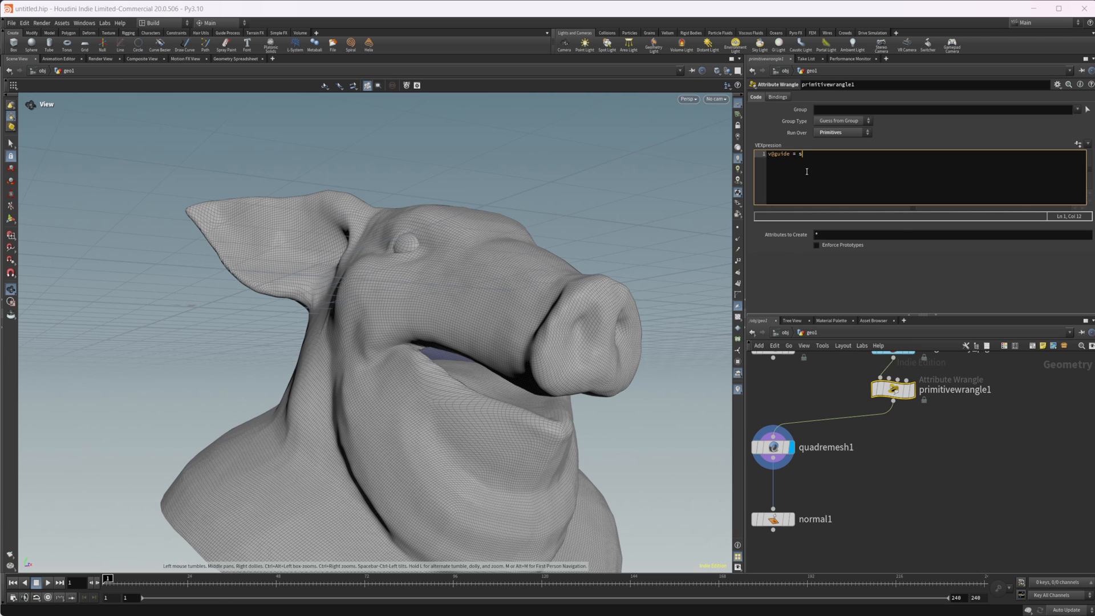
text(et(0,)
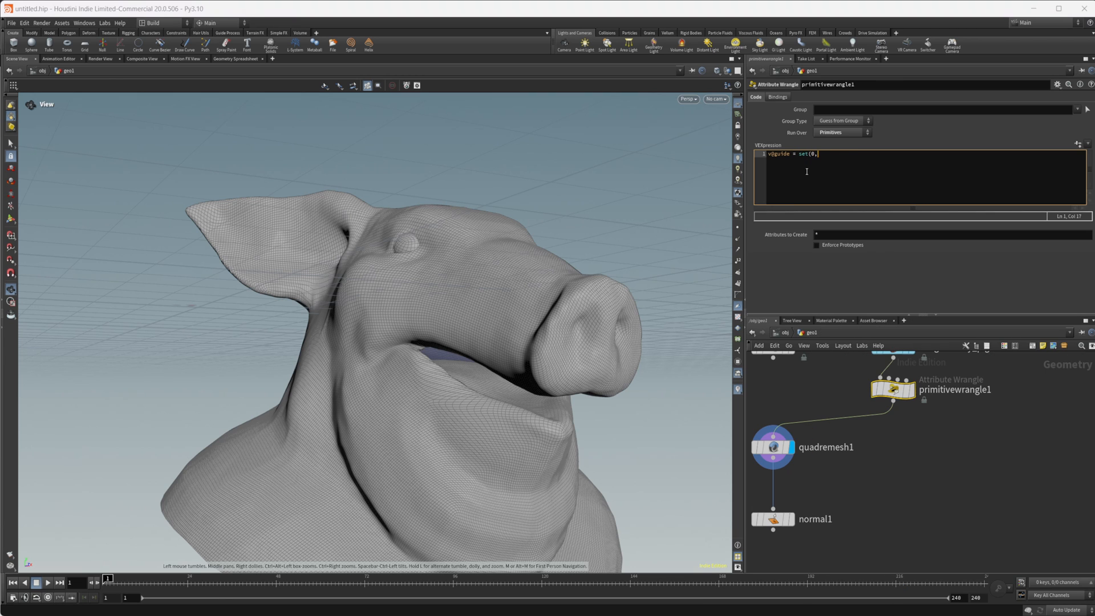
text(0,0))
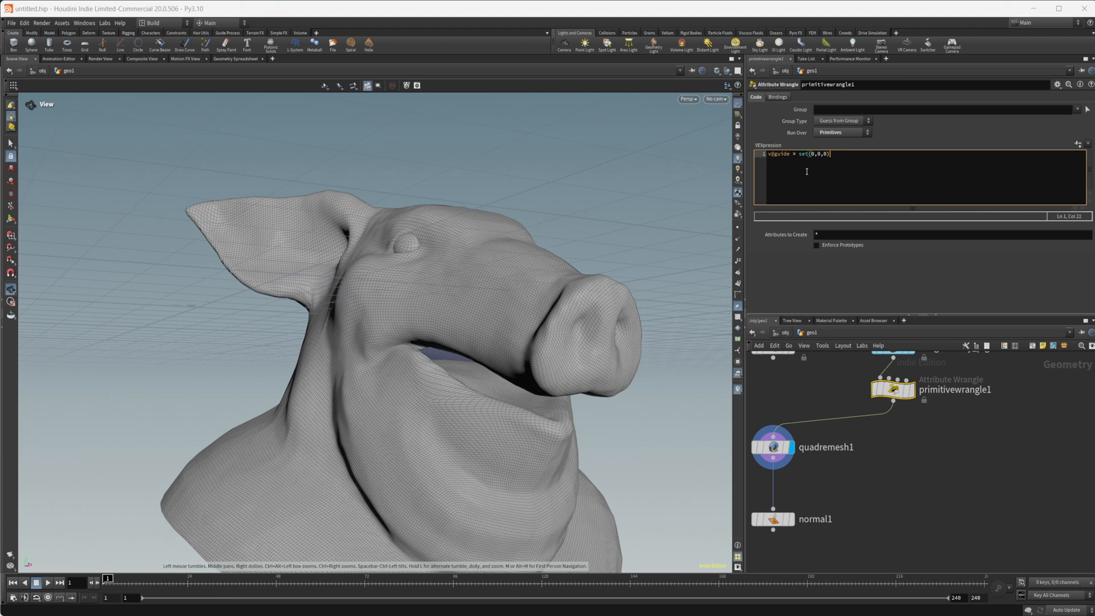
text(;)
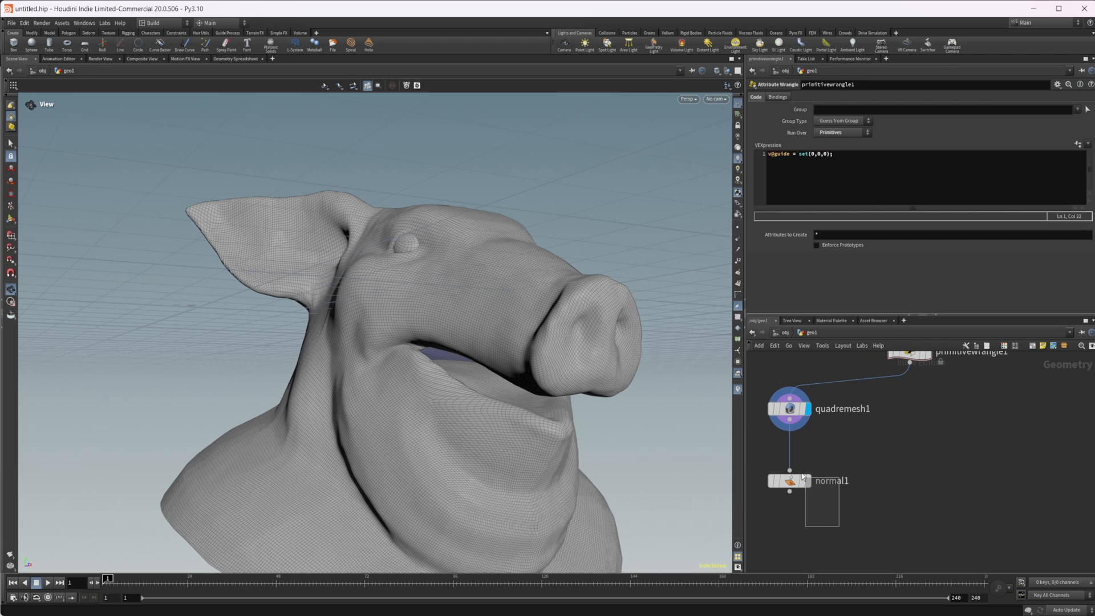
click(789, 408)
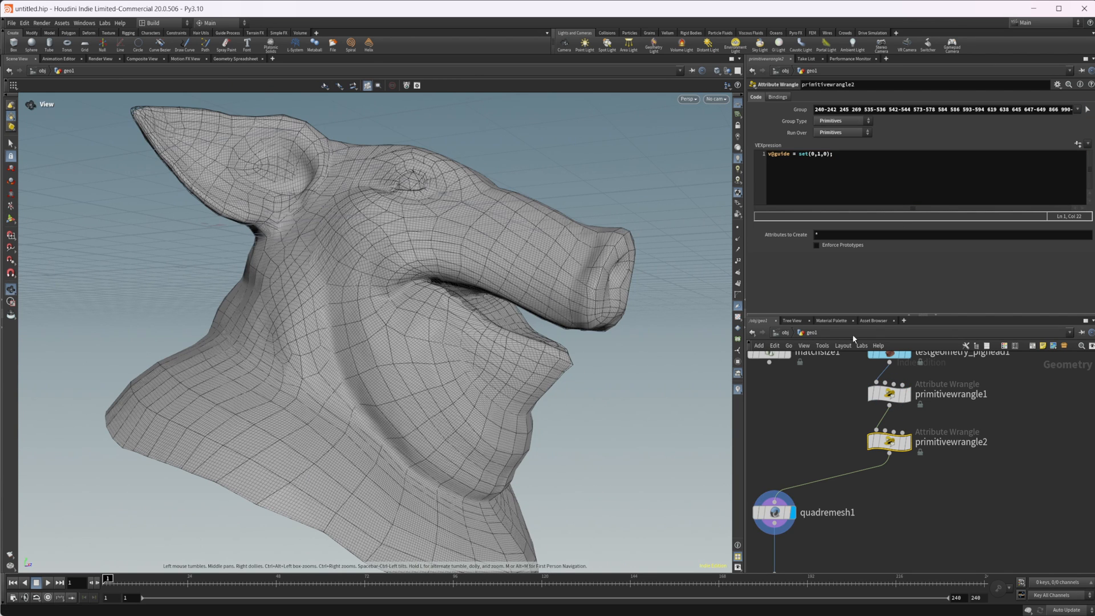
Set quadremesh1's Guide Attribute to 'guide'
click(773, 512)
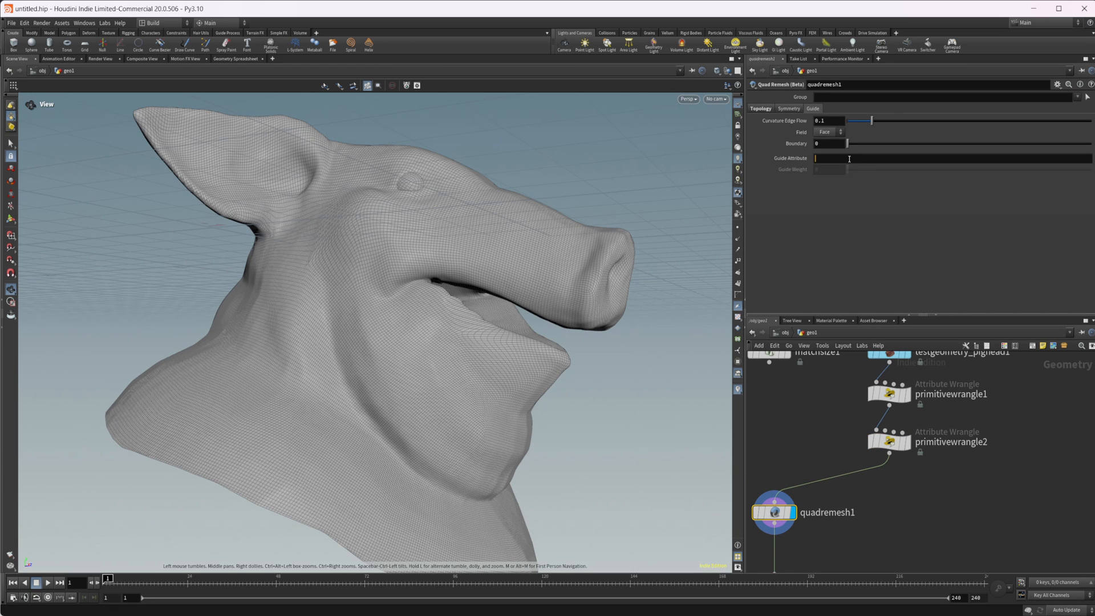
click(950, 159)
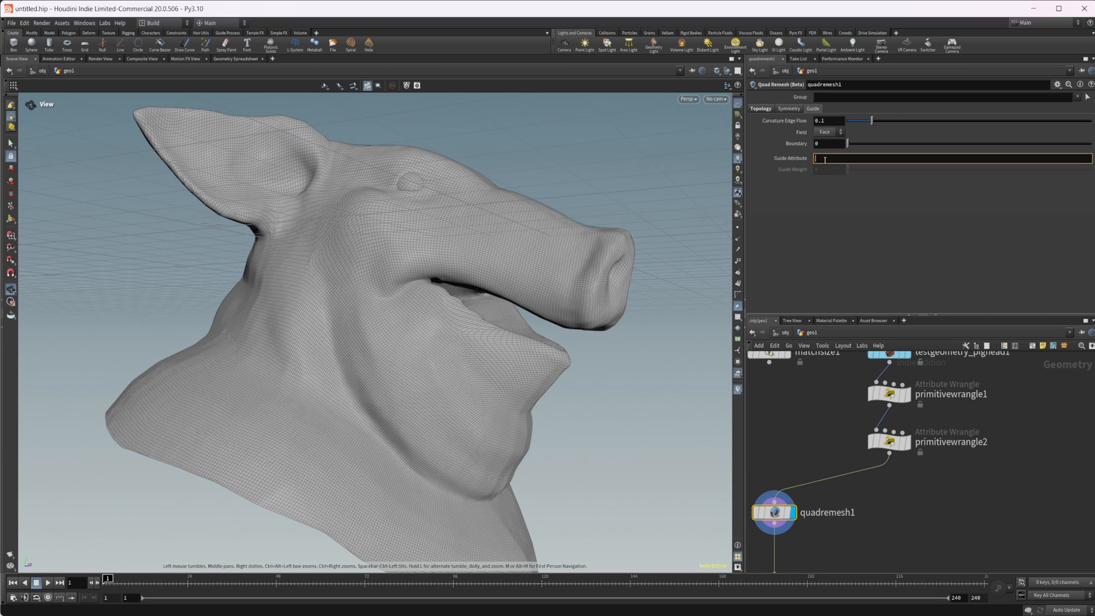
text(guide)
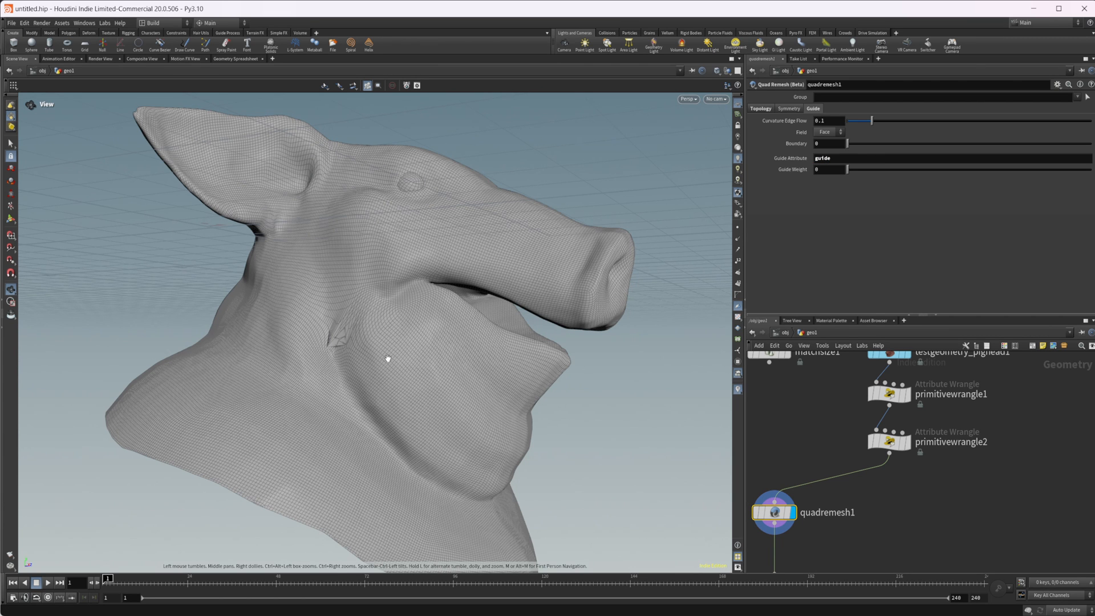
Raise the Guide Weight to about 4.3 while inspecting the neck and snout
drag(388, 358, 507, 241)
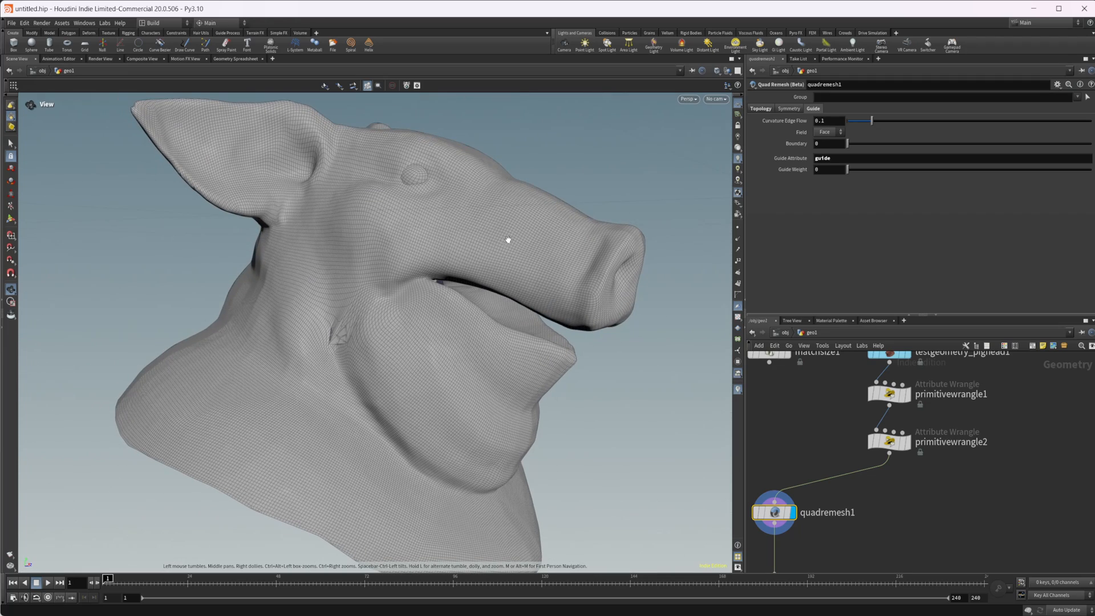
drag(508, 241, 354, 334)
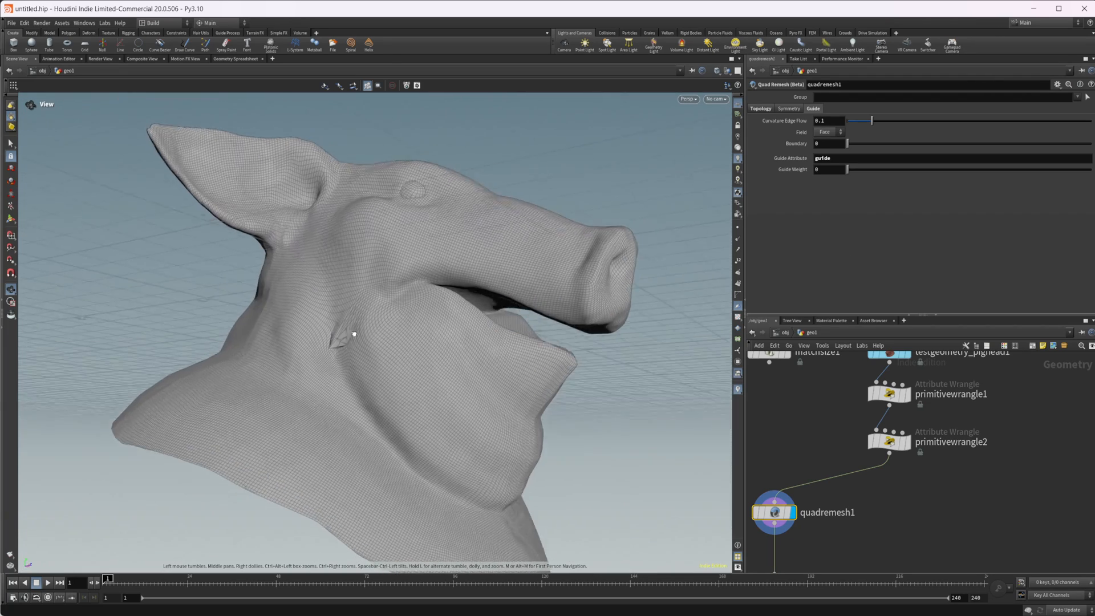
drag(848, 169, 857, 169)
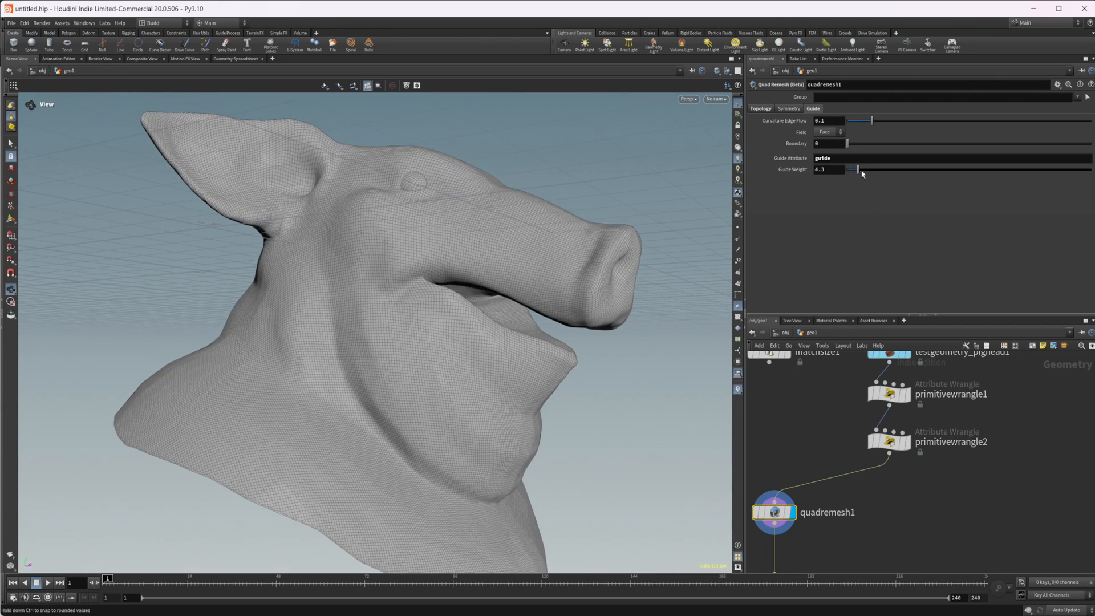
drag(855, 170, 1086, 170)
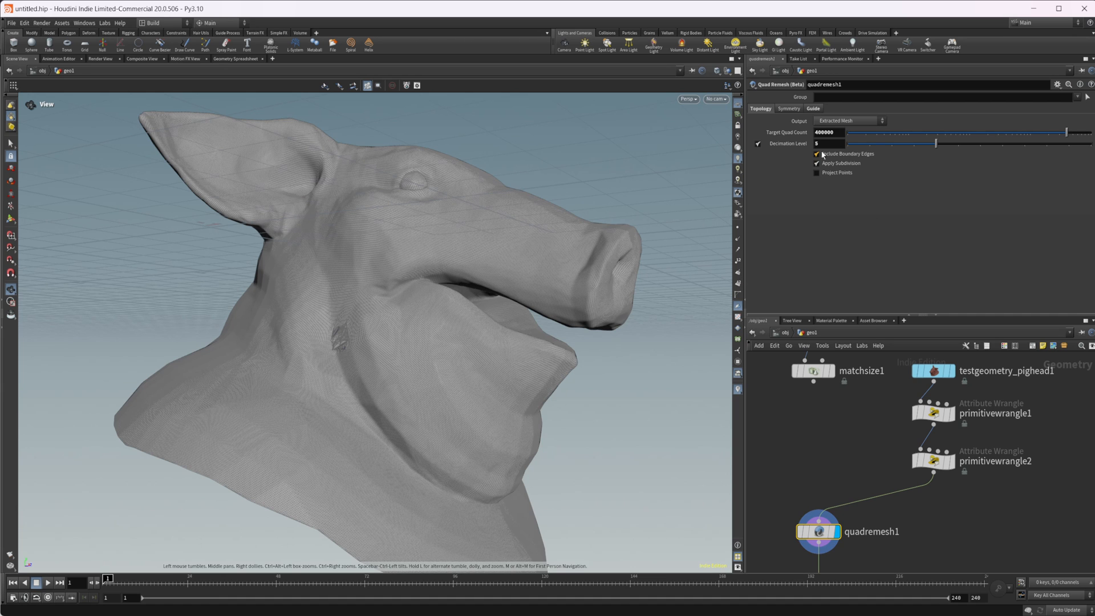
Compare the neck's quad flow with Guide Weight pushed up toward 100 and back down
drag(1062, 132, 1006, 132)
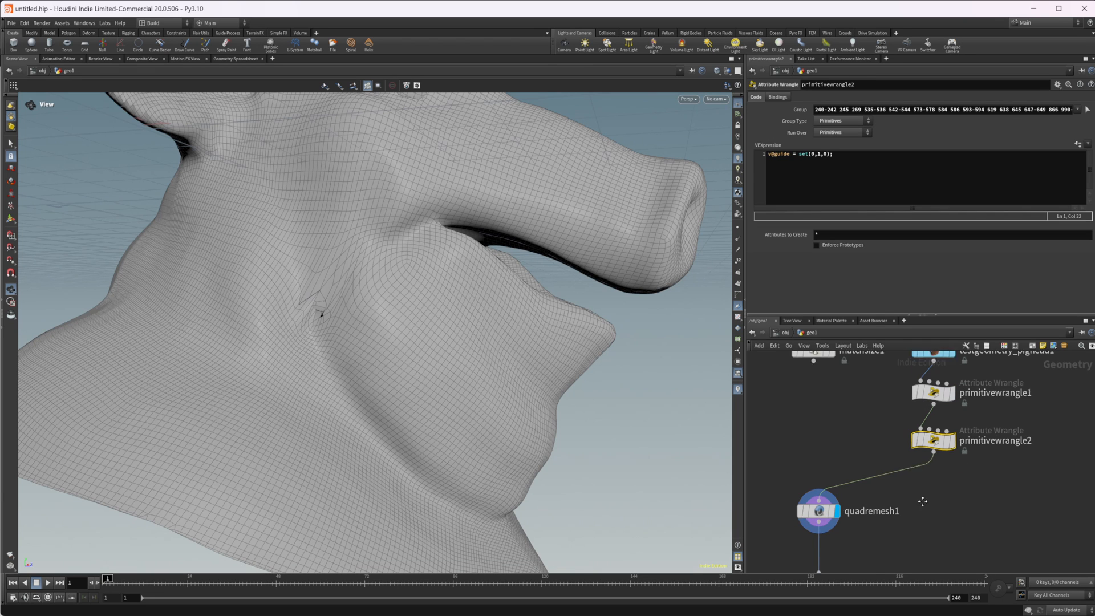
click(816, 511)
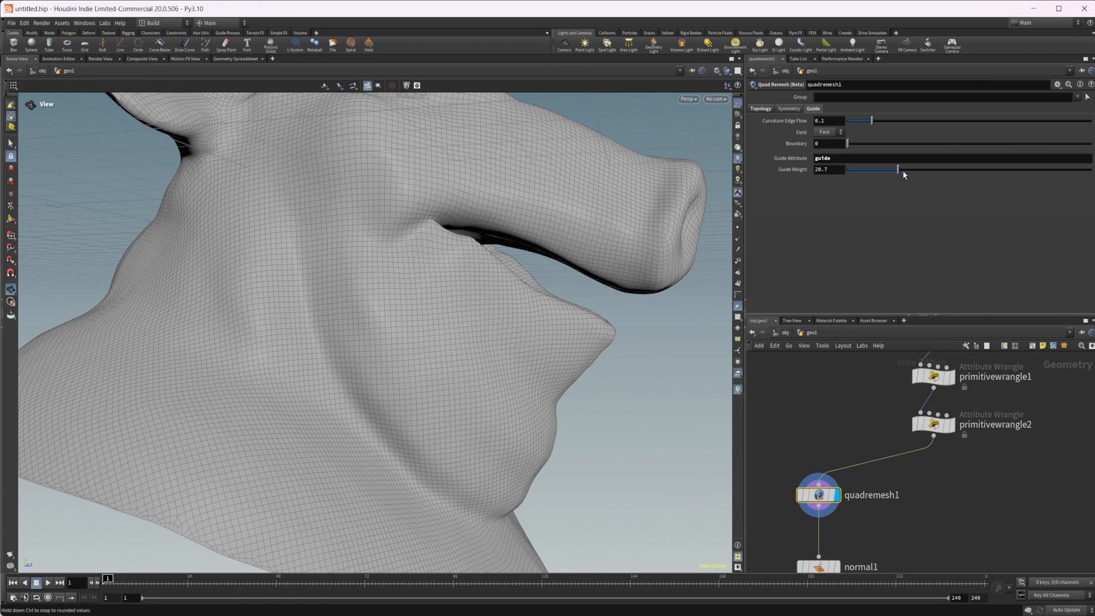
drag(897, 168, 1089, 169)
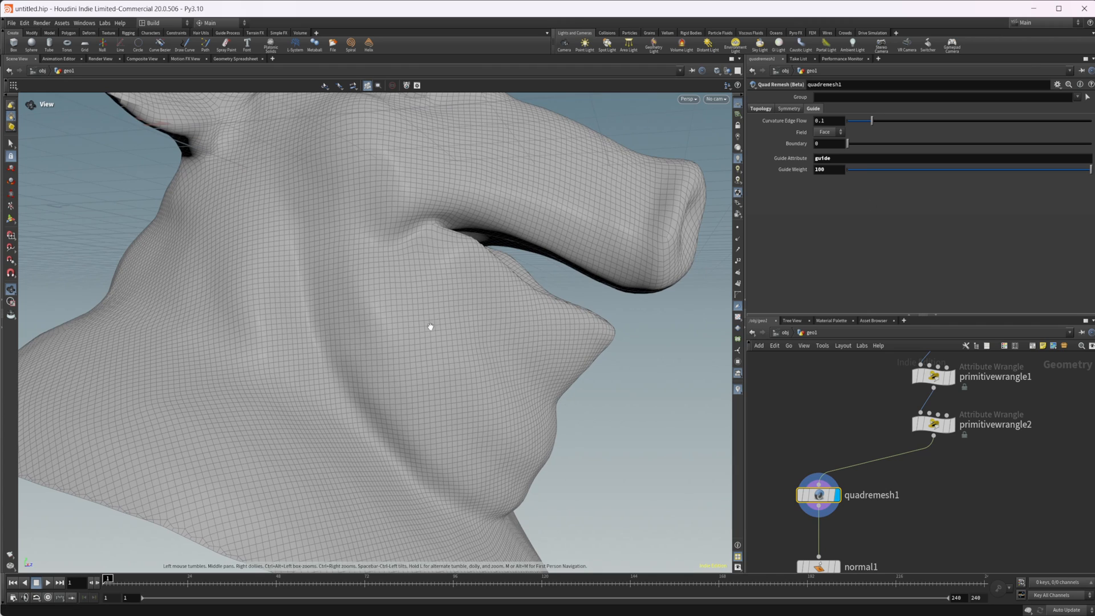
drag(1086, 169, 856, 169)
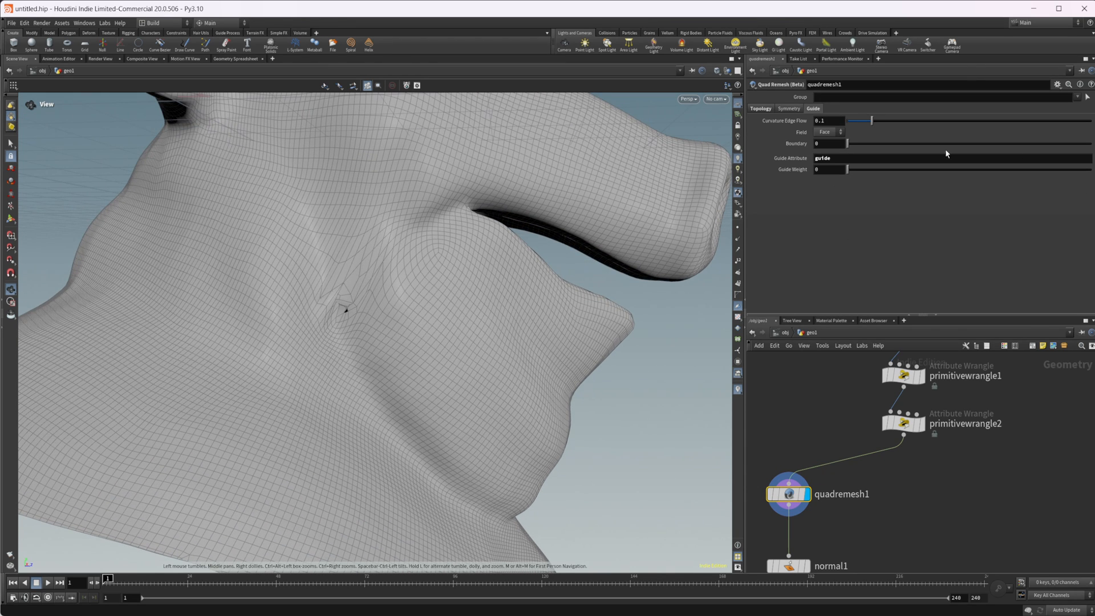
mouse_move(583, 342)
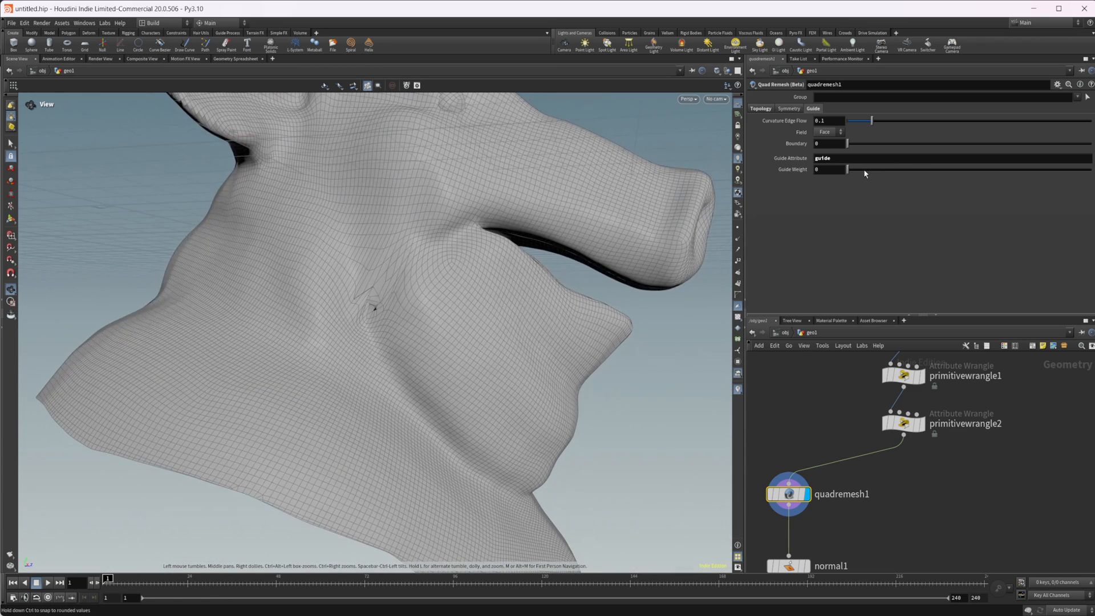
drag(849, 169, 1089, 169)
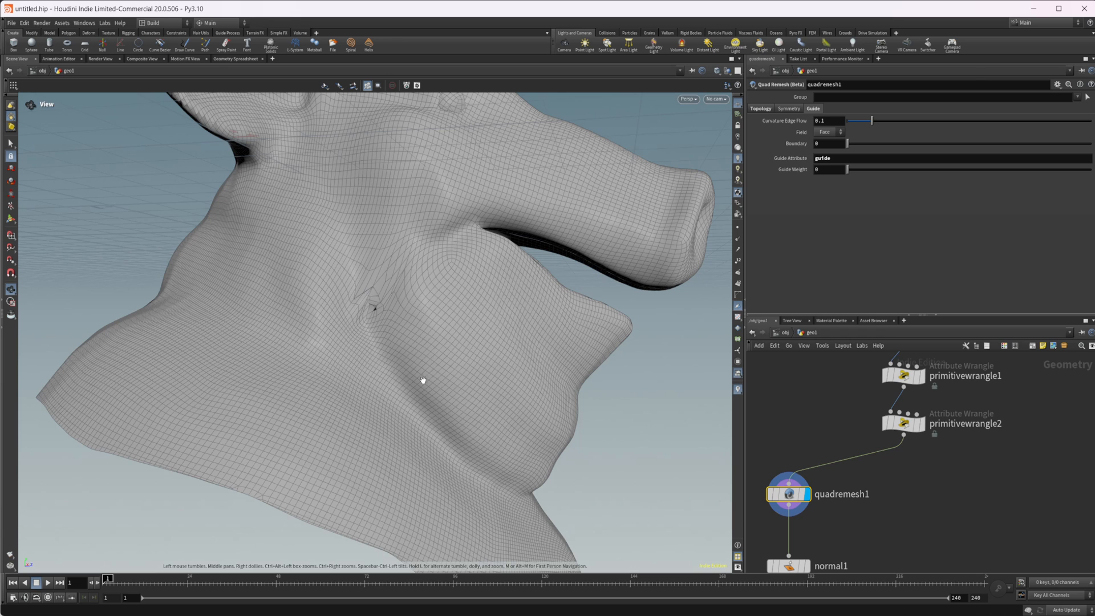
mouse_move(605, 307)
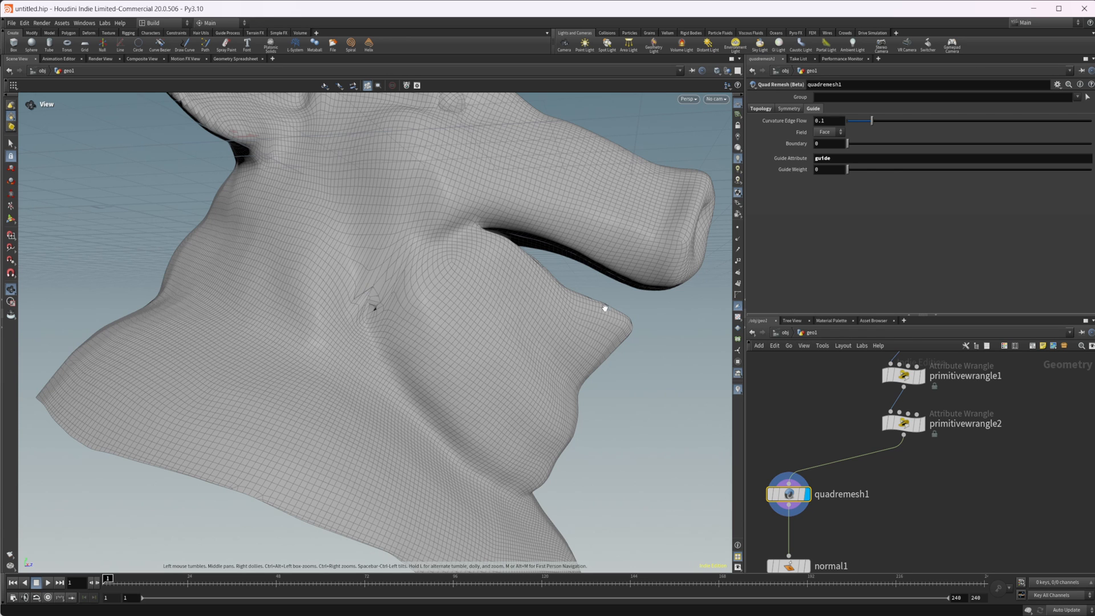
drag(849, 169, 1090, 168)
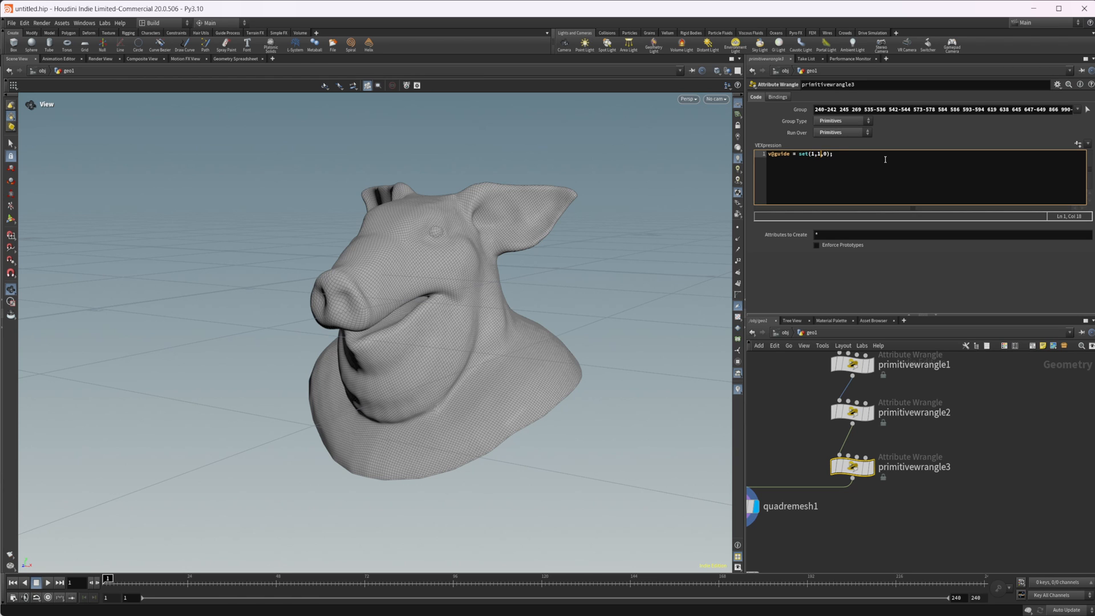
Finish the third guide wrangle, remesh at guide weight 100 and tumble around the result
text(0)
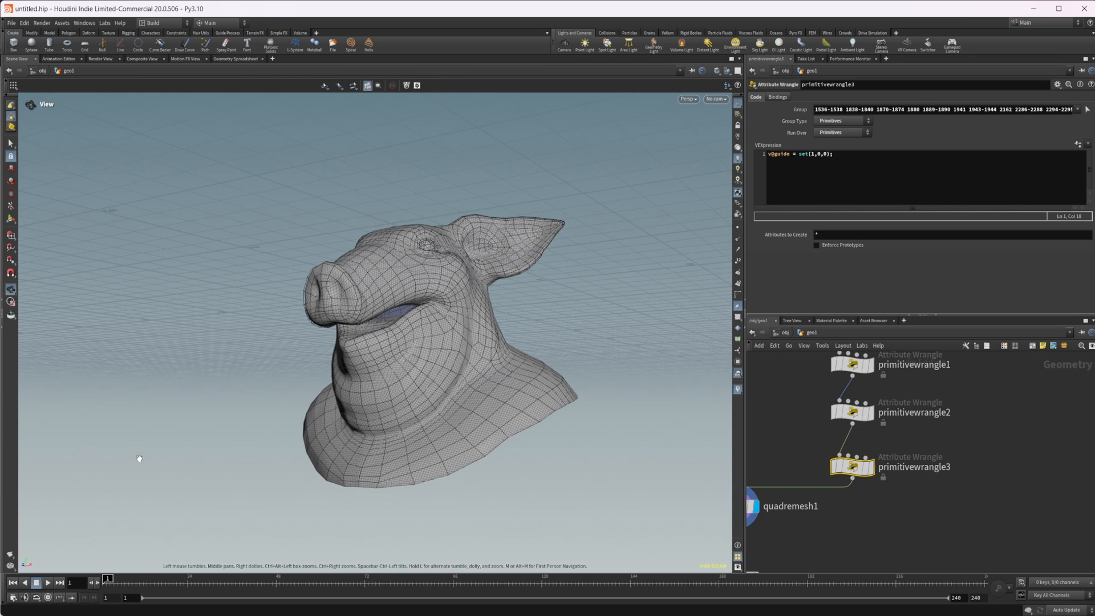
click(849, 486)
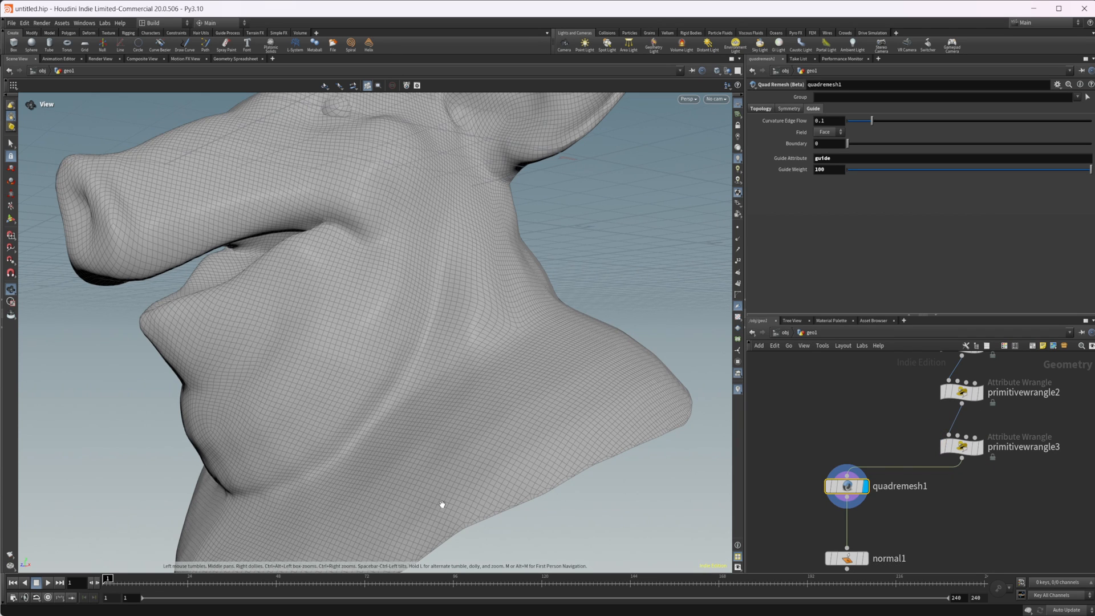
mouse_move(383, 303)
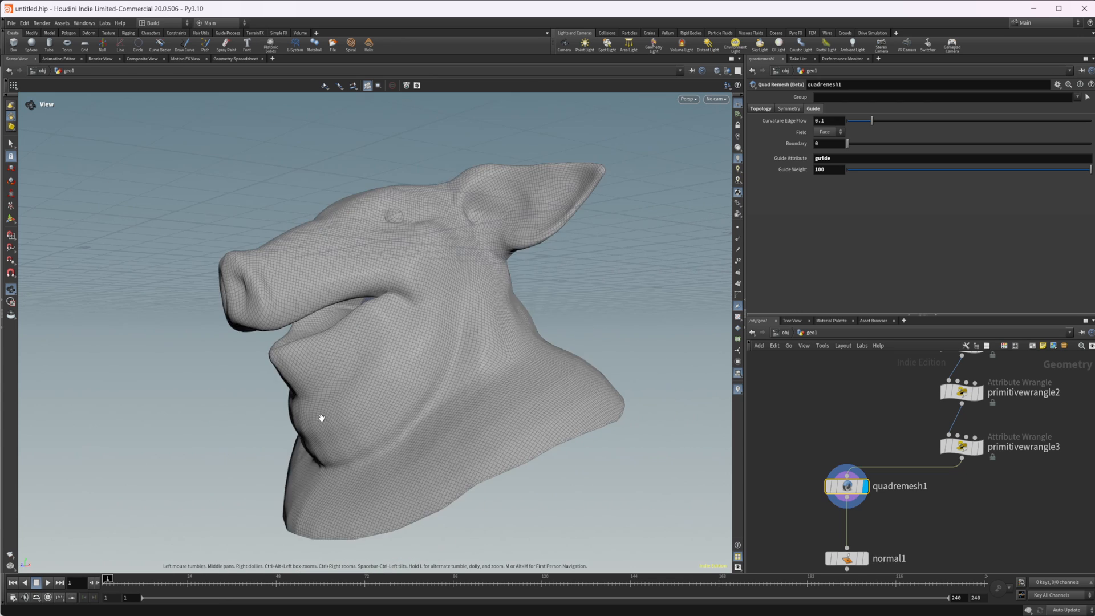
drag(321, 417, 431, 412)
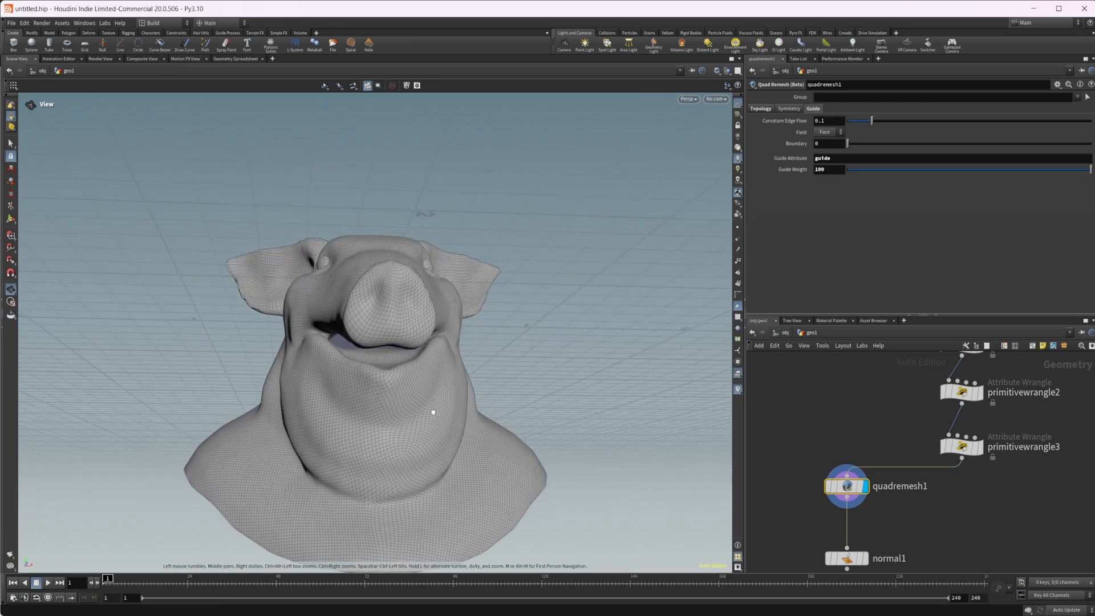
drag(432, 412, 484, 474)
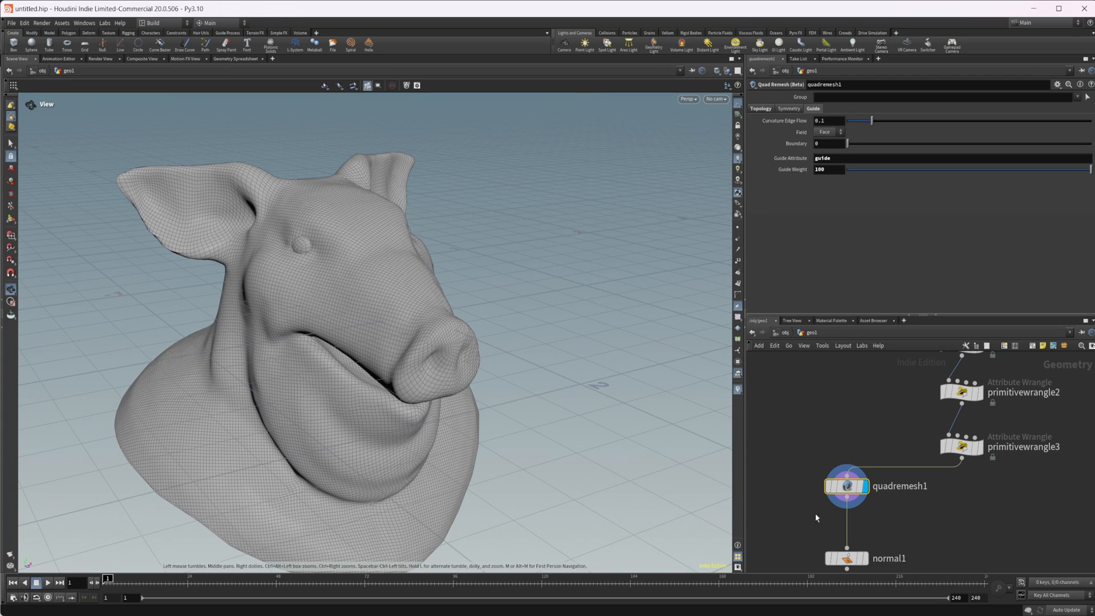
mouse_move(667, 283)
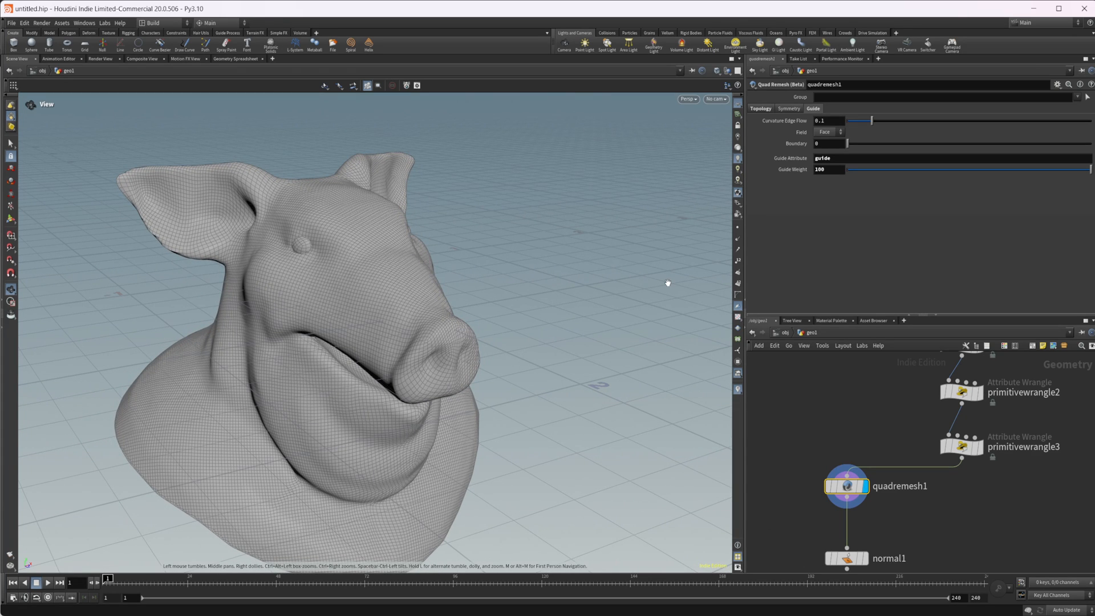
mouse_move(683, 438)
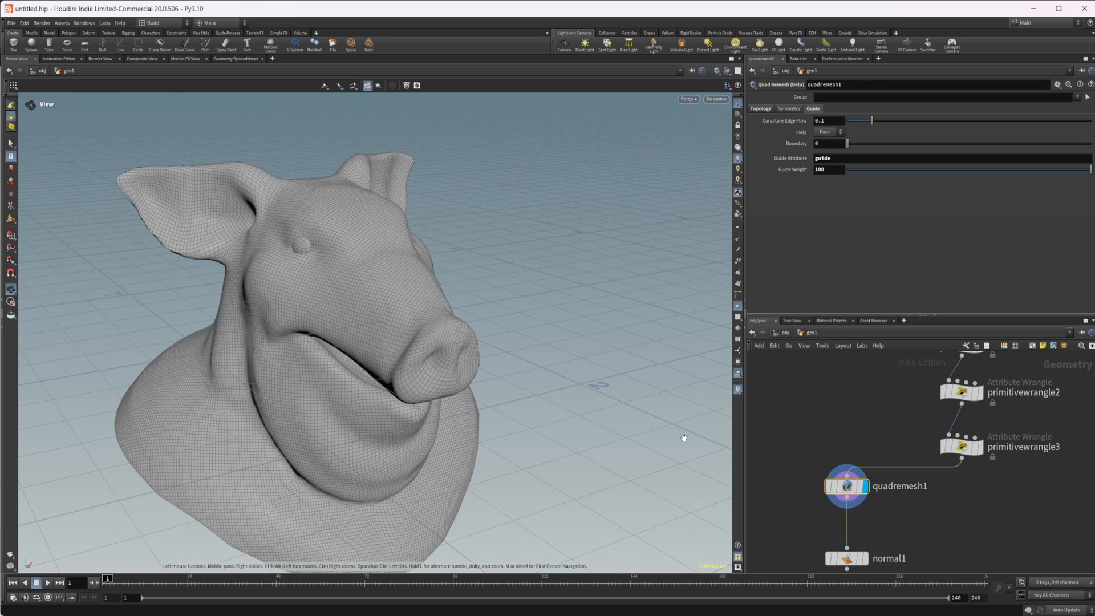
mouse_move(828, 364)
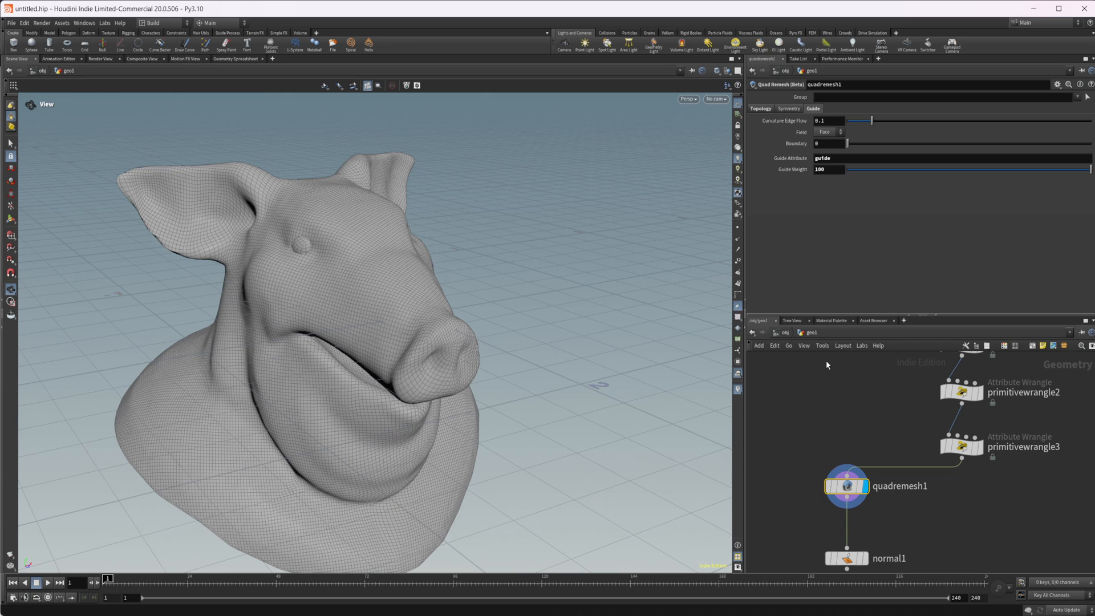
mouse_move(622, 512)
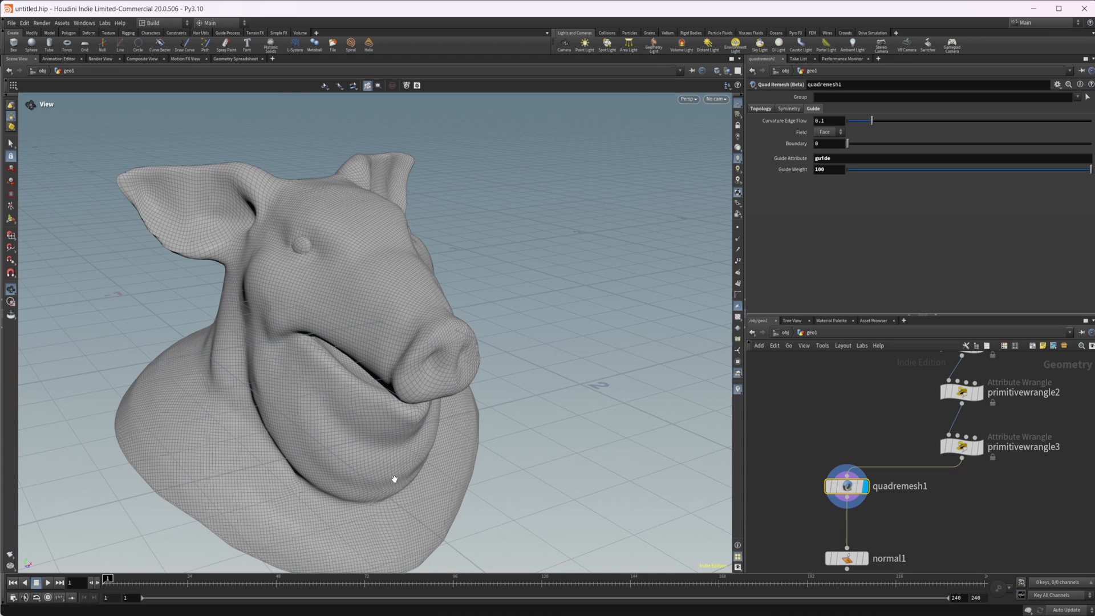
drag(393, 479, 383, 397)
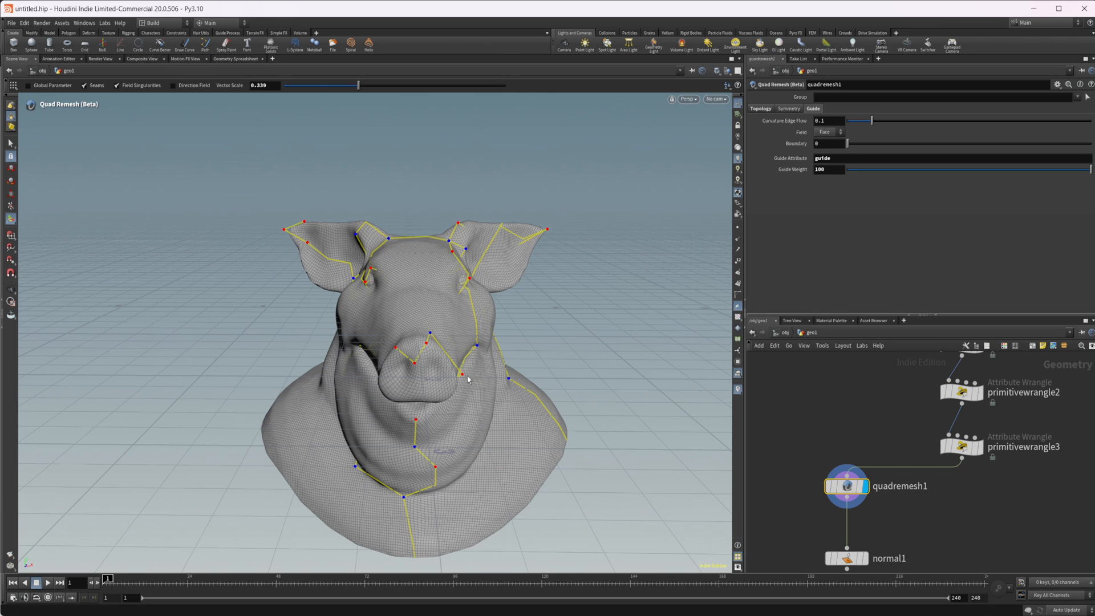
Orbit around the guided pig head to view its guide lines
drag(468, 377, 468, 356)
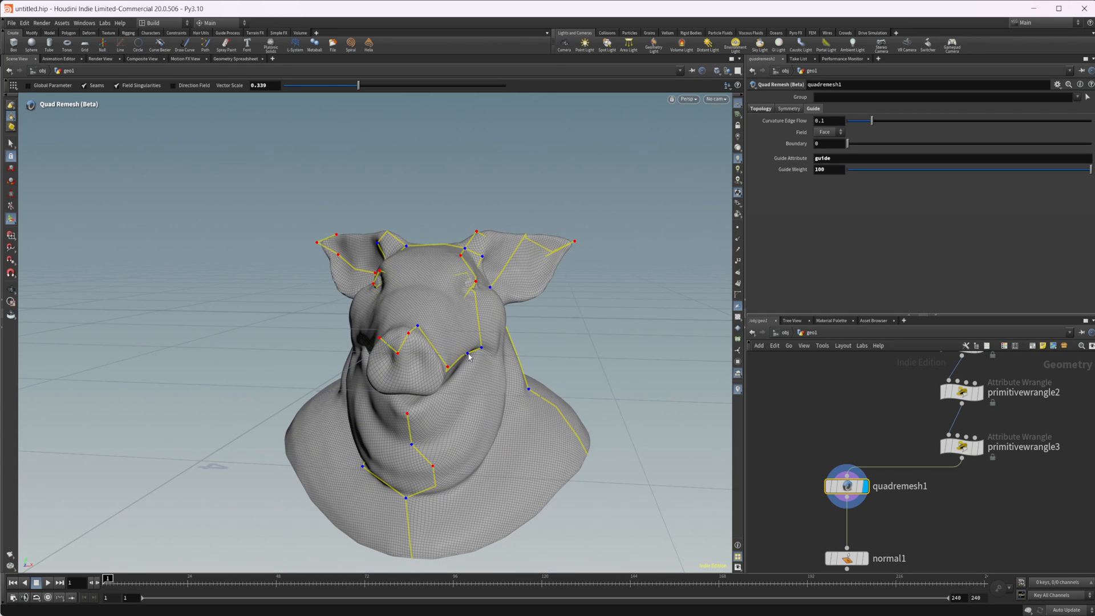
mouse_move(447, 466)
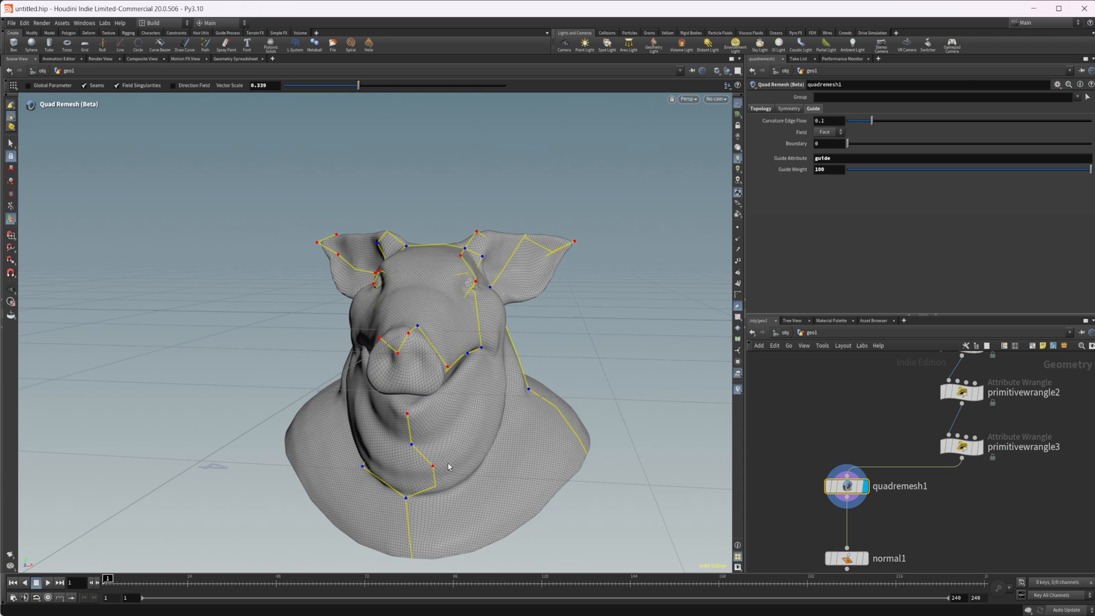
mouse_move(493, 462)
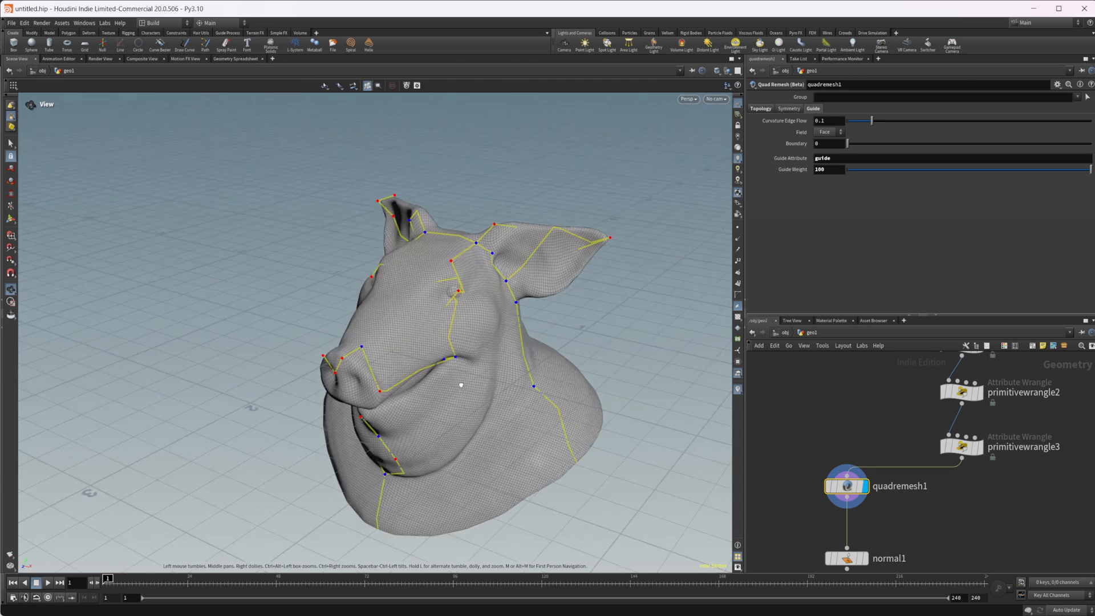
drag(460, 384, 440, 363)
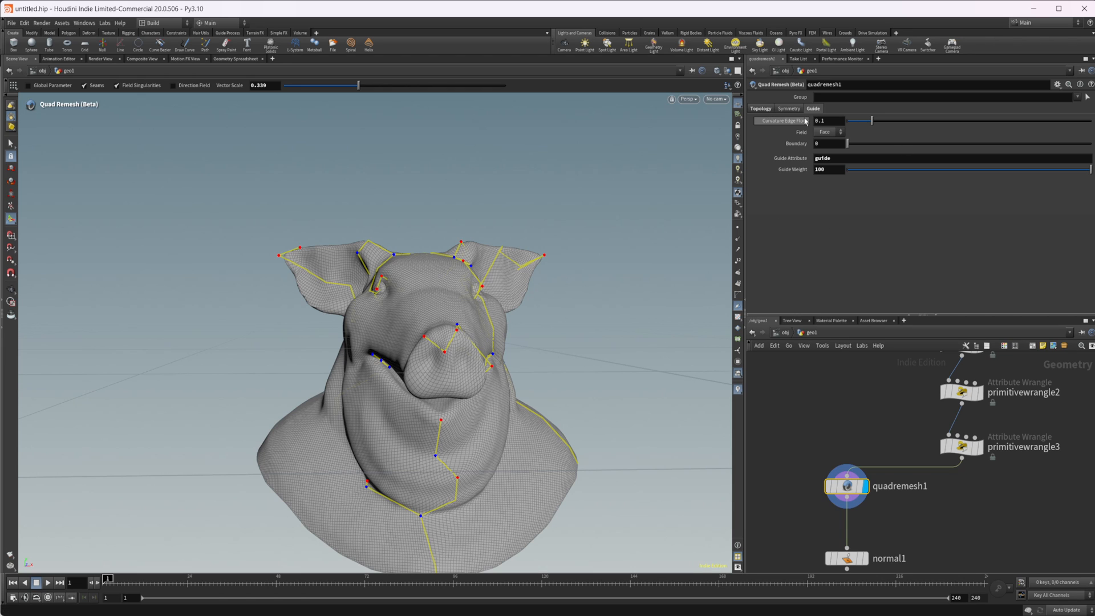
mouse_move(579, 513)
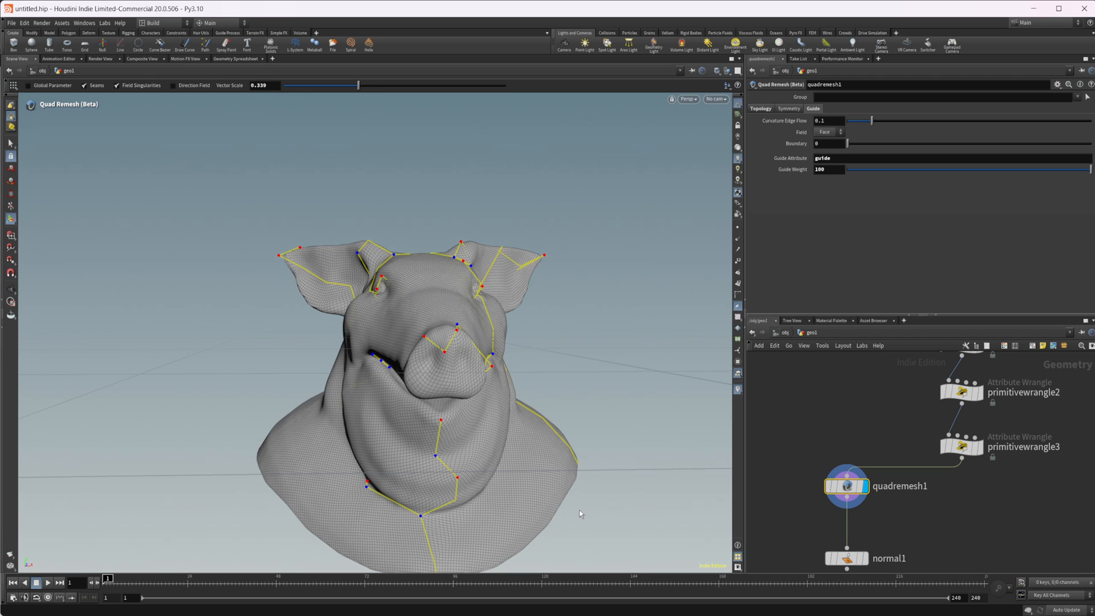
mouse_move(490, 512)
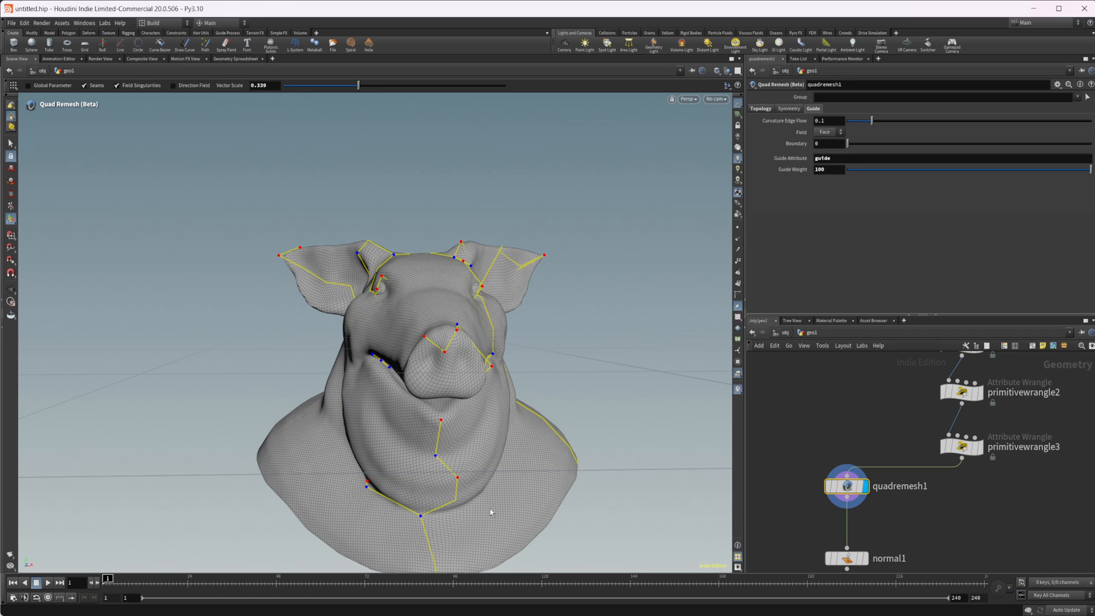
mouse_move(469, 443)
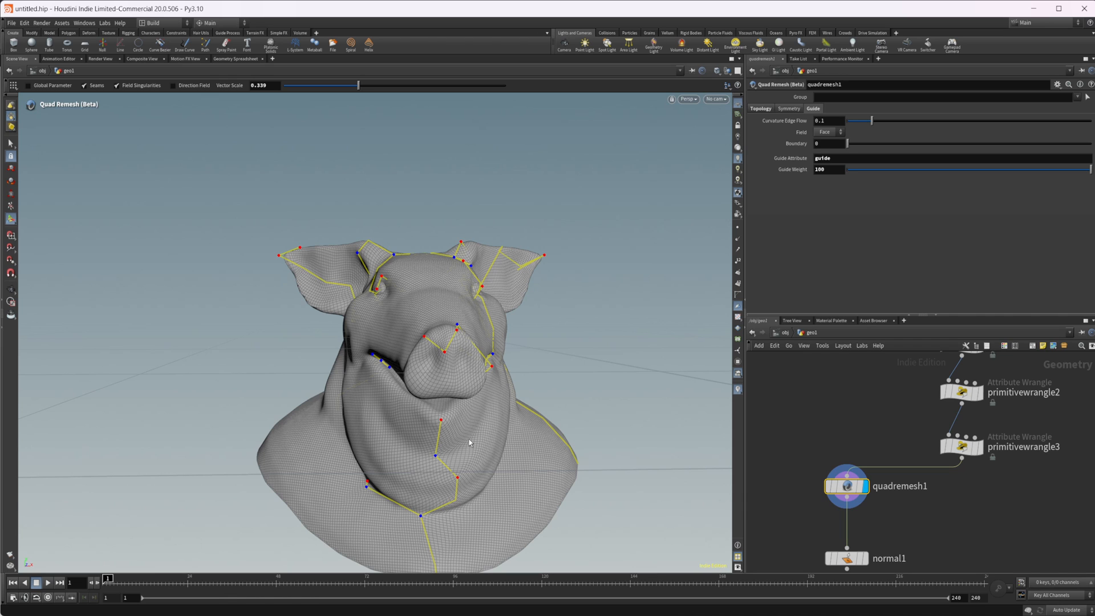
mouse_move(502, 406)
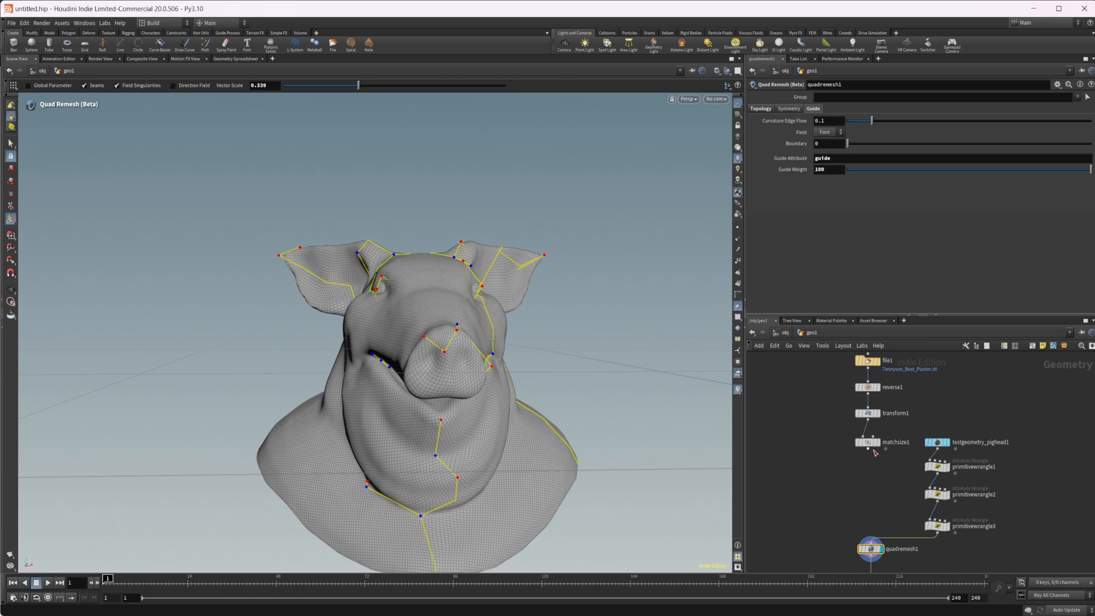
Wire matchsize1's bust scan into quadremesh1 and set Target Quad Count to 1000000
drag(875, 452, 868, 550)
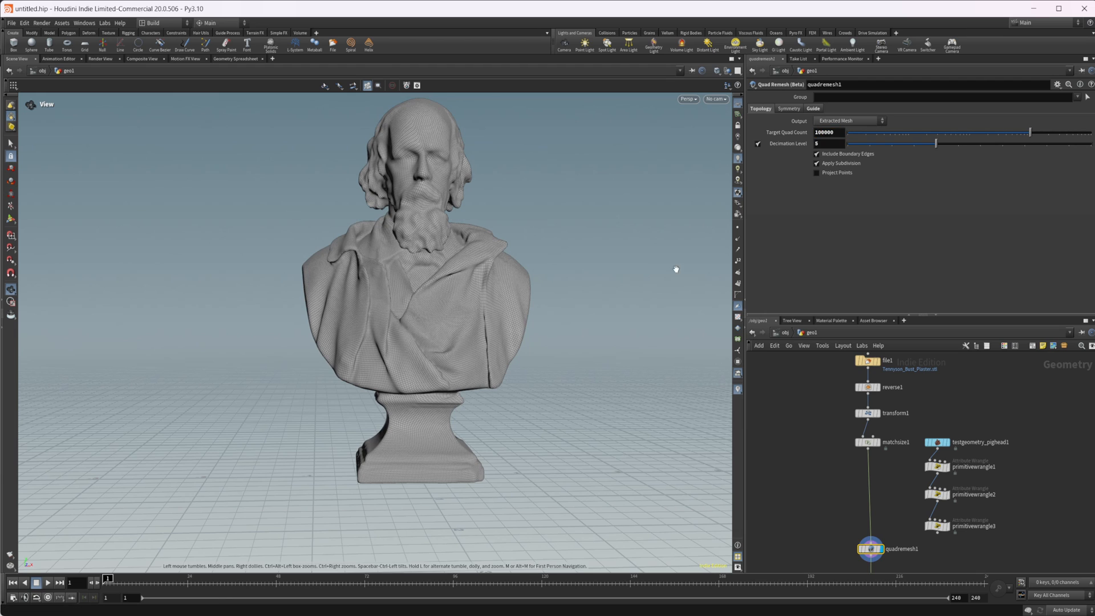
click(828, 132)
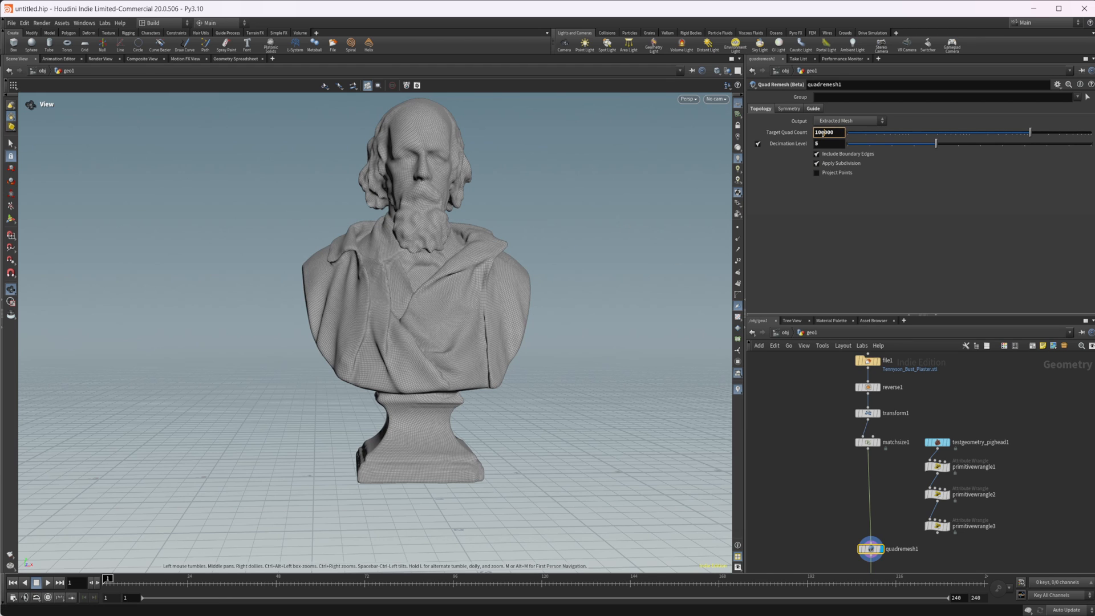
text(1000000)
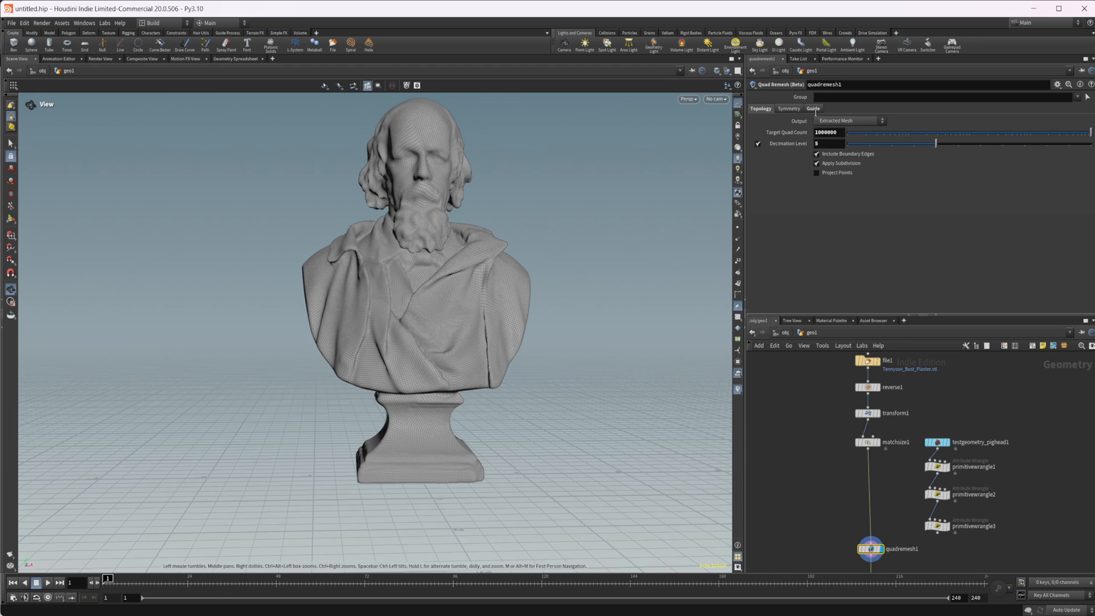
click(812, 110)
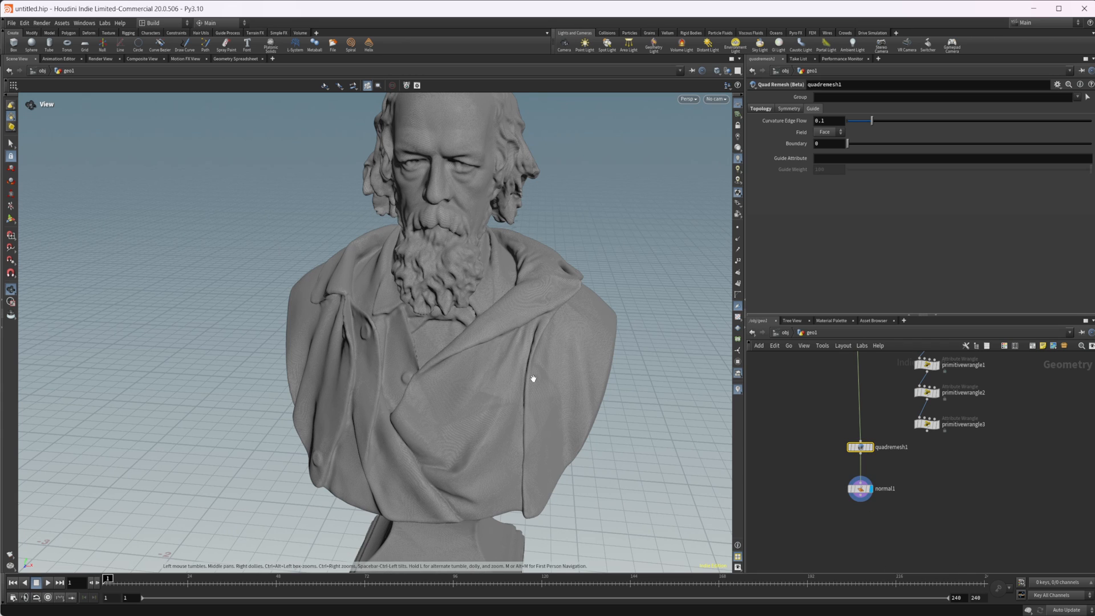
mouse_move(661, 406)
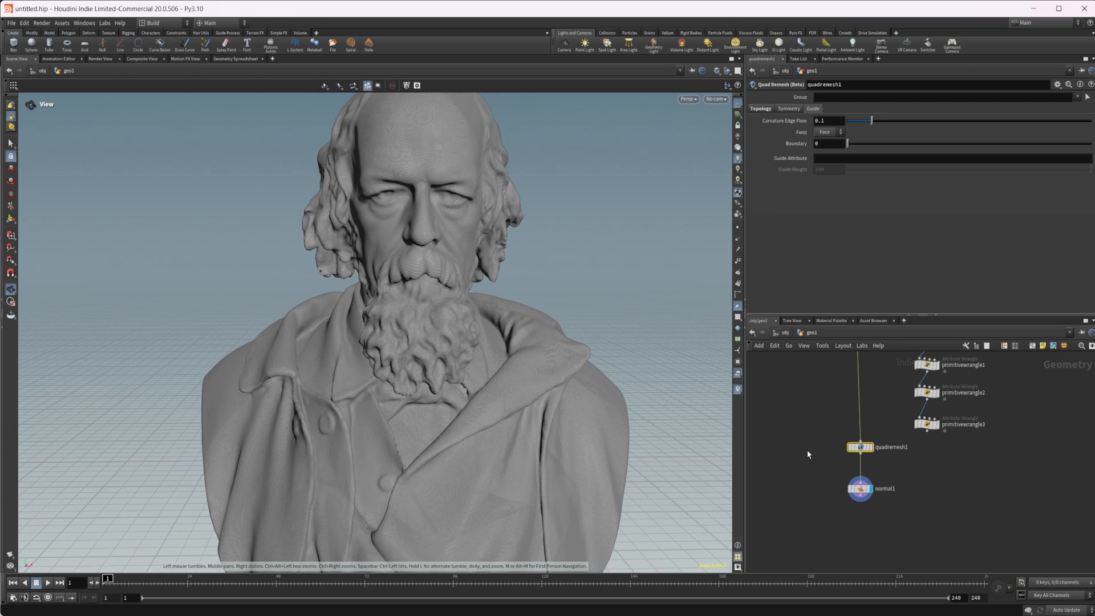
mouse_move(822, 470)
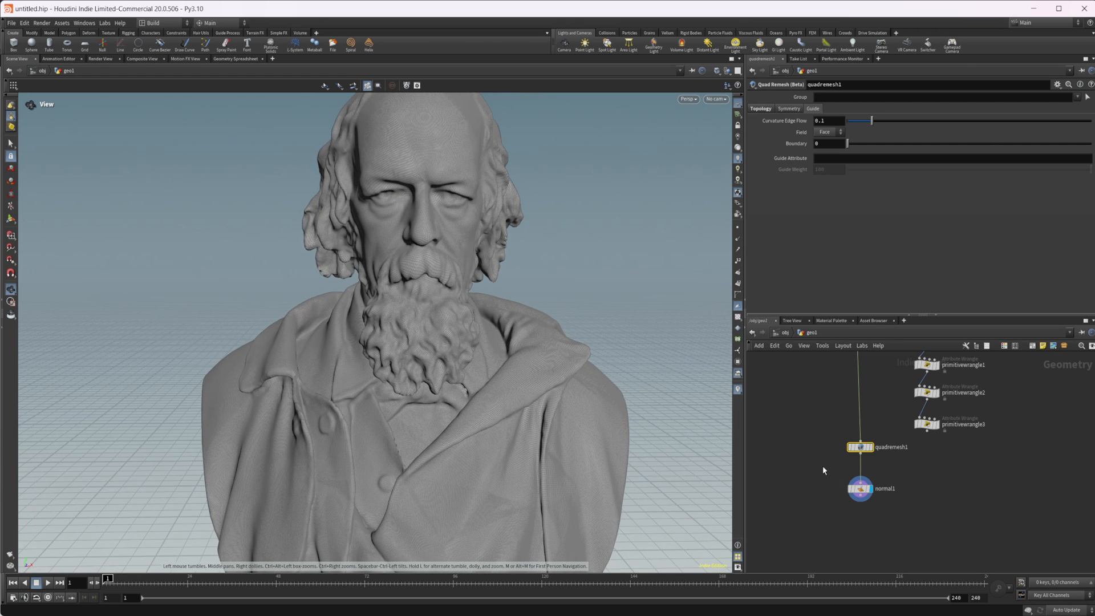
key(tab)
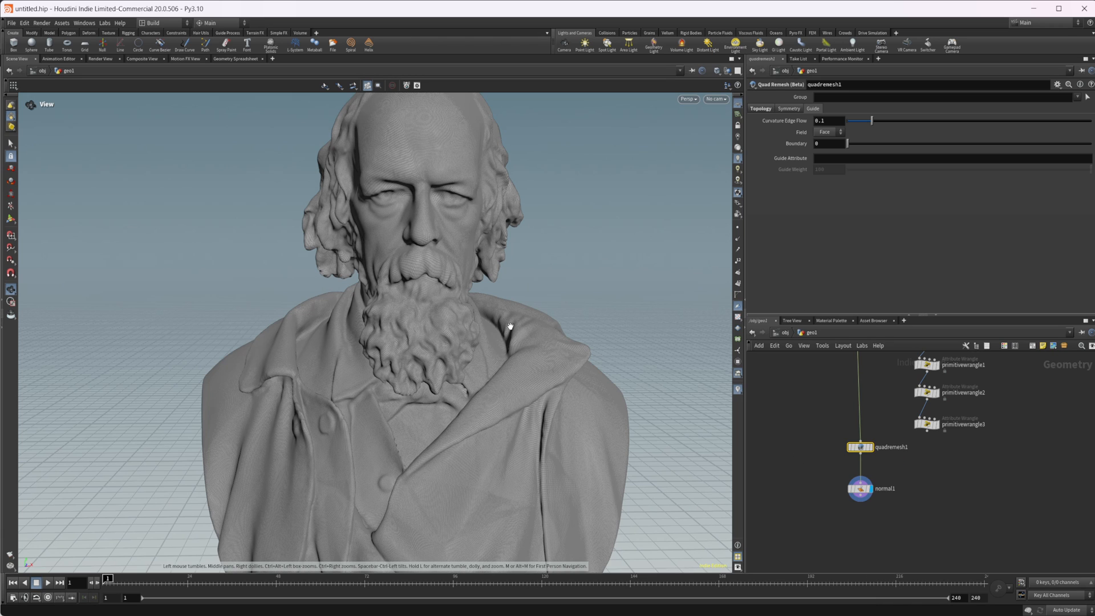
mouse_move(627, 419)
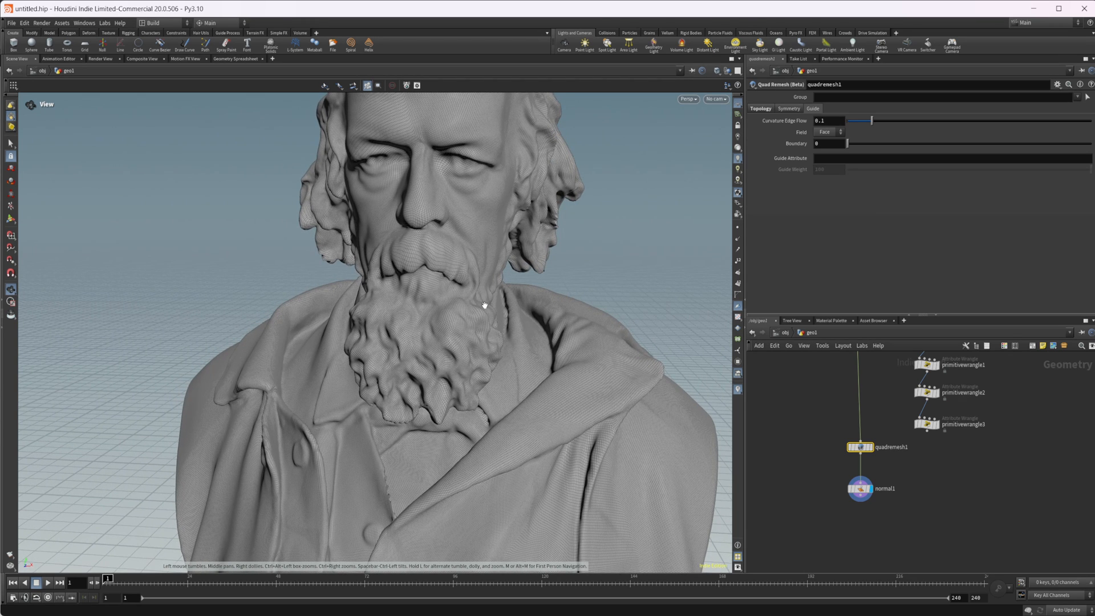
mouse_move(799, 118)
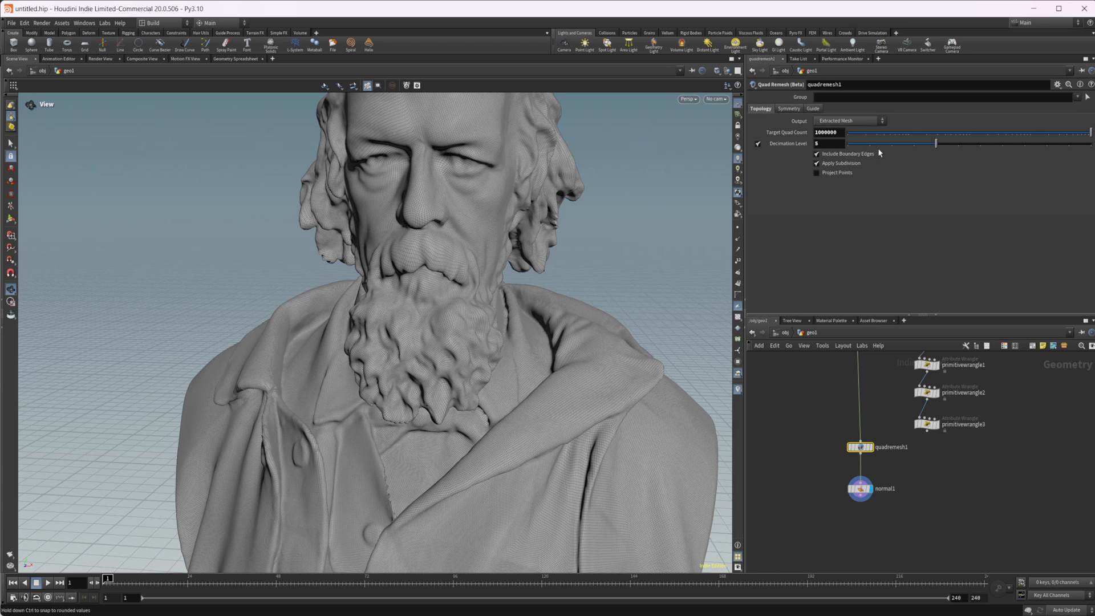
drag(912, 143, 870, 143)
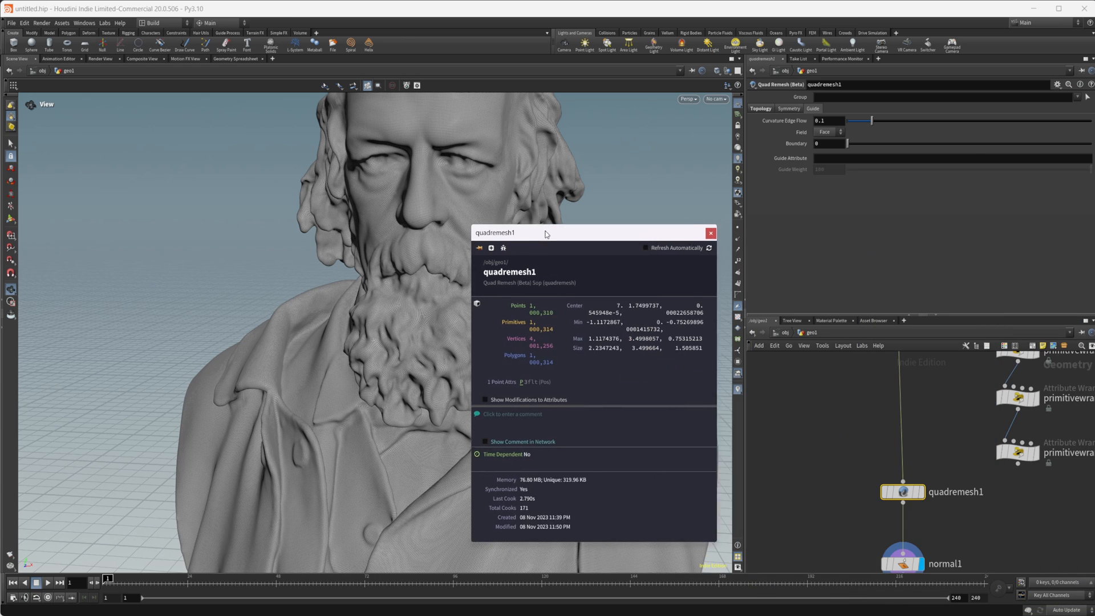
drag(546, 233, 534, 207)
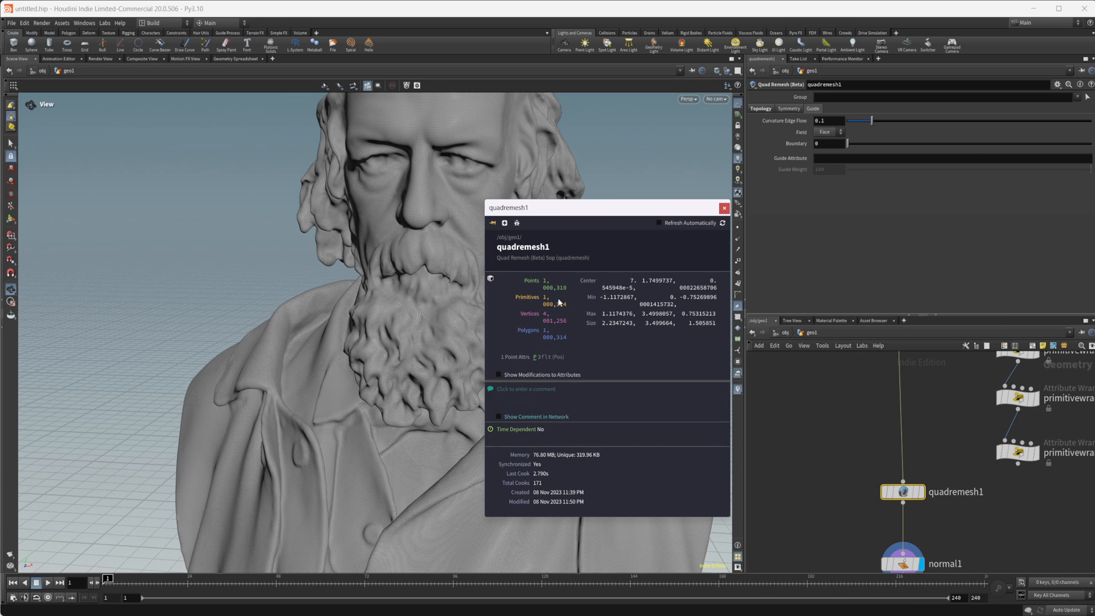
mouse_move(608, 303)
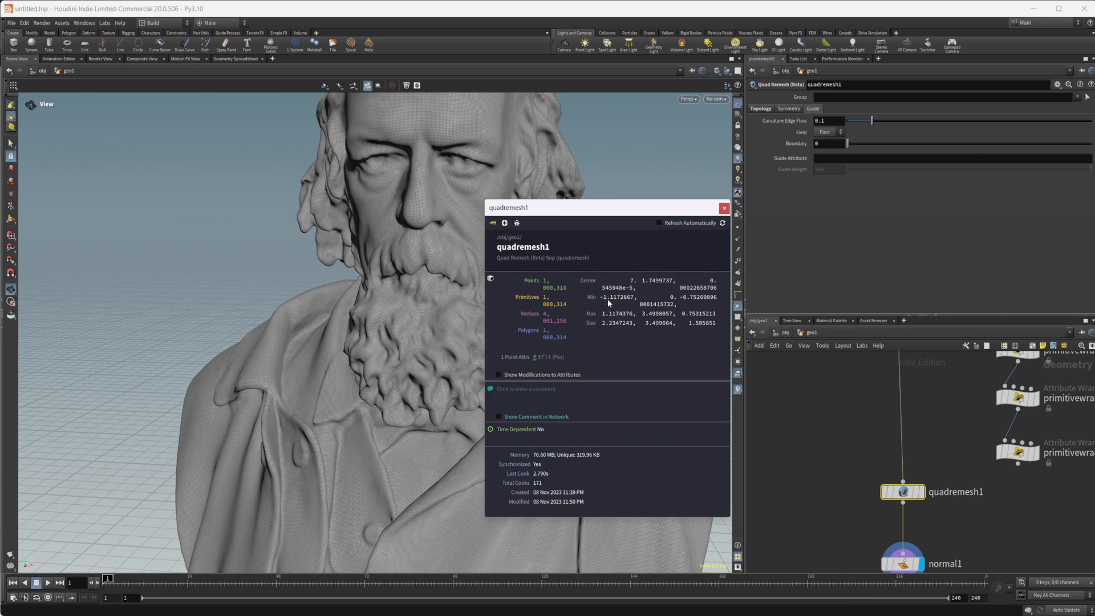
click(724, 208)
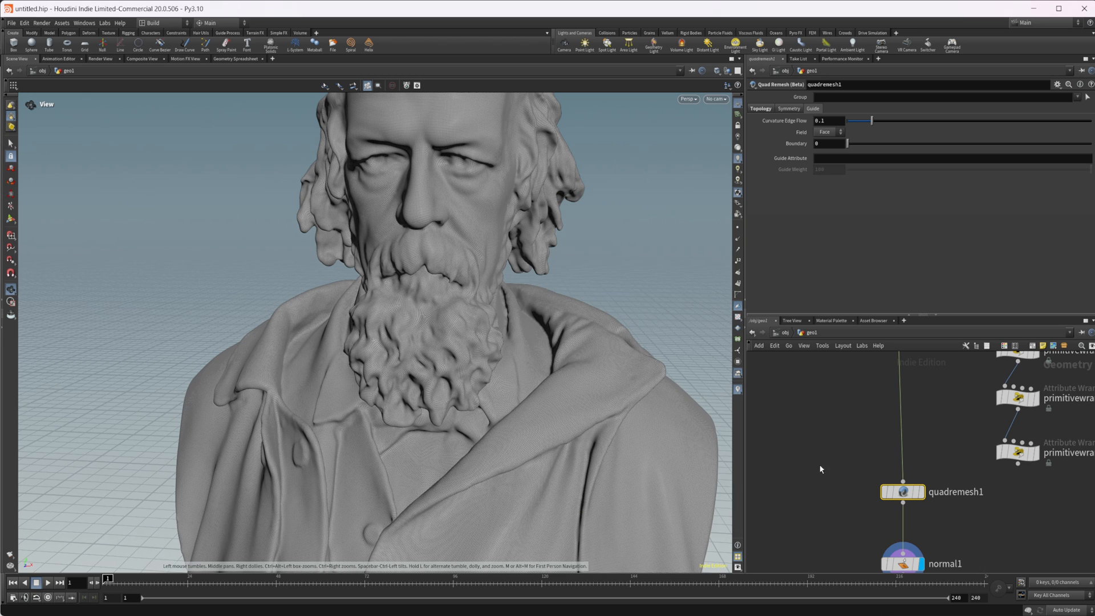
mouse_move(838, 460)
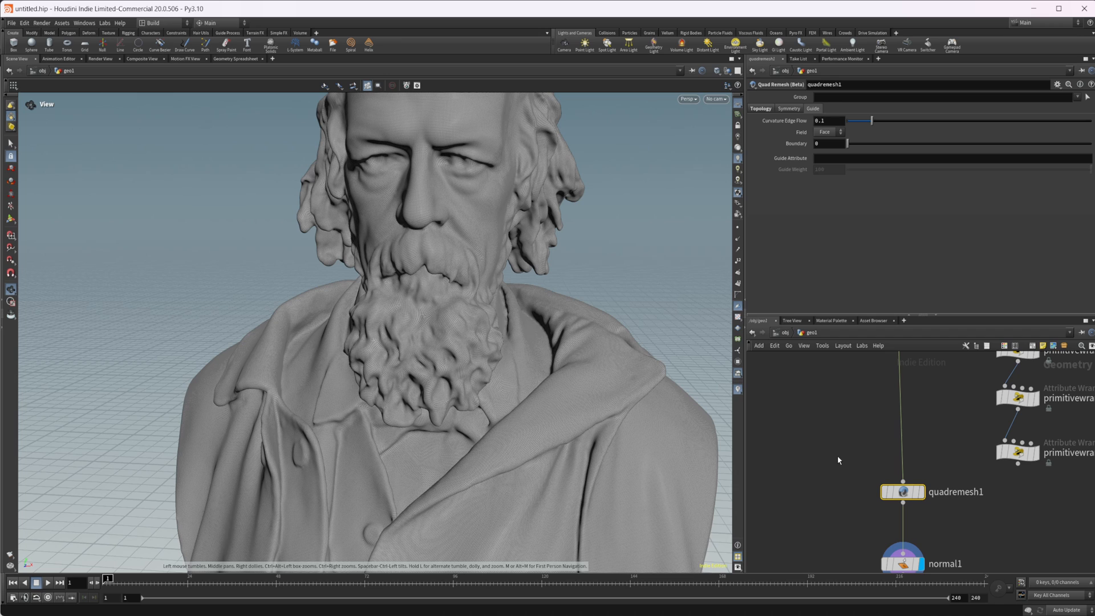
mouse_move(838, 460)
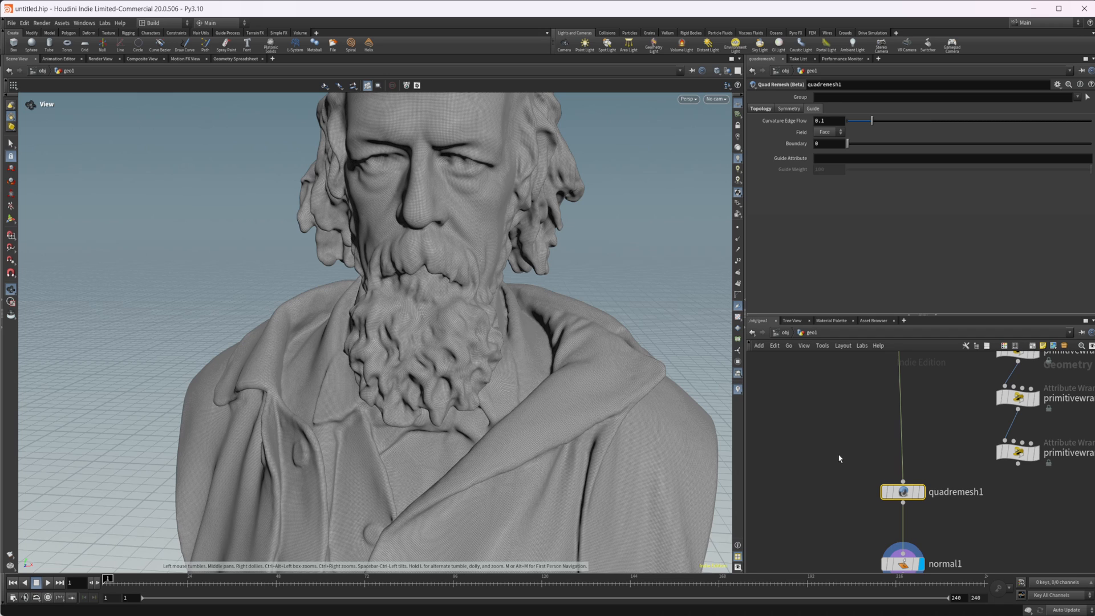
mouse_move(851, 459)
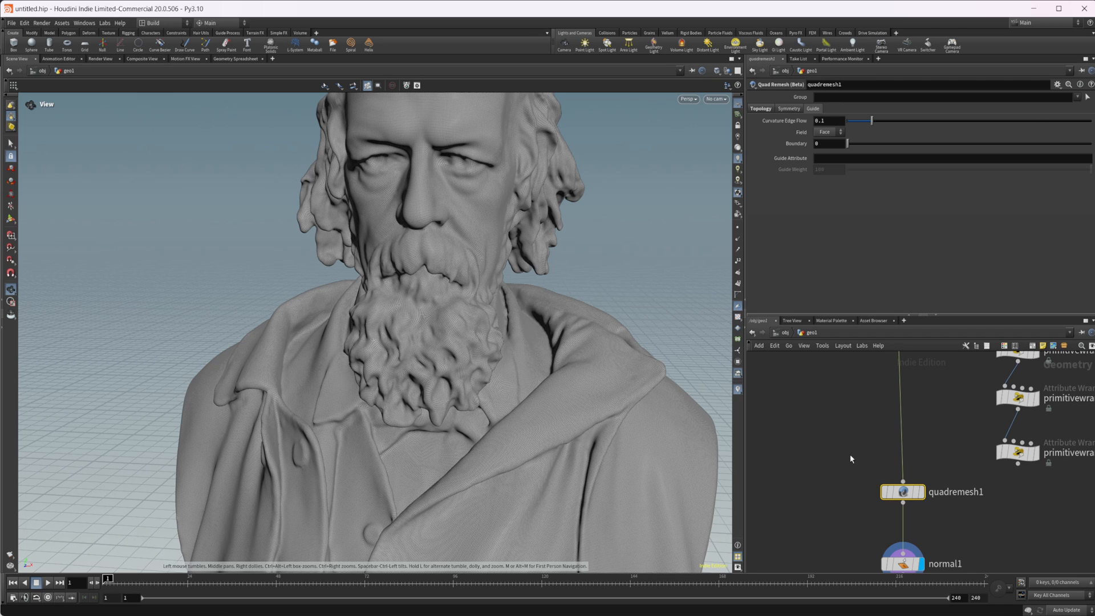
mouse_move(783, 447)
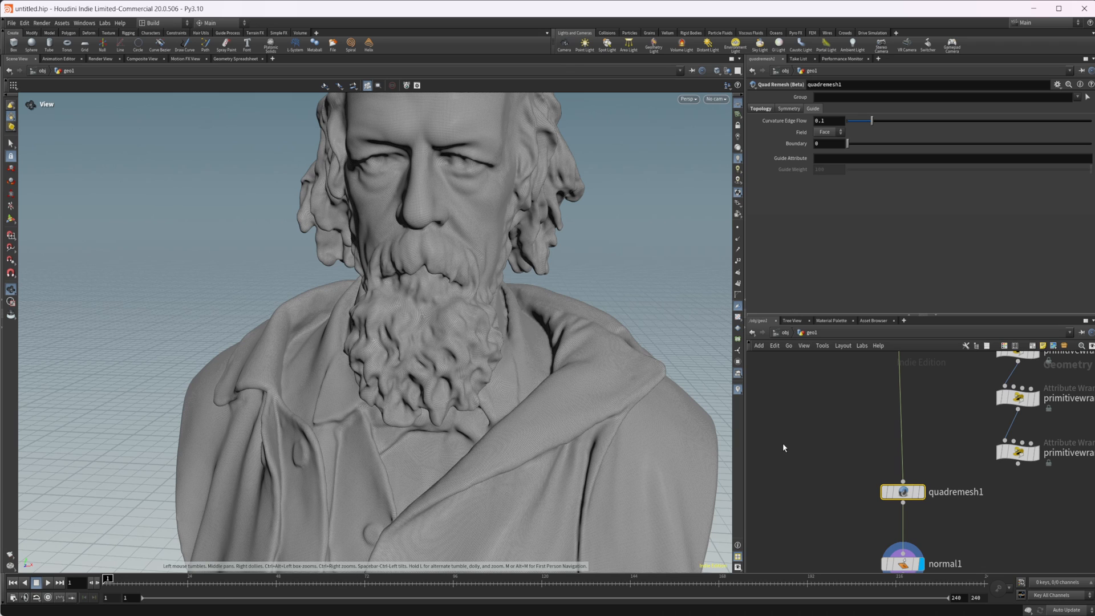
mouse_move(858, 467)
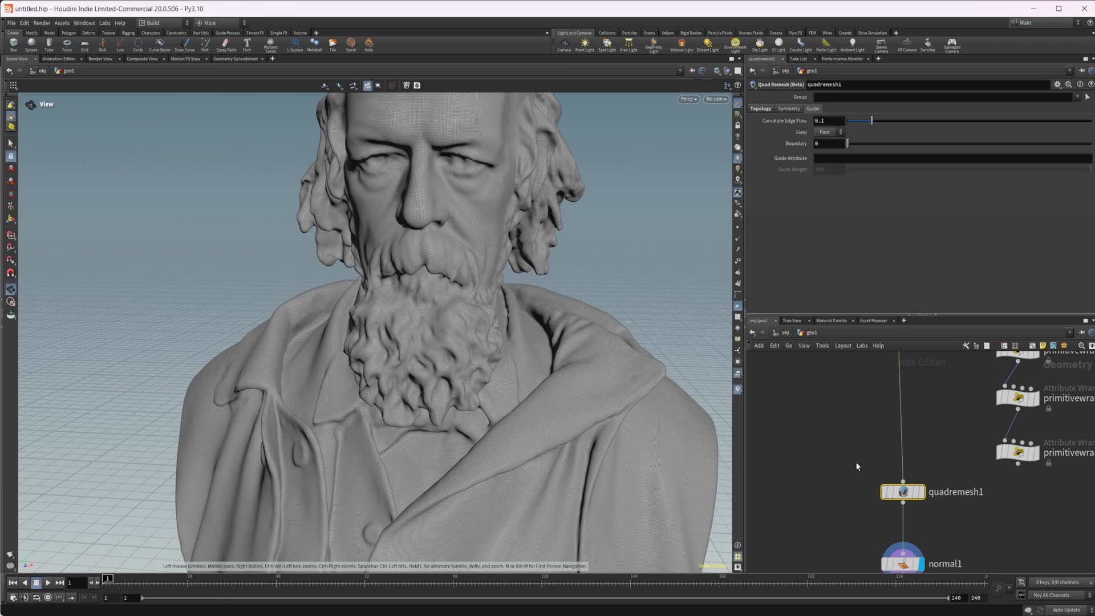
mouse_move(854, 467)
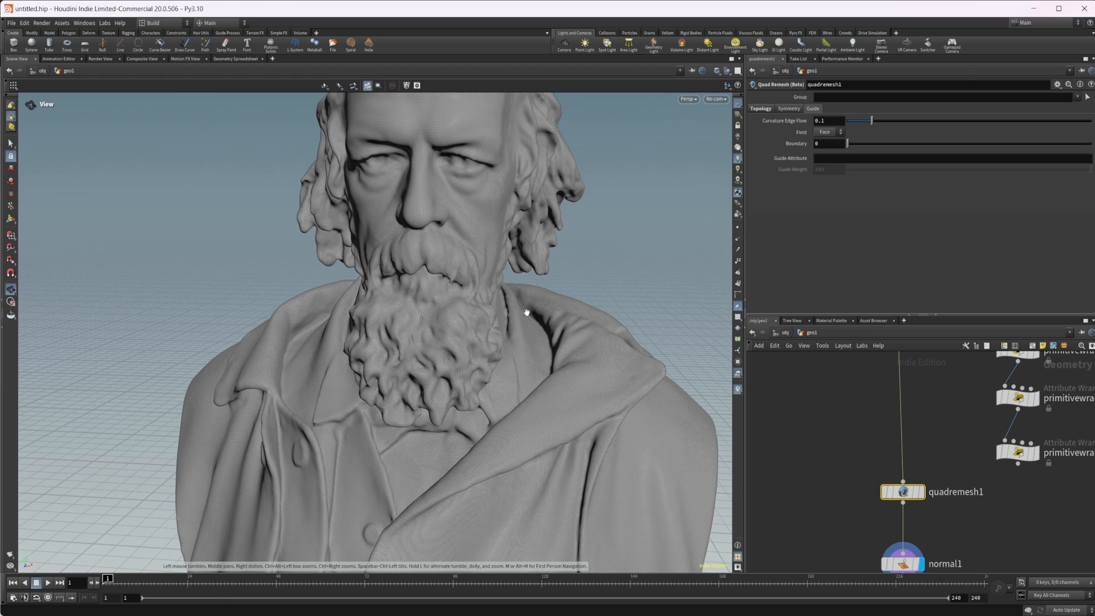
mouse_move(558, 464)
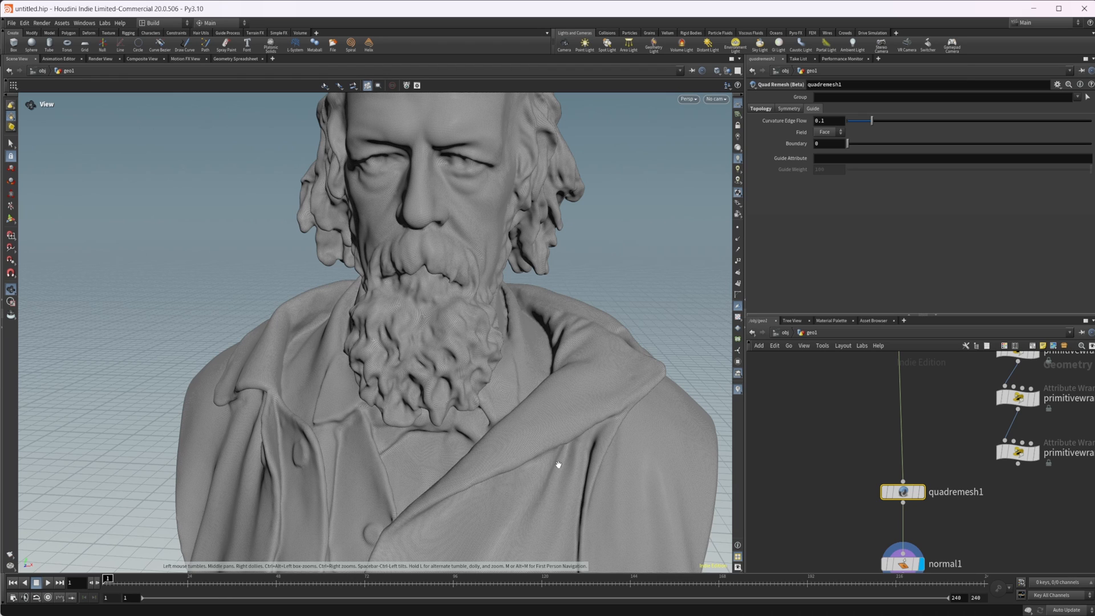